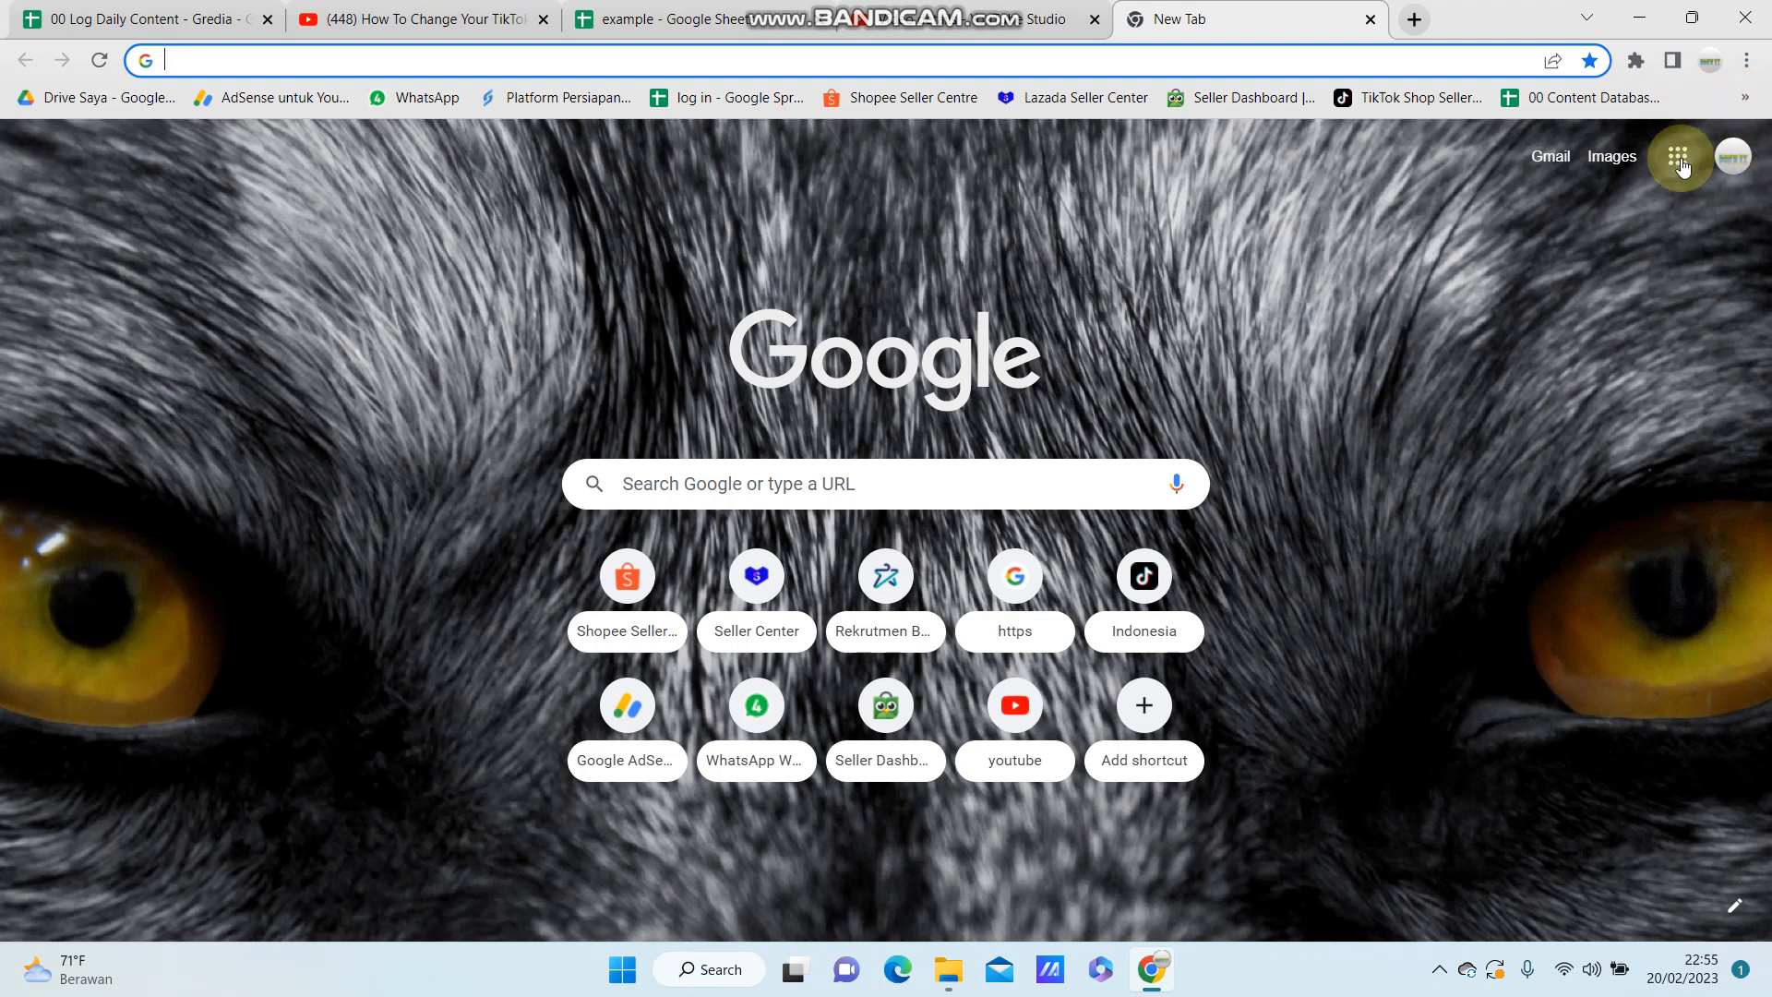
Step: Launch Google Forms from the Google apps grid in Chrome
{"action": "left_click", "coordinate": [1680, 155]}
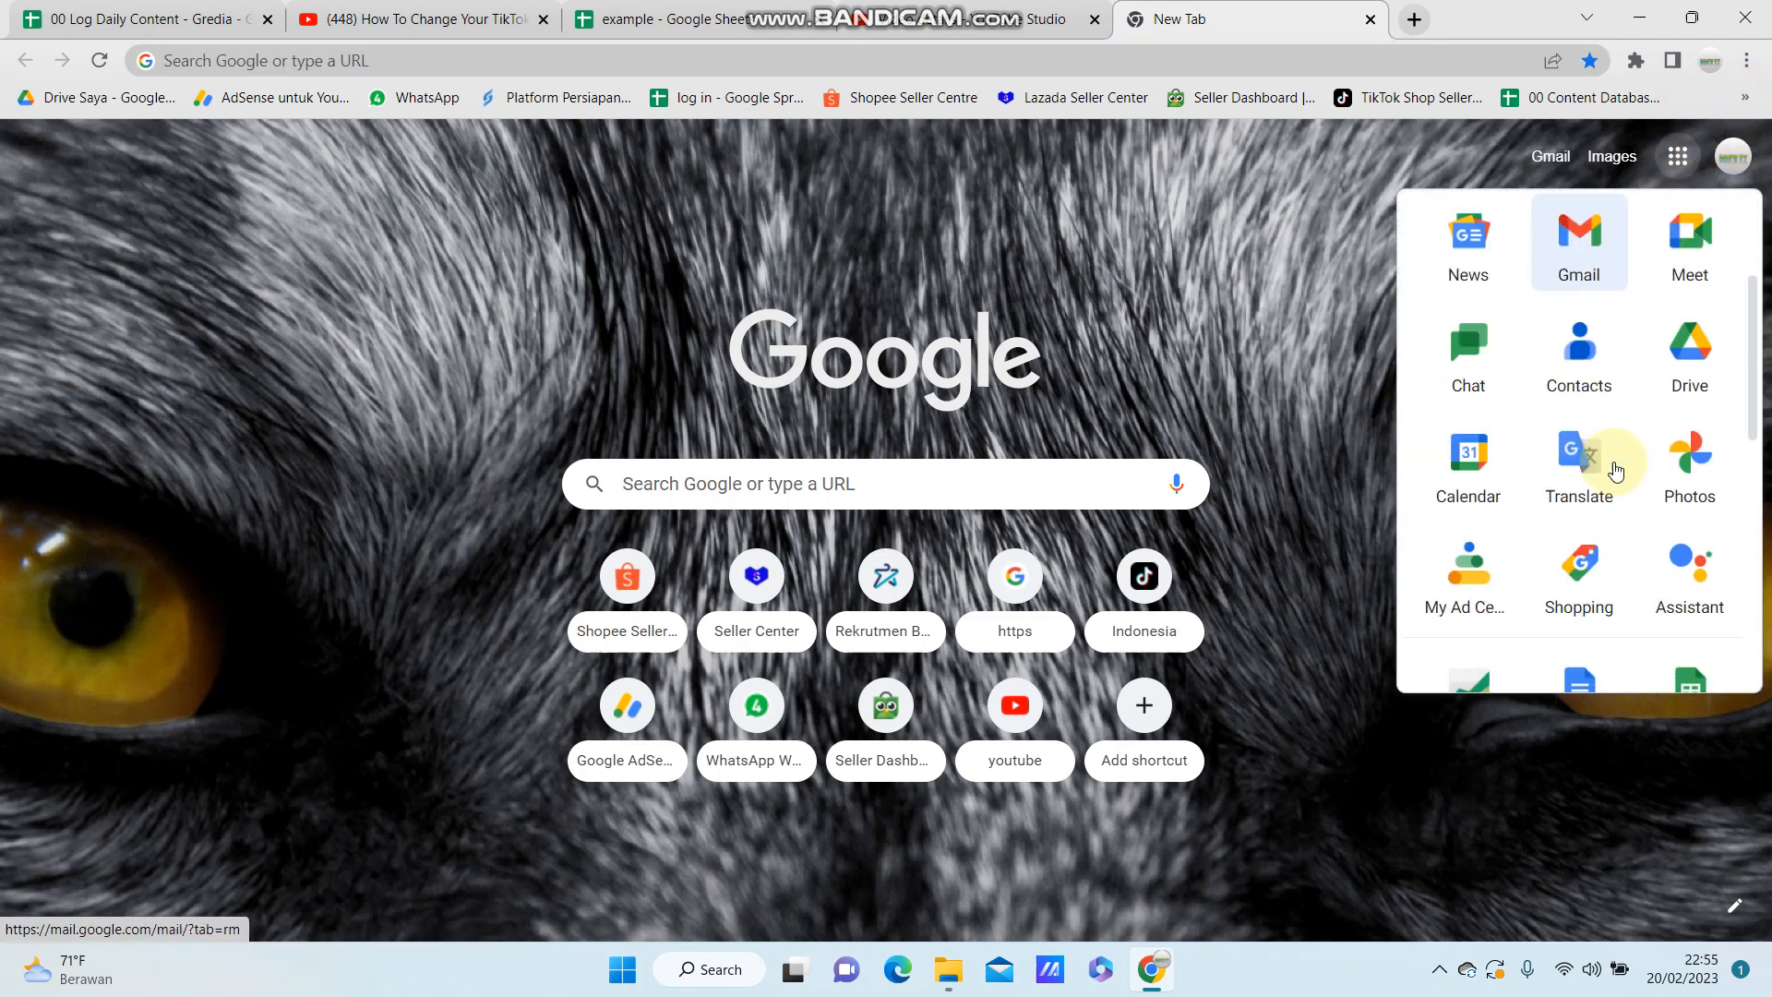
{"action": "scroll", "scroll_direction": "down", "scroll_amount": 3}
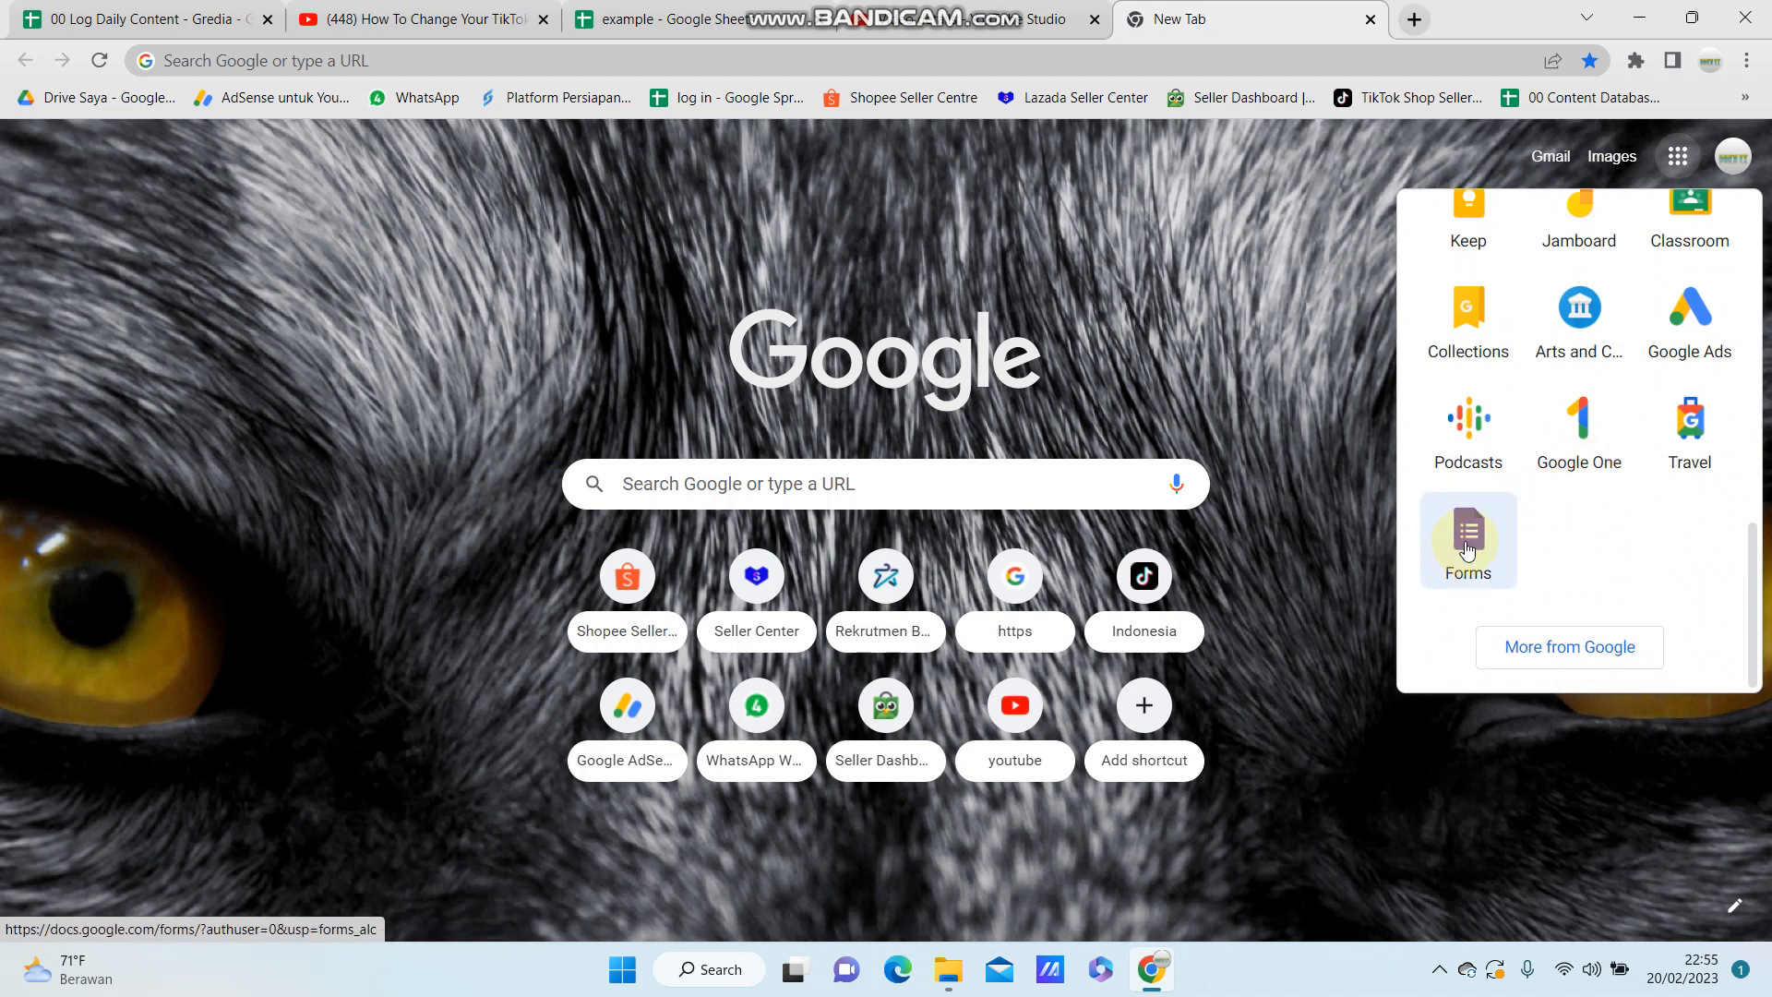
{"action": "left_click", "coordinate": [1468, 540]}
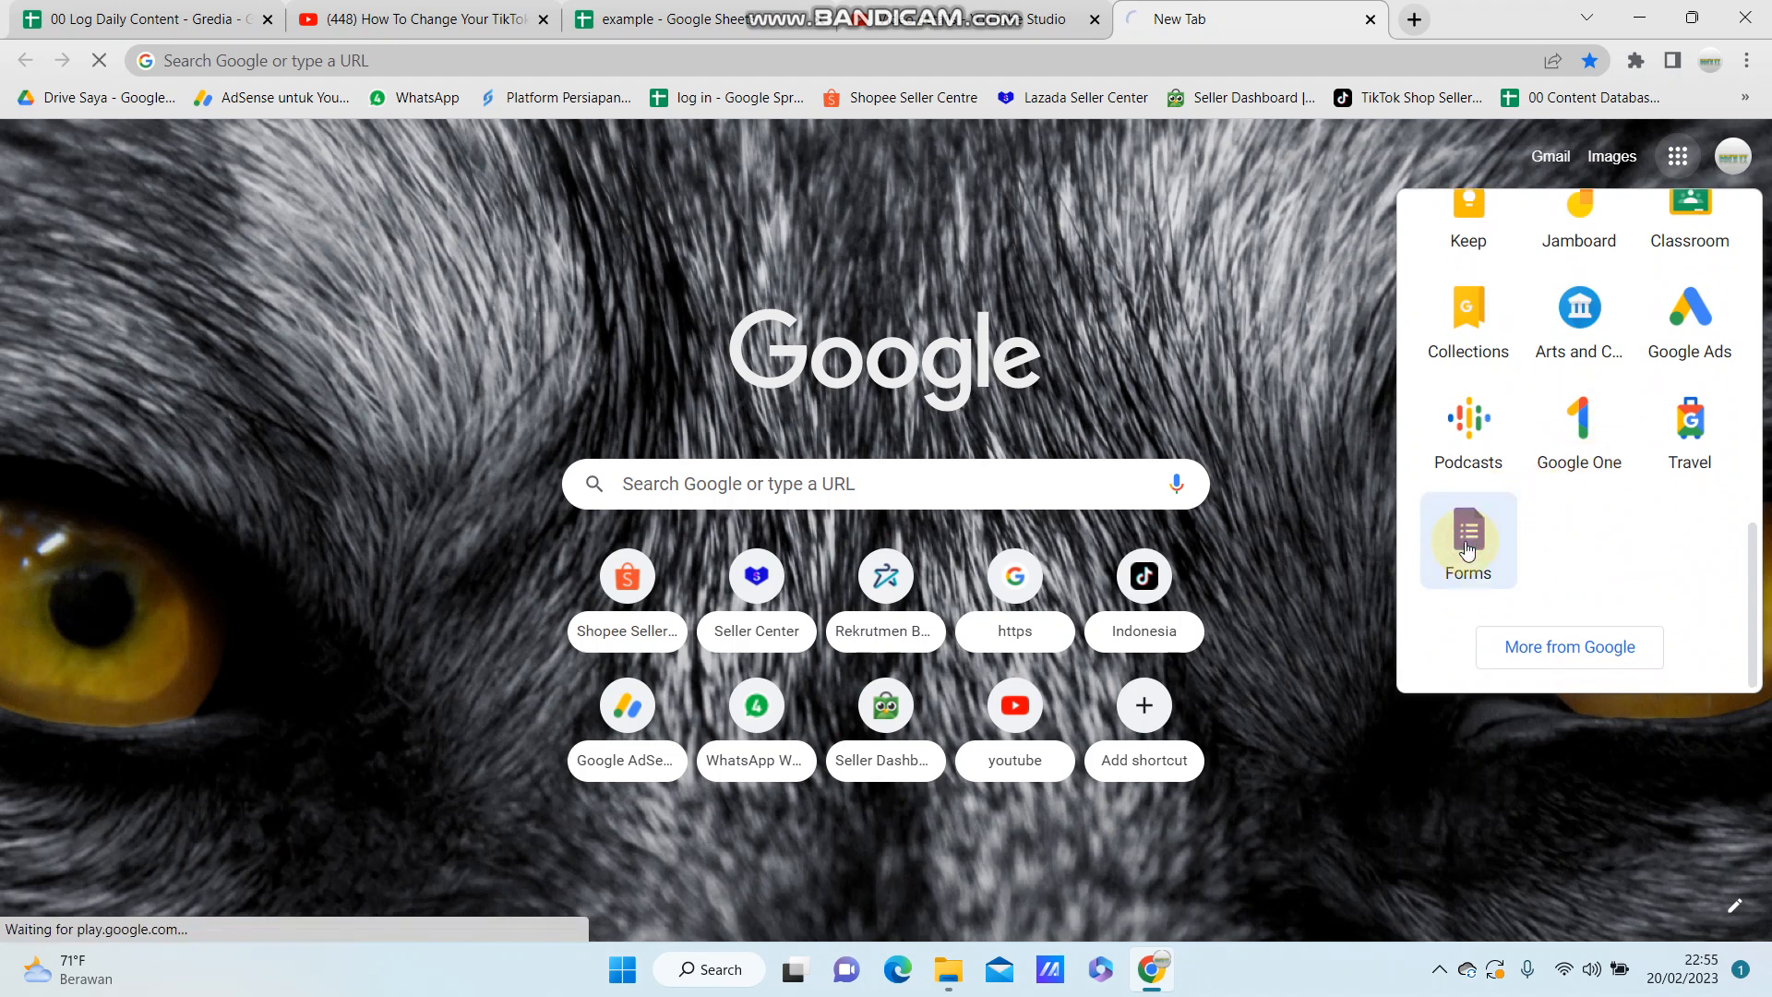
{"action": "left_click", "coordinate": [1468, 539]}
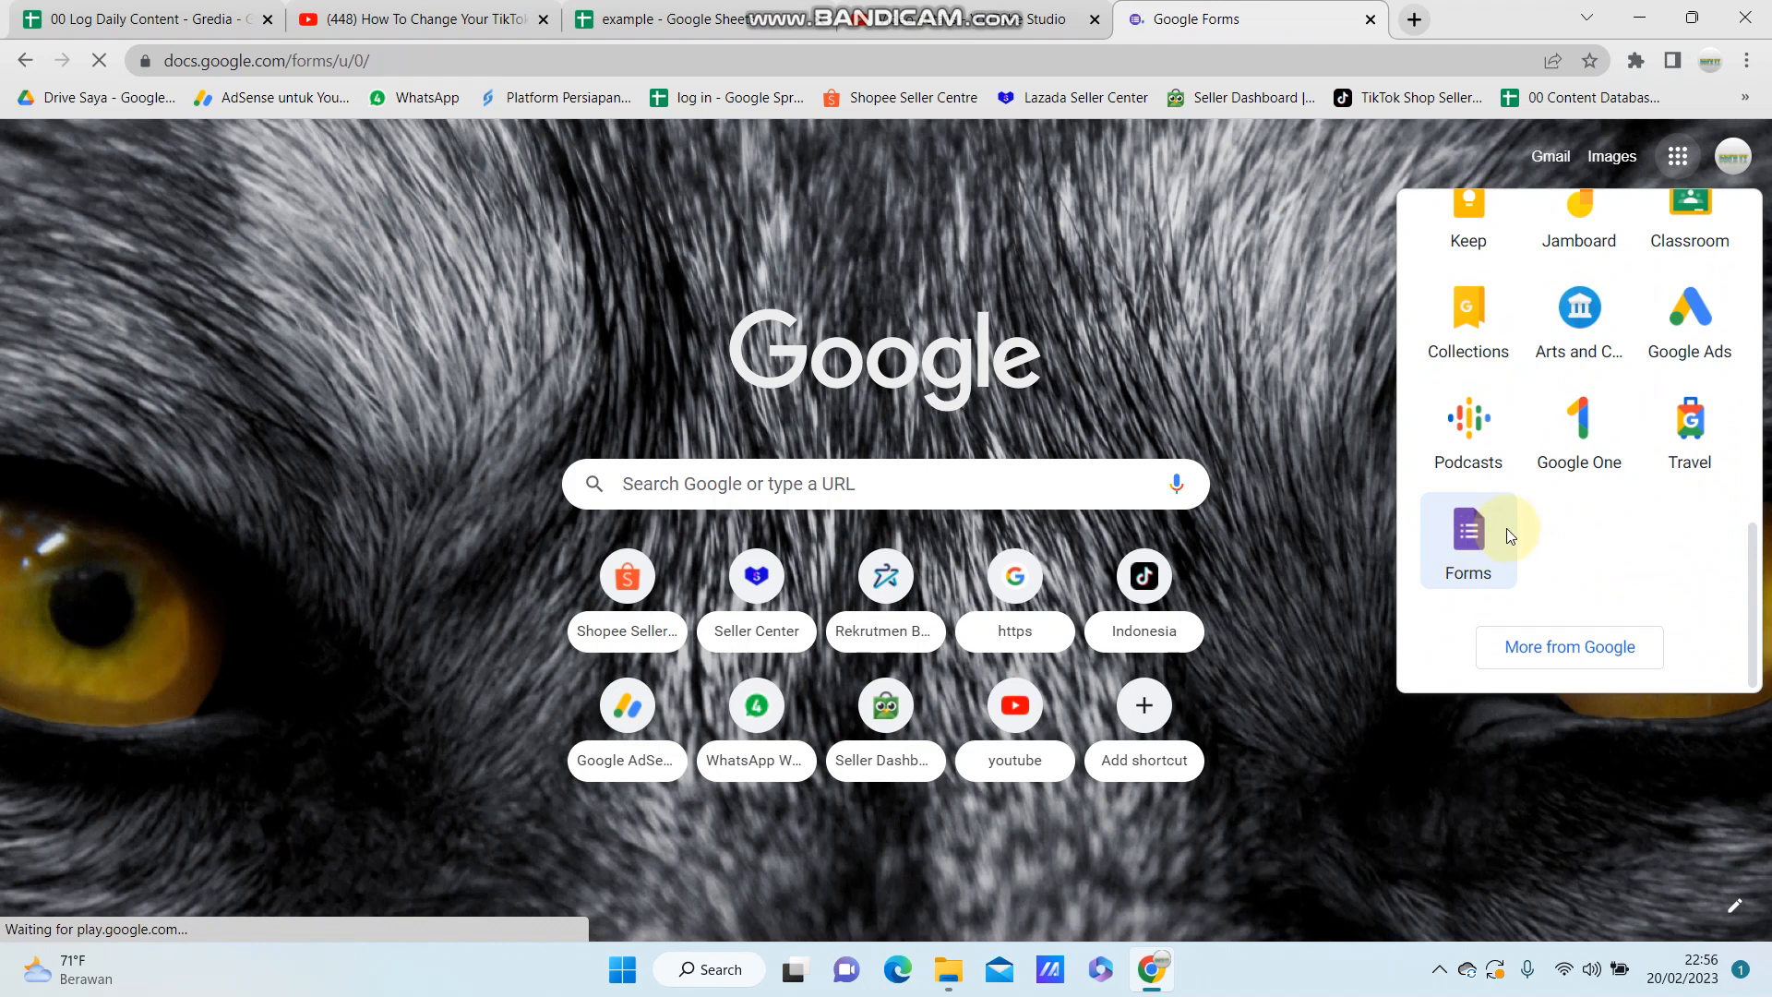
{"action": "left_click", "coordinate": [1468, 541]}
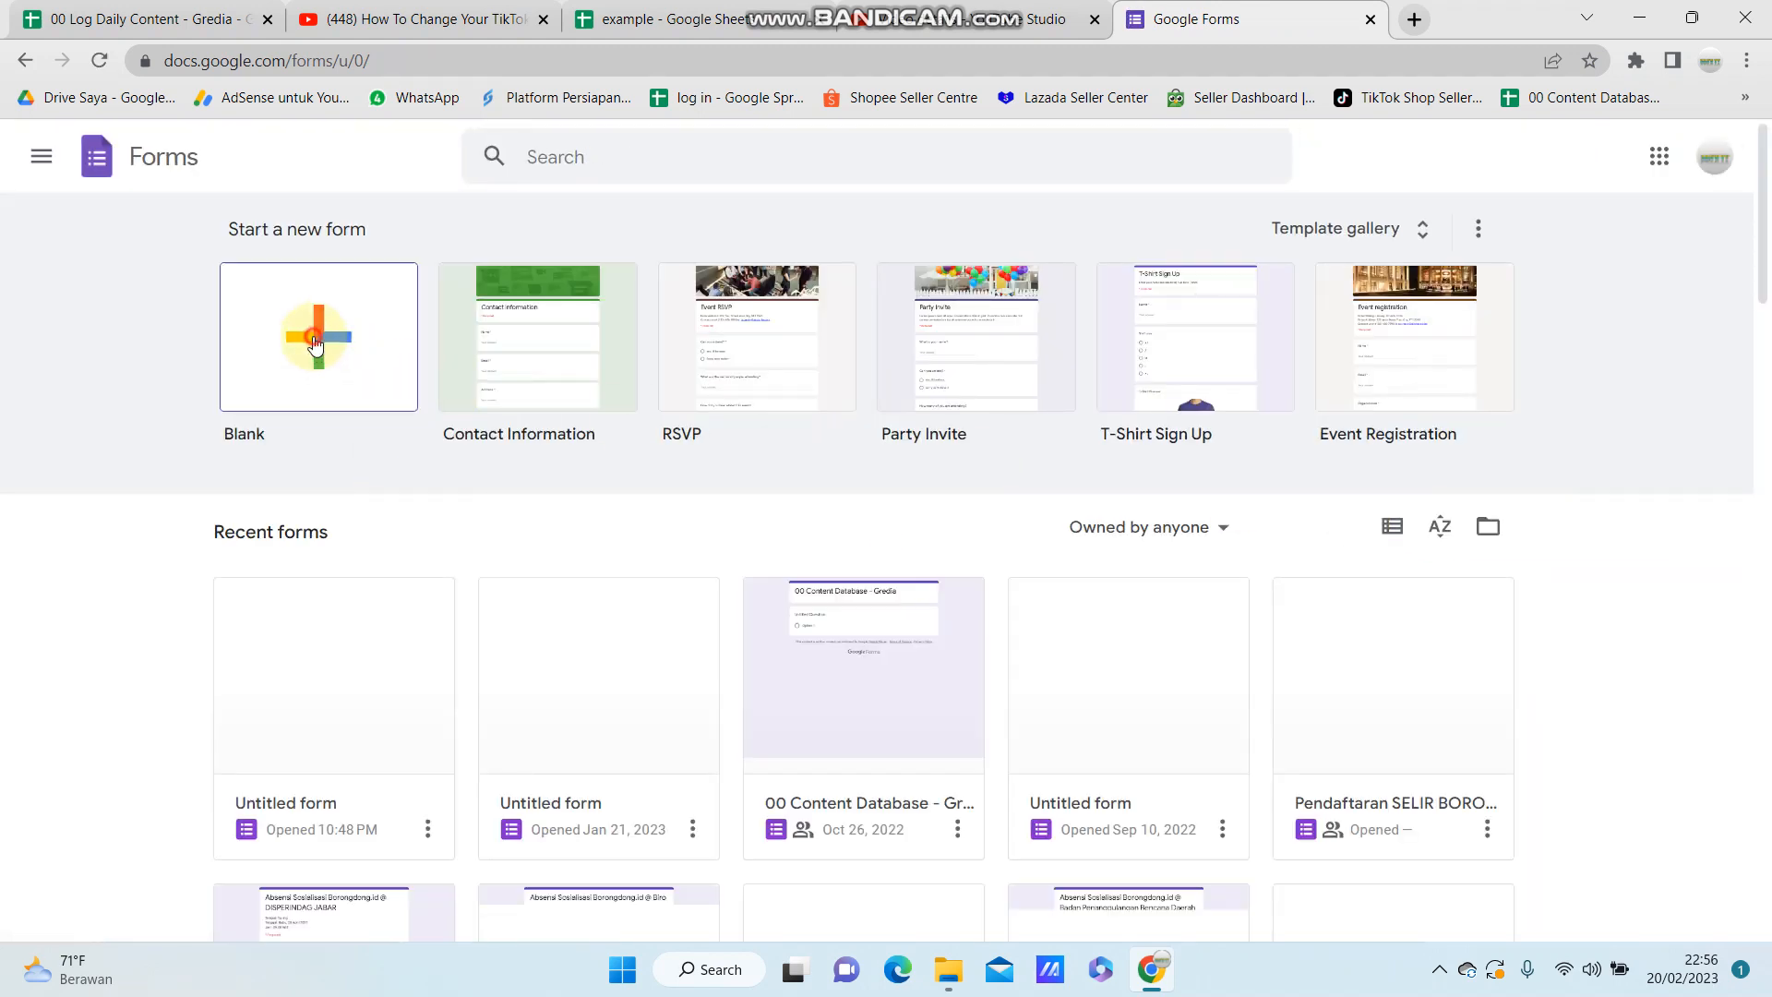
Step: Start a new blank form with one default untitled question
{"action": "left_click", "coordinate": [317, 336]}
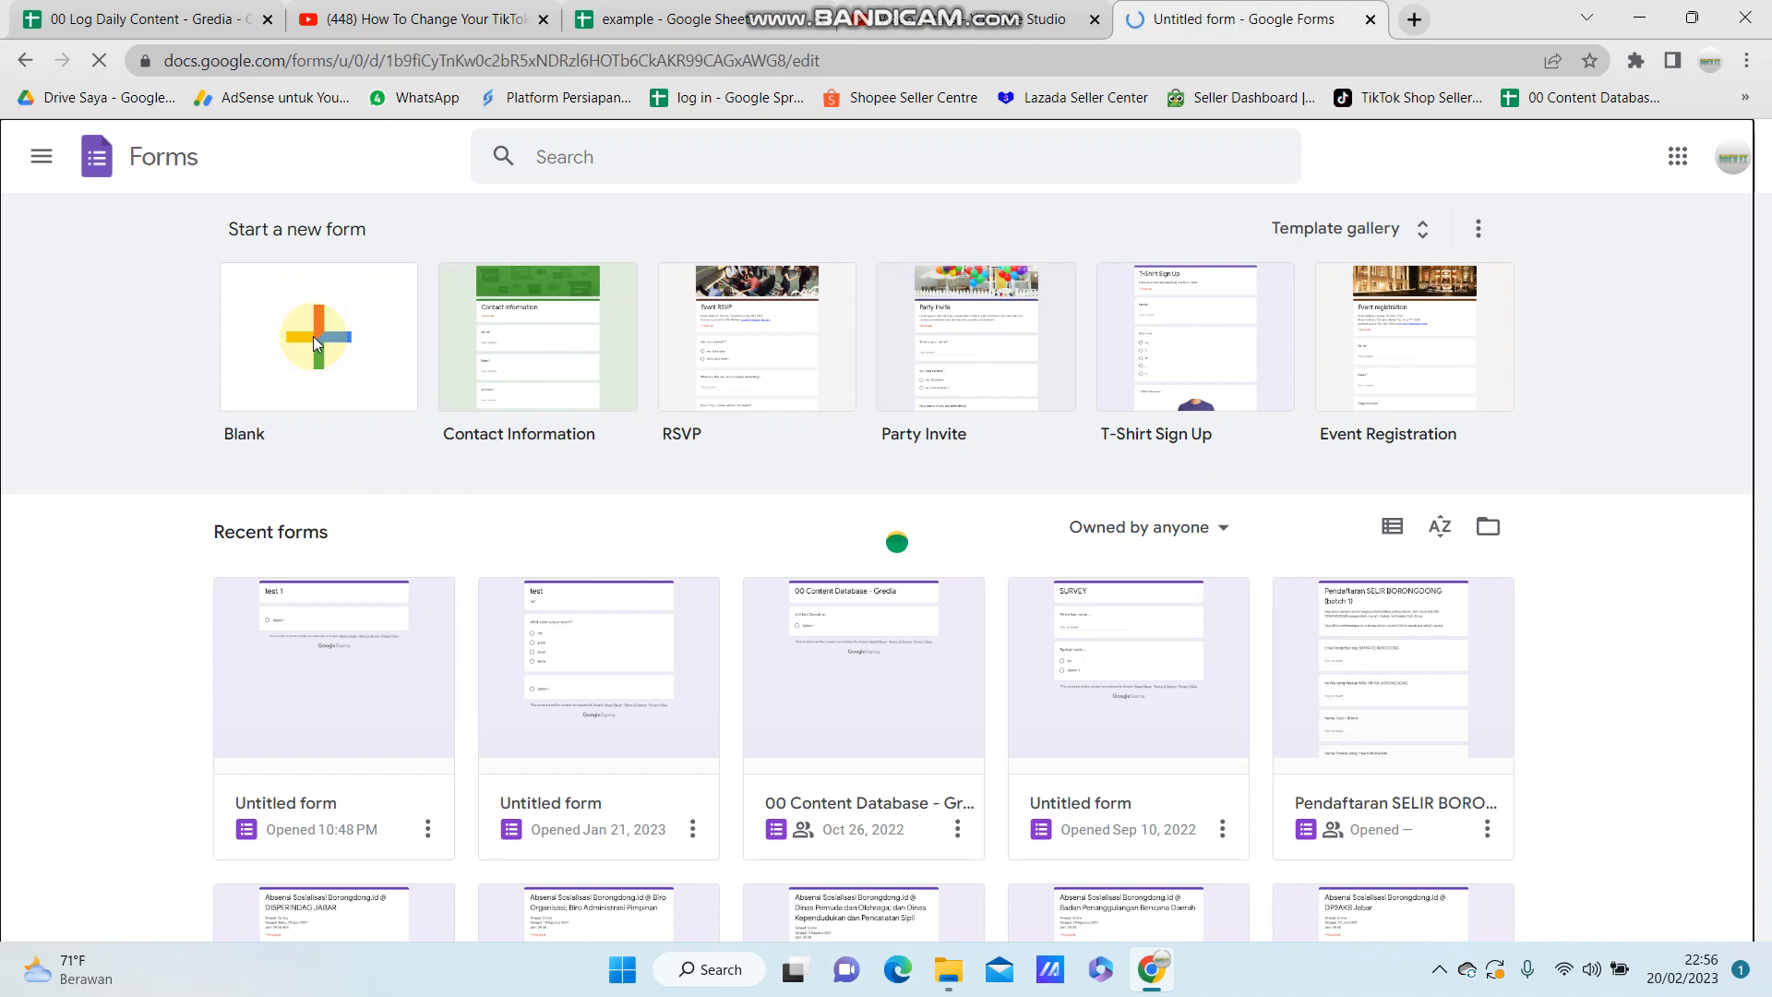
{"action": "left_click", "coordinate": [317, 336]}
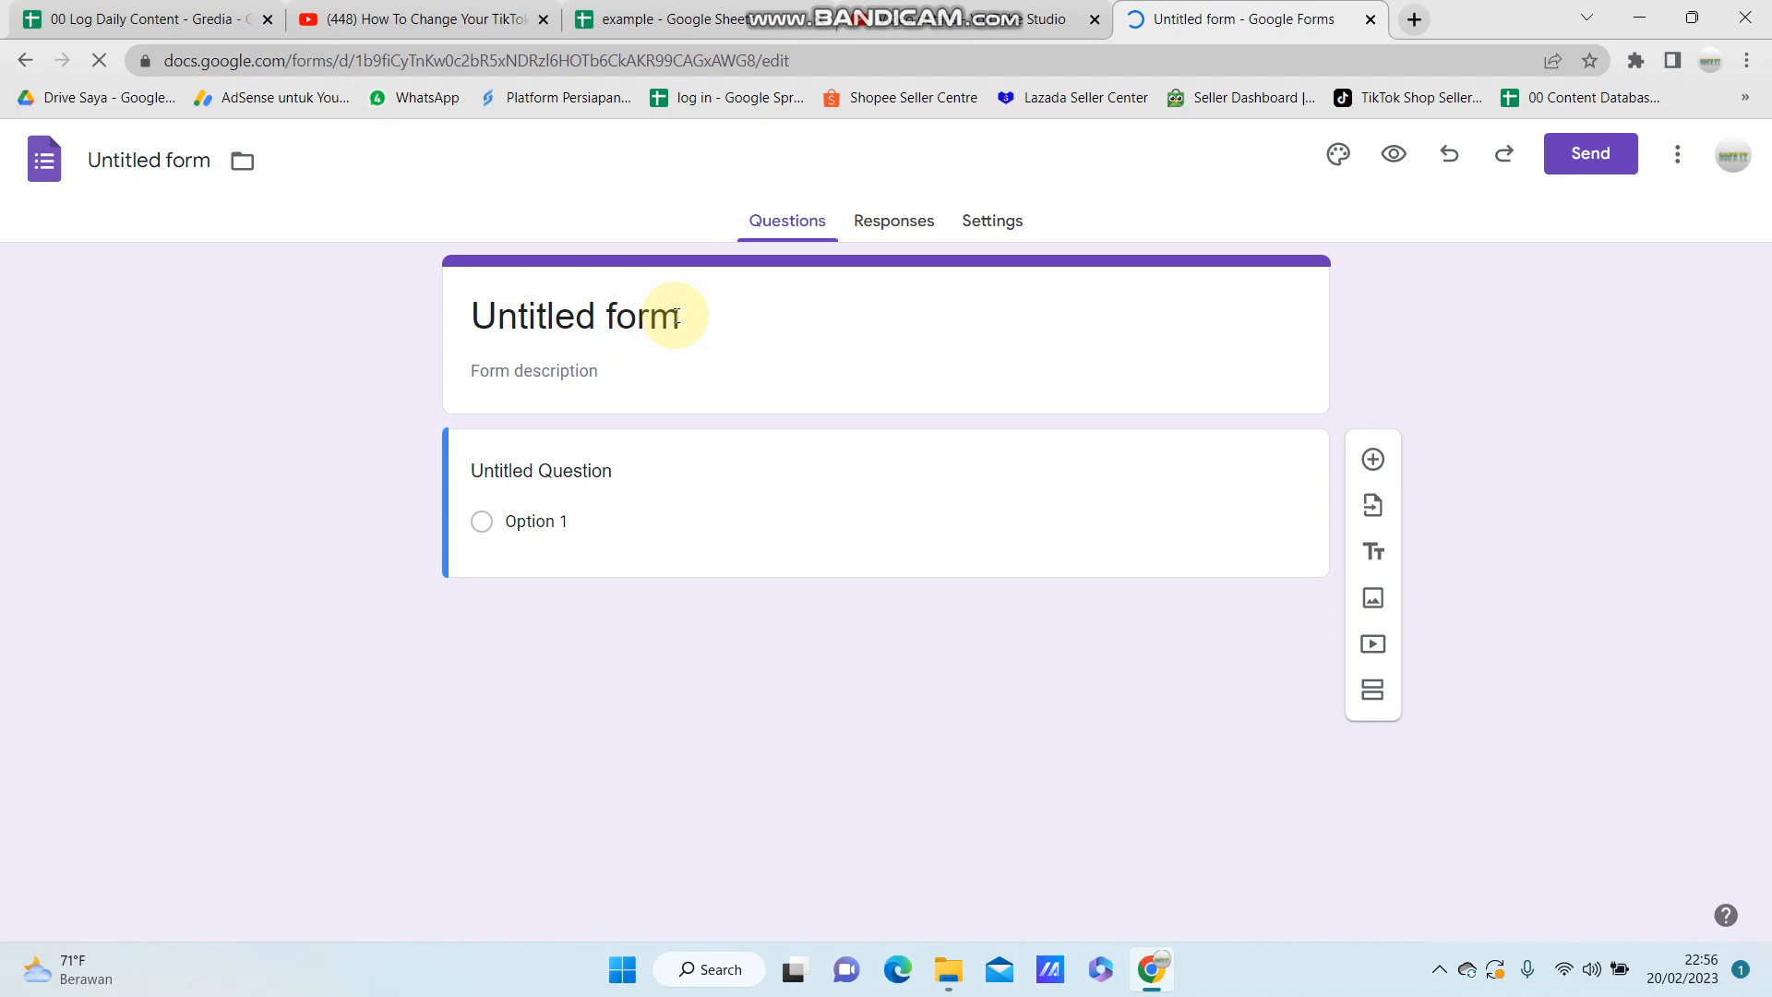
Step: Replace the 'Untitled form' title with 'test 1'
{"action": "double_click", "coordinate": [576, 316]}
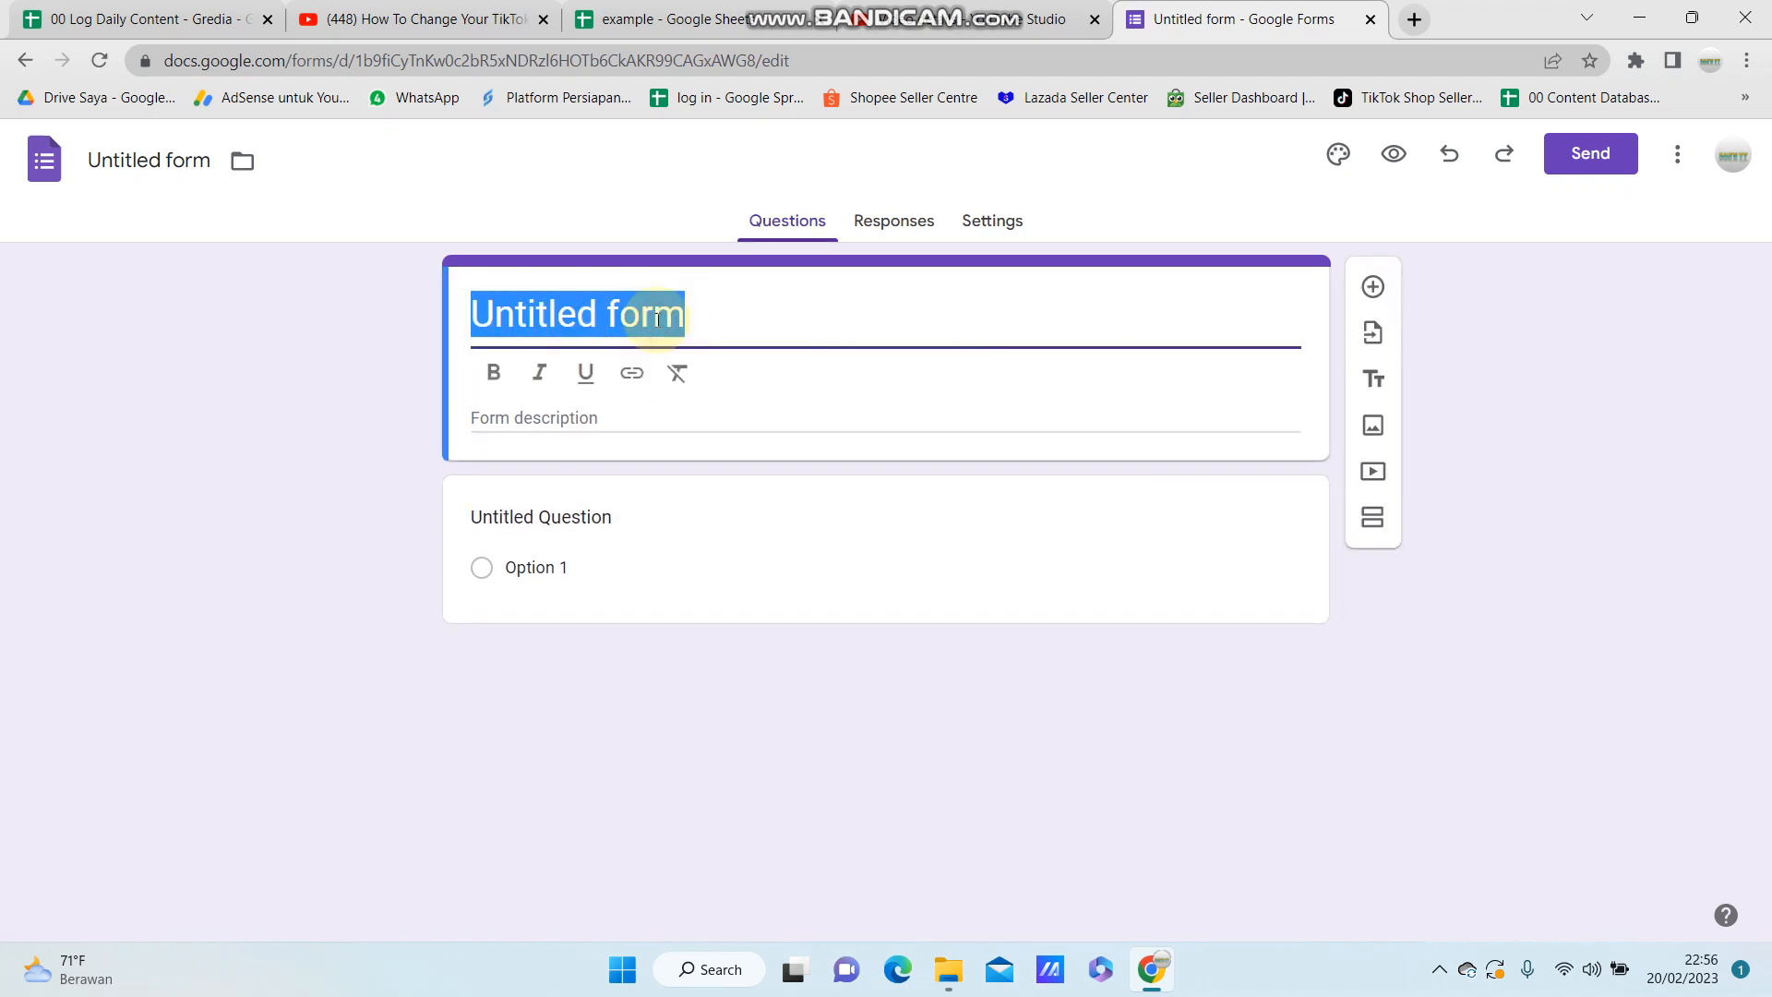
{"action": "type", "text": "test"}
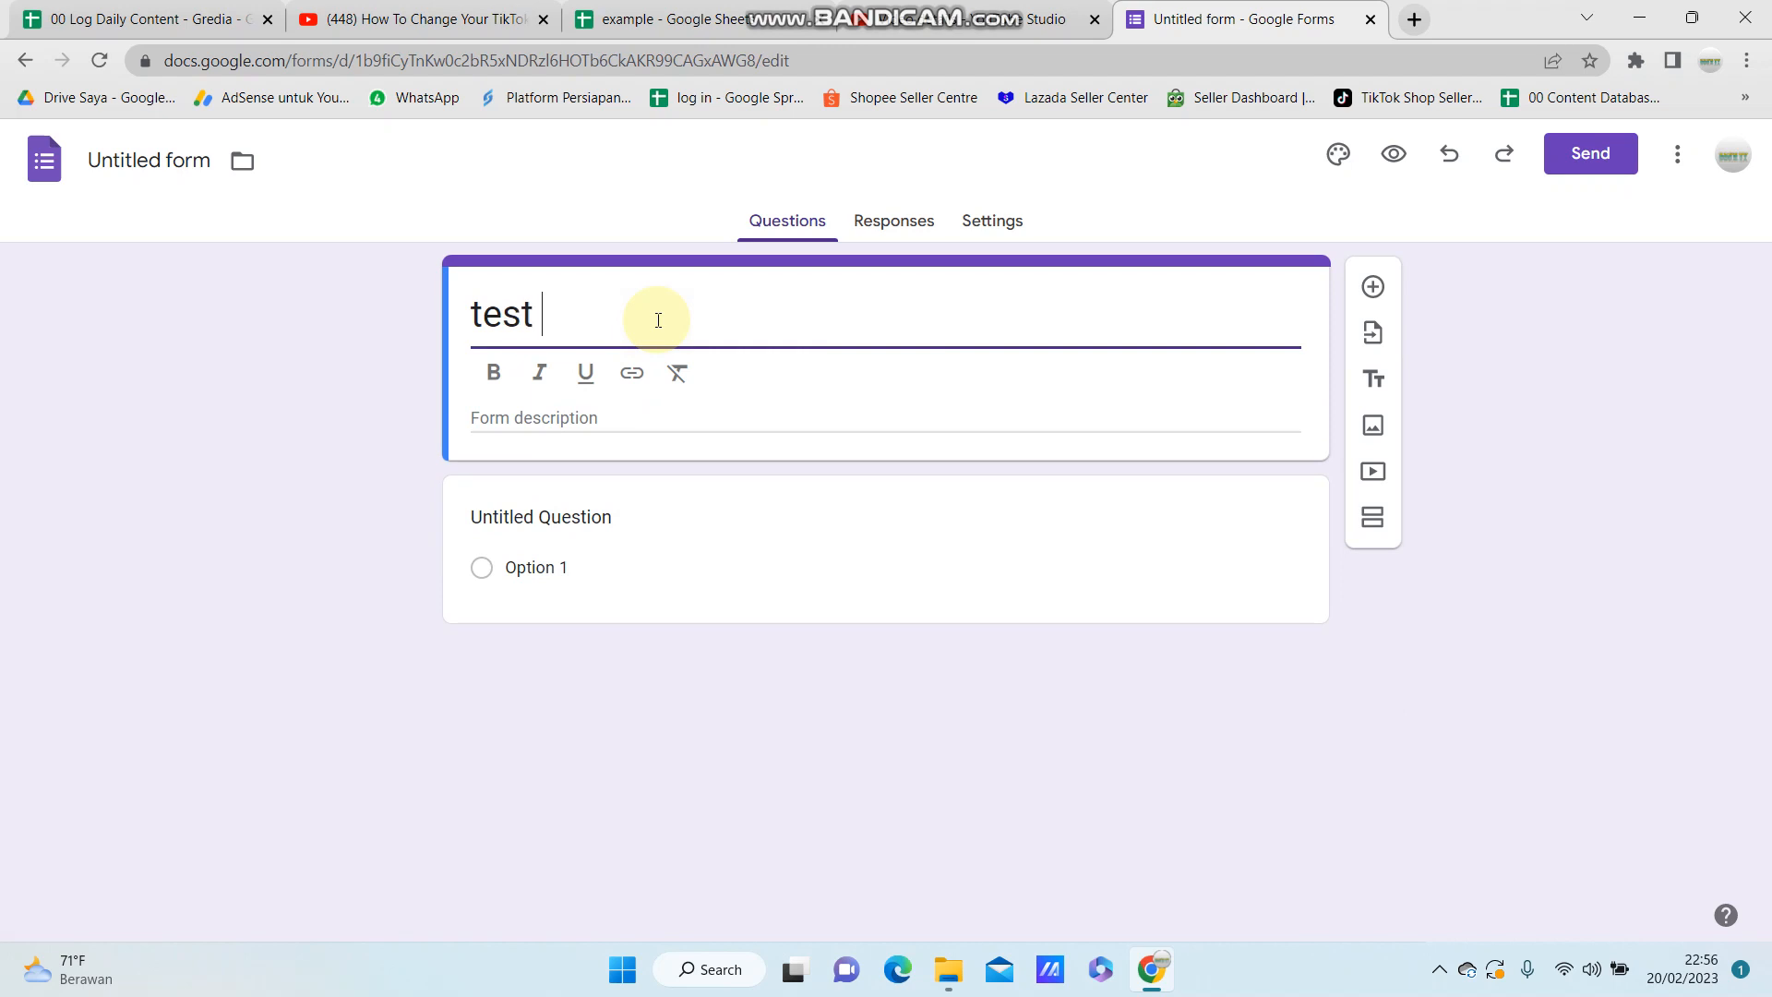
{"action": "type", "text": "1"}
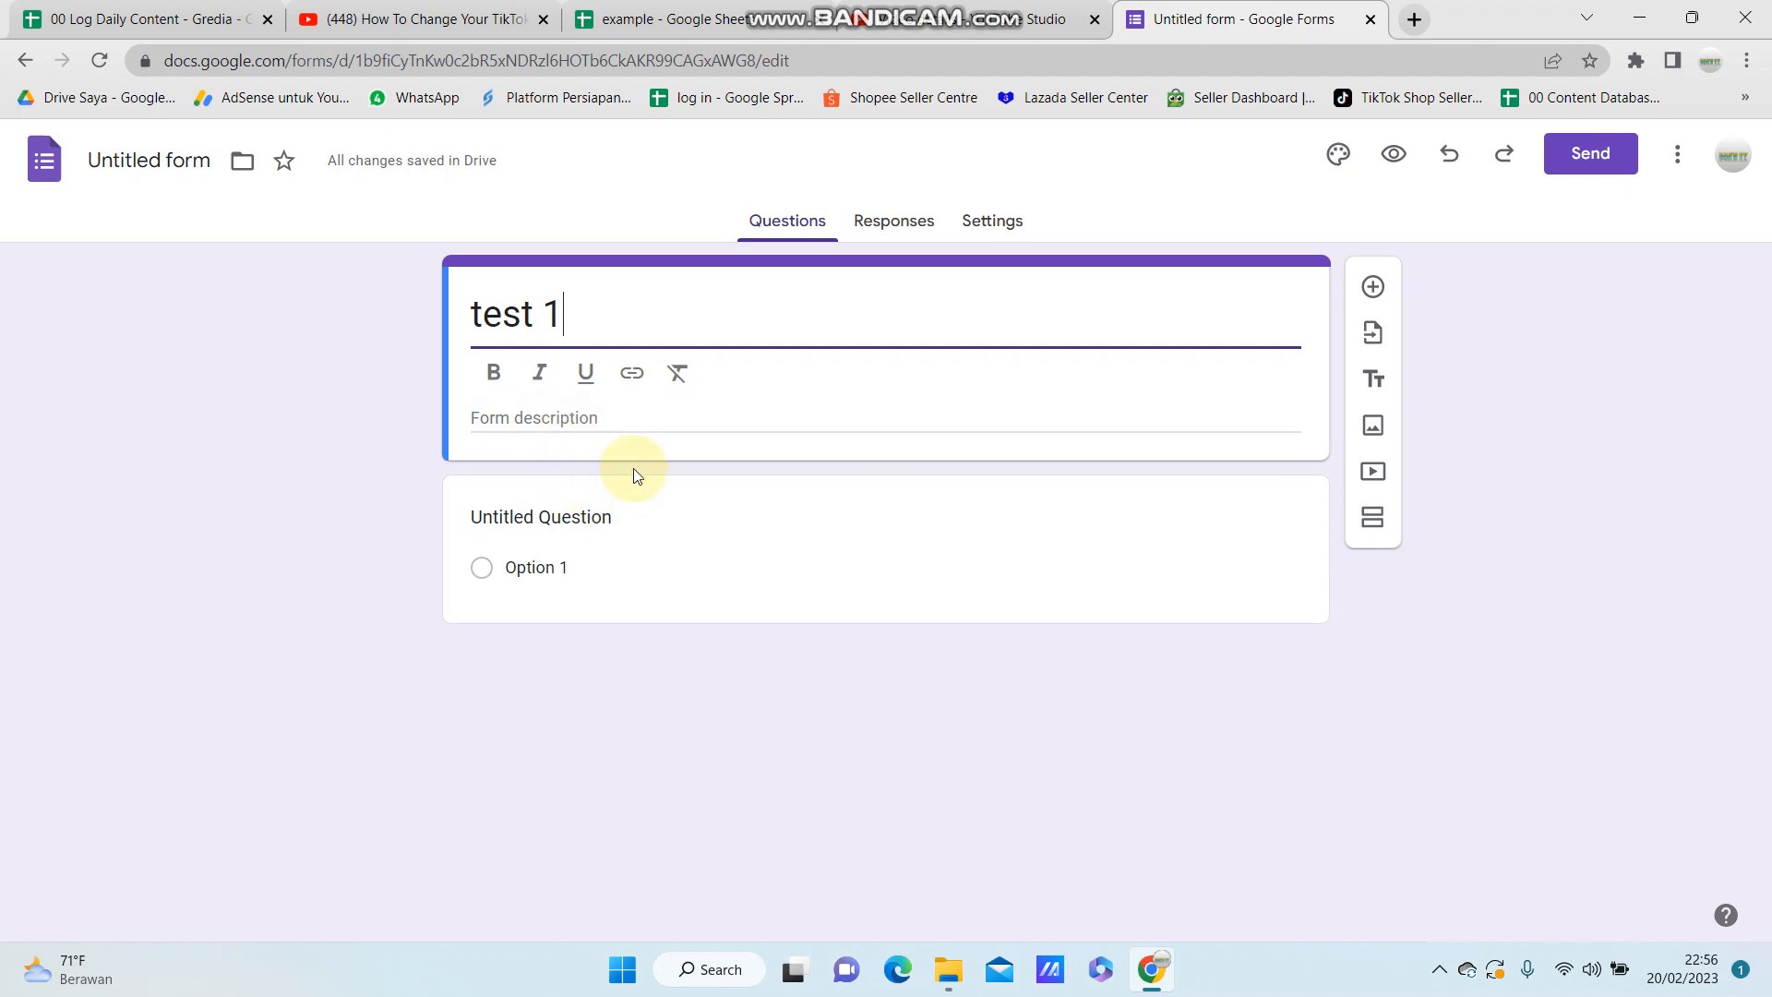
{"action": "mouse_move", "coordinate": [528, 526]}
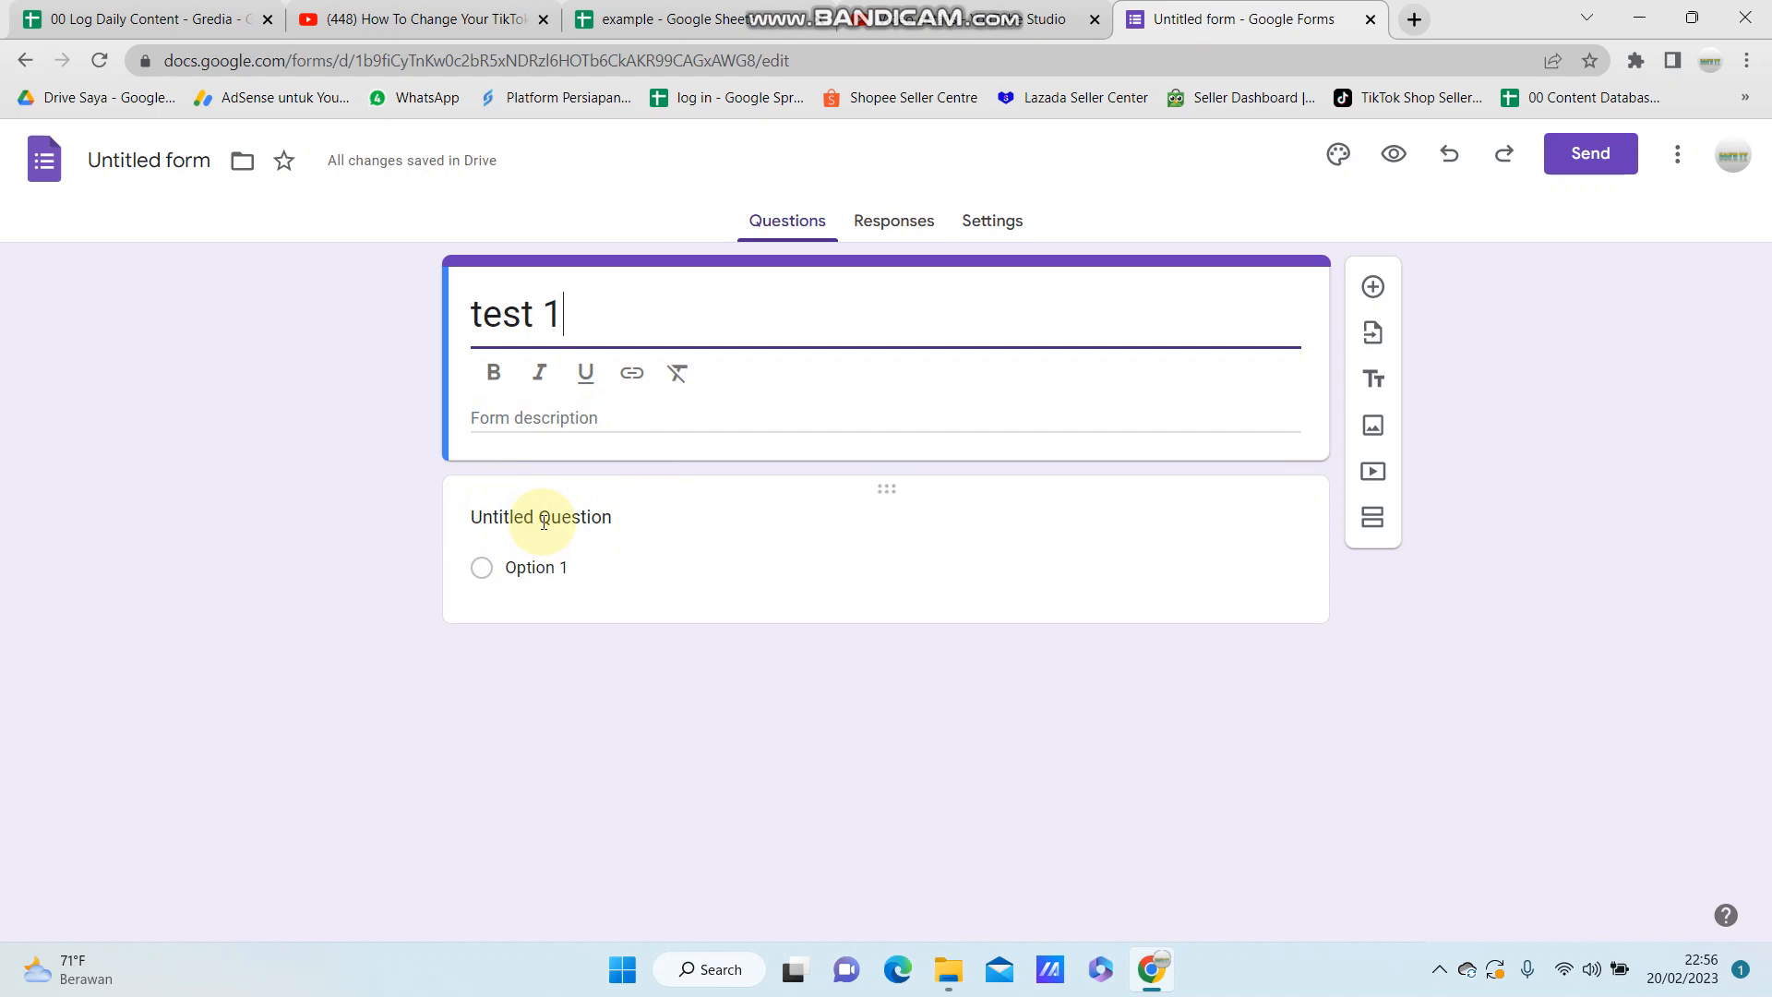
Step: Word question 1 as 'The name of the United Nations organization responsible for world health is', kept as Multiple choice
{"action": "left_click", "coordinate": [543, 517]}
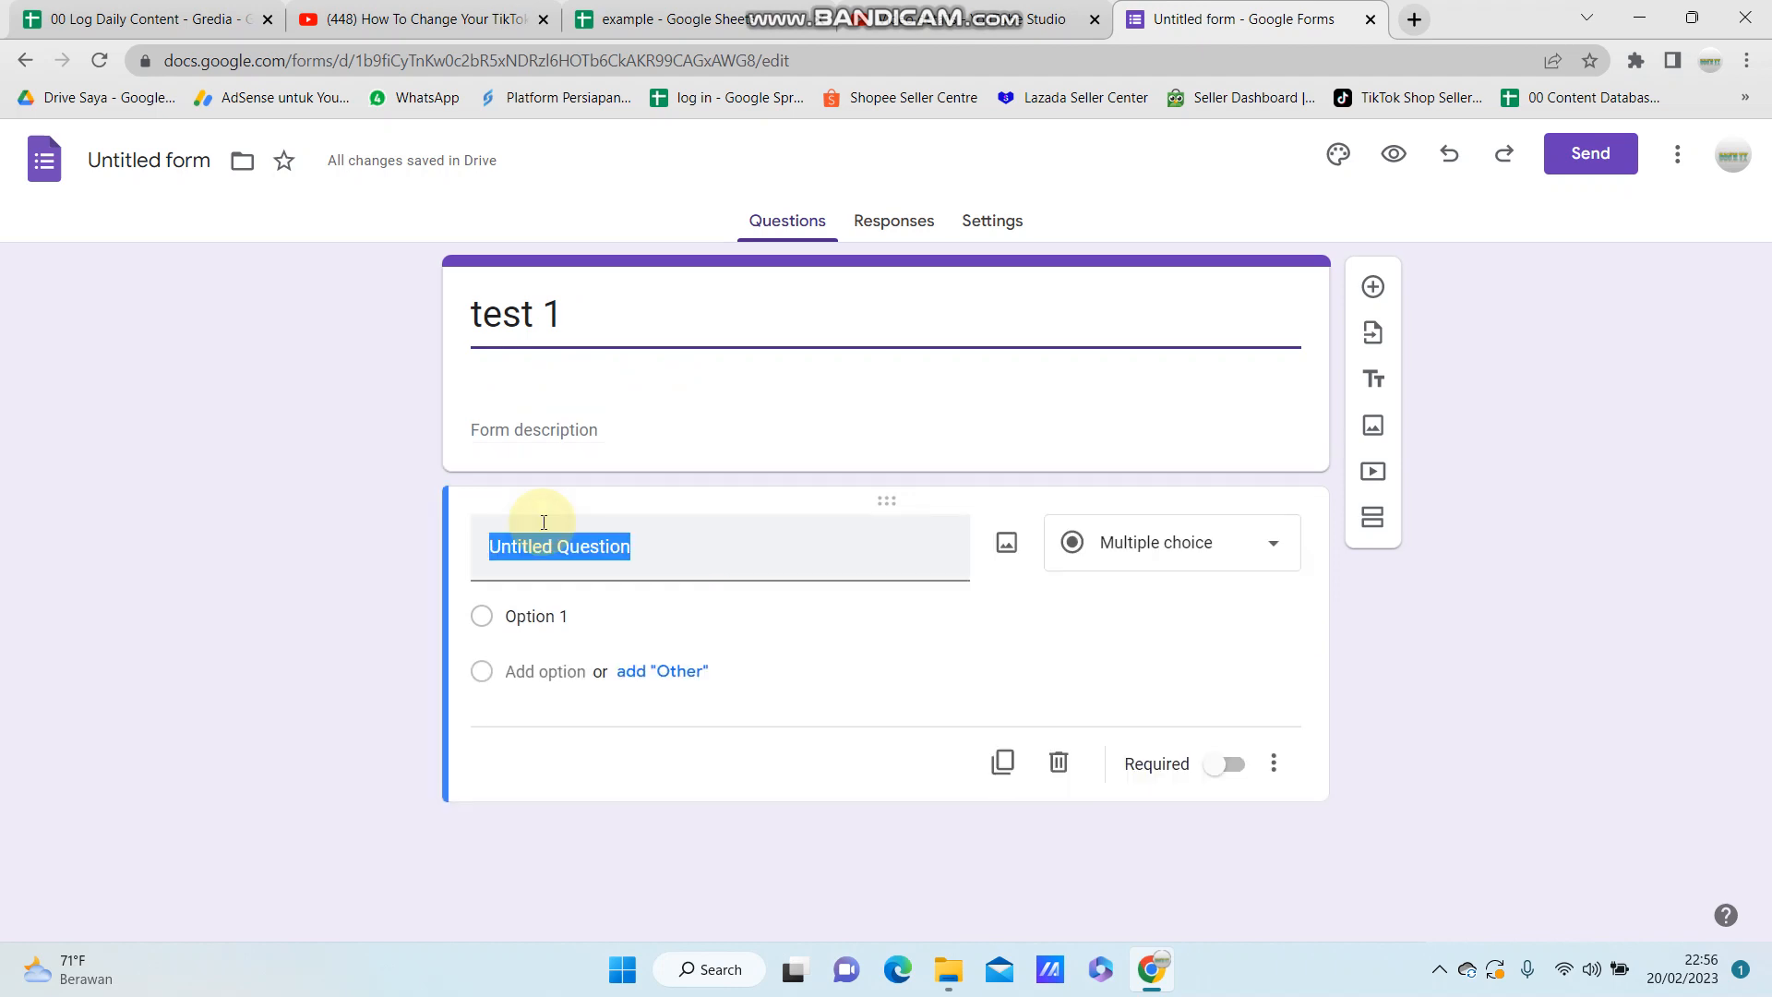
{"action": "left_click", "coordinate": [557, 547]}
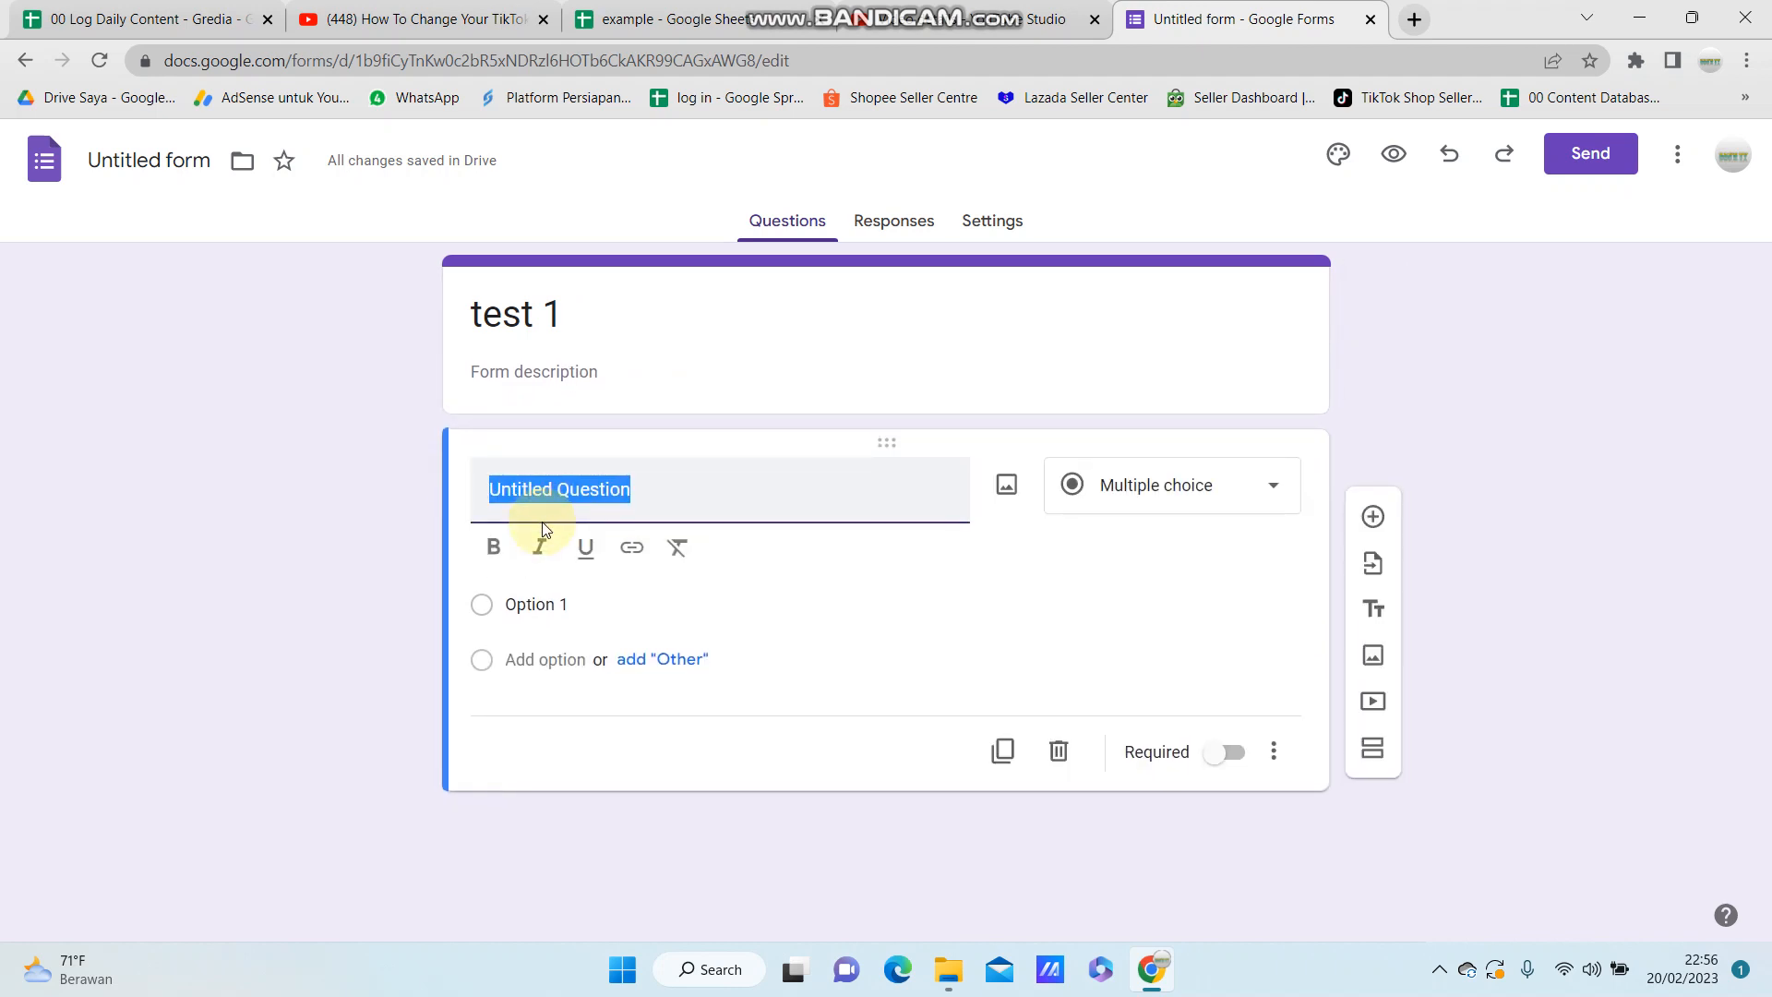
{"action": "type", "text": "The name of the United Nations organization responsible for world health is"}
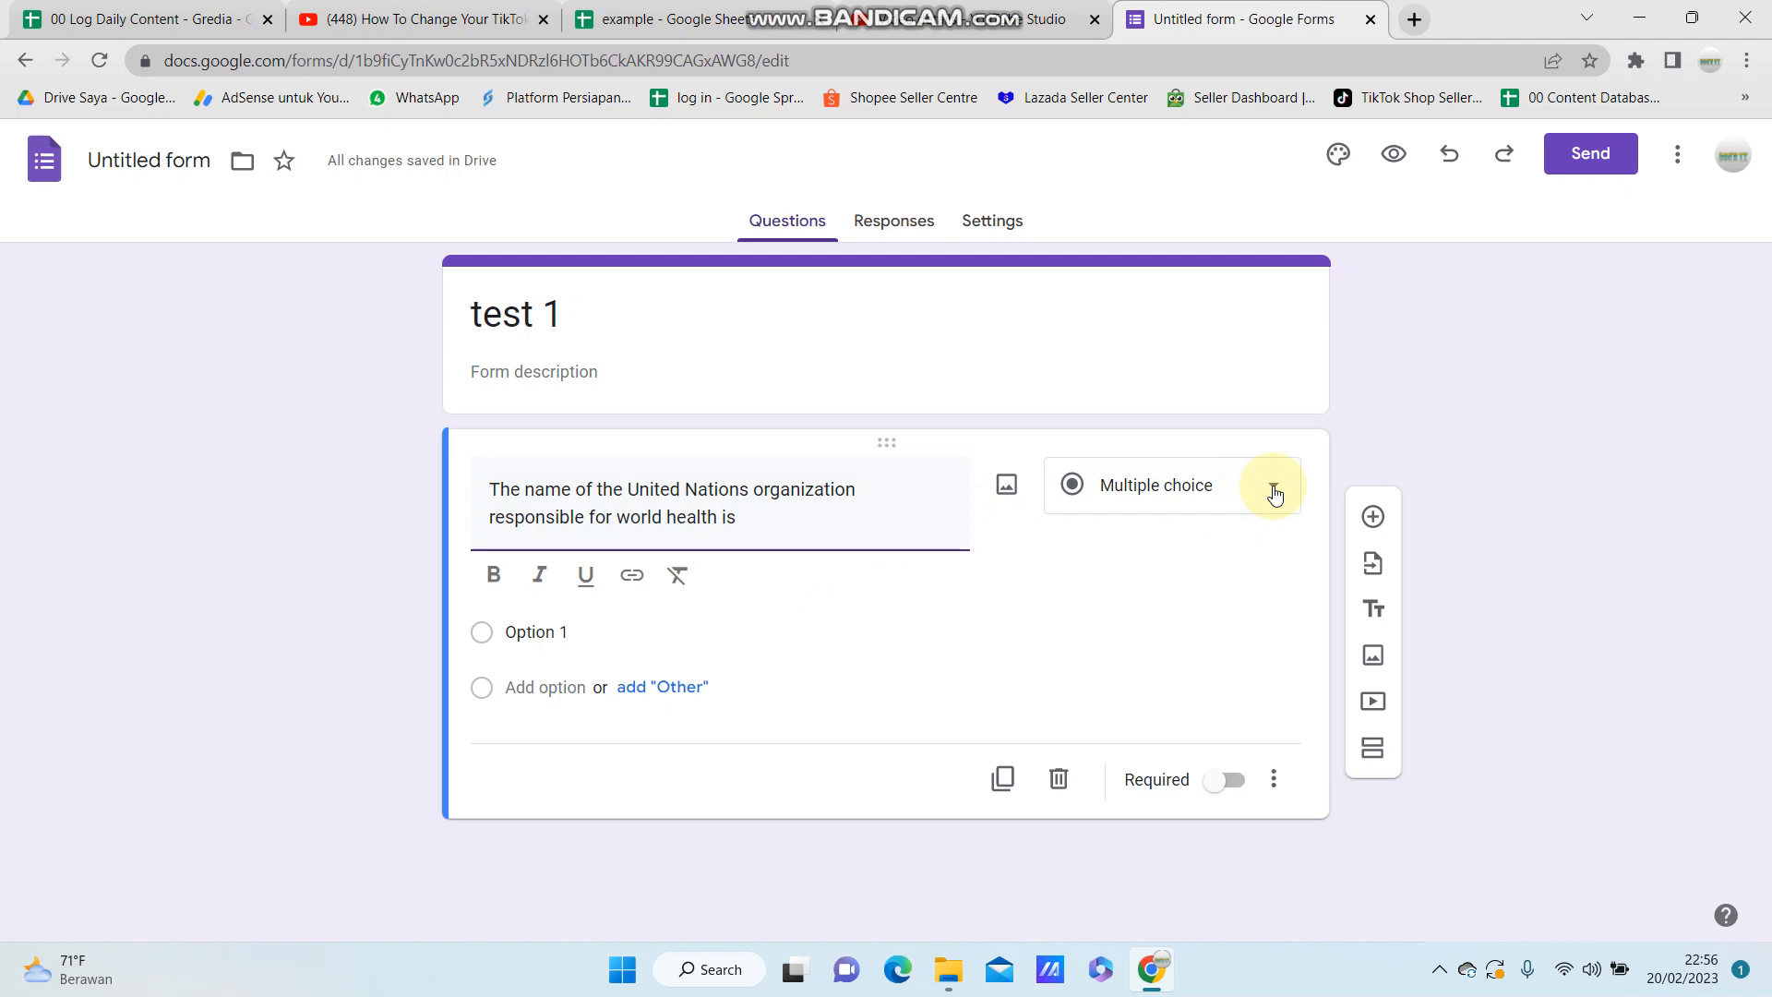
{"action": "left_click", "coordinate": [1274, 486]}
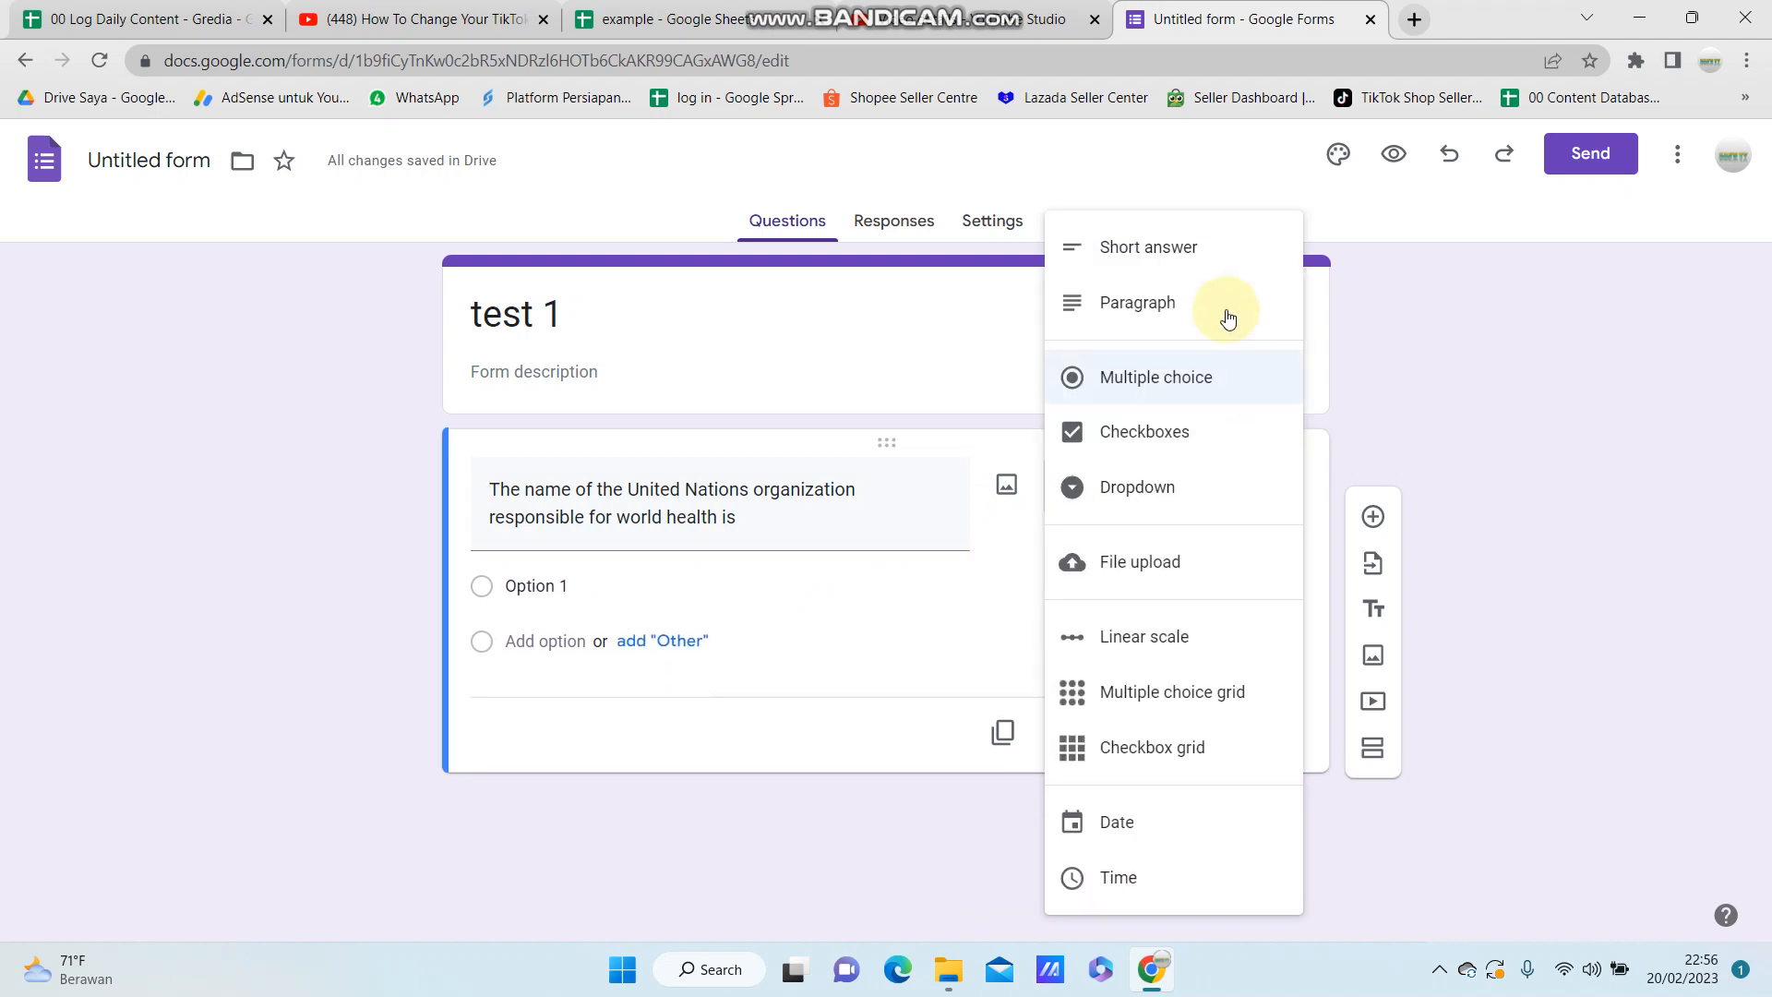
{"action": "mouse_move", "coordinate": [1141, 698]}
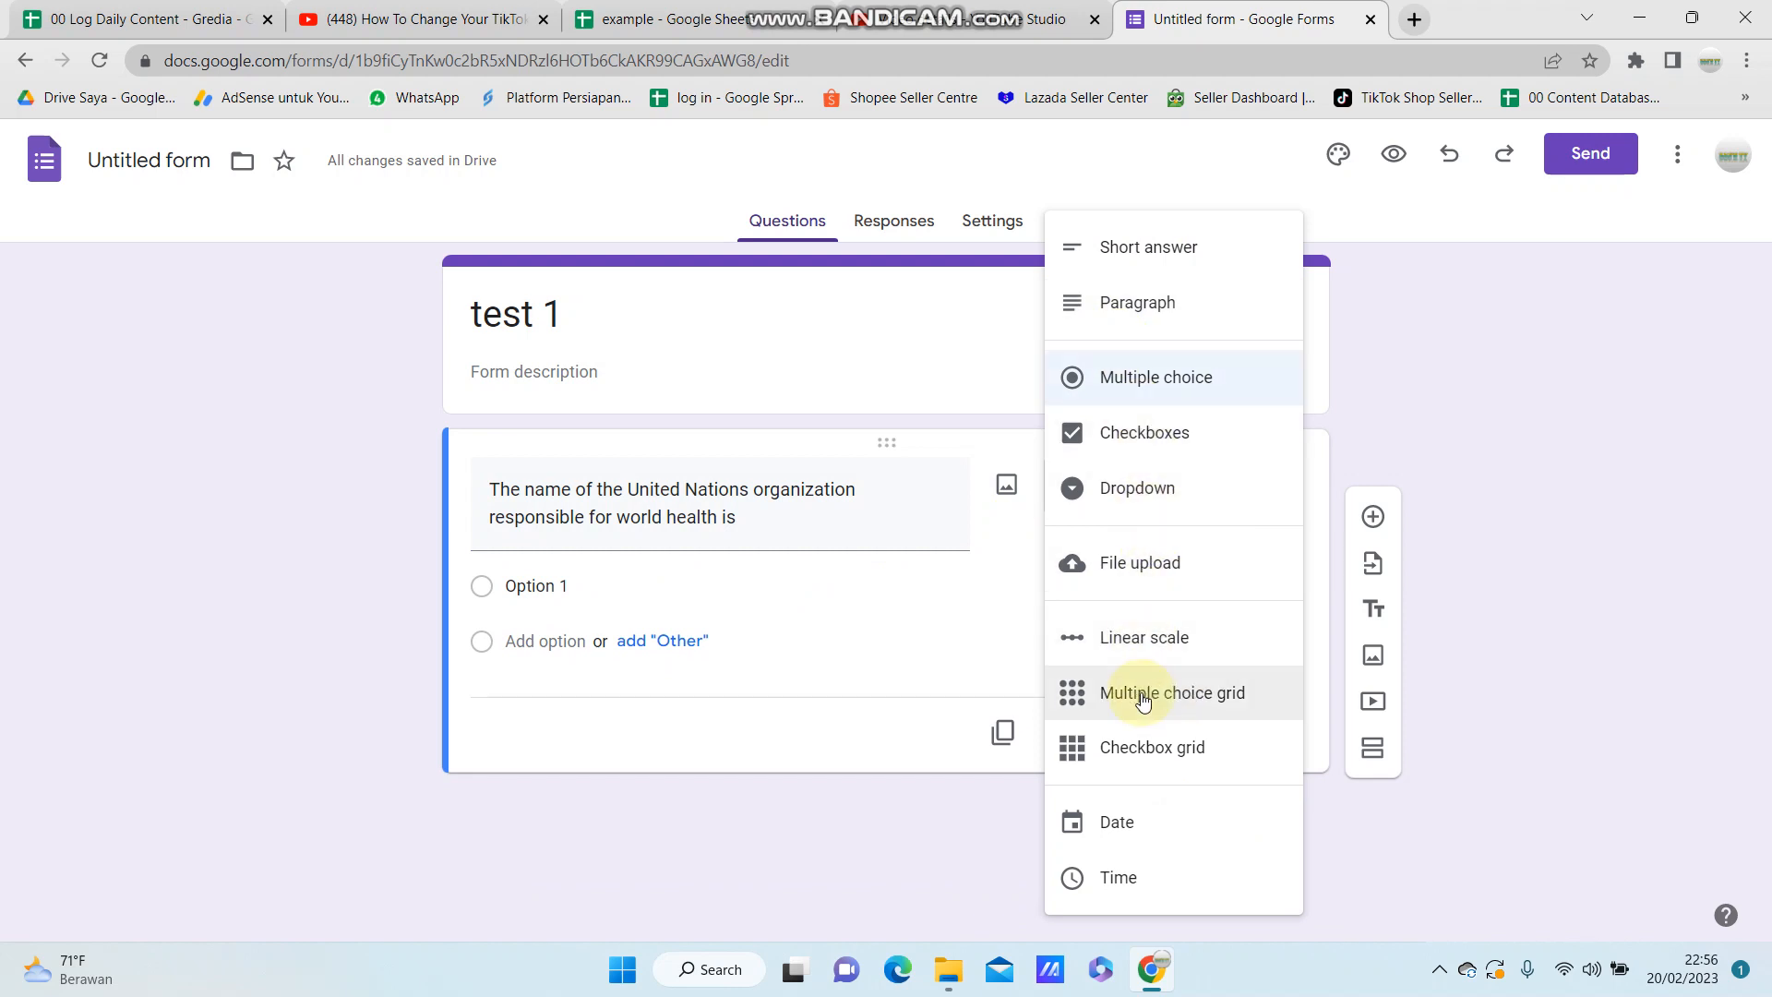
{"action": "mouse_move", "coordinate": [1148, 246]}
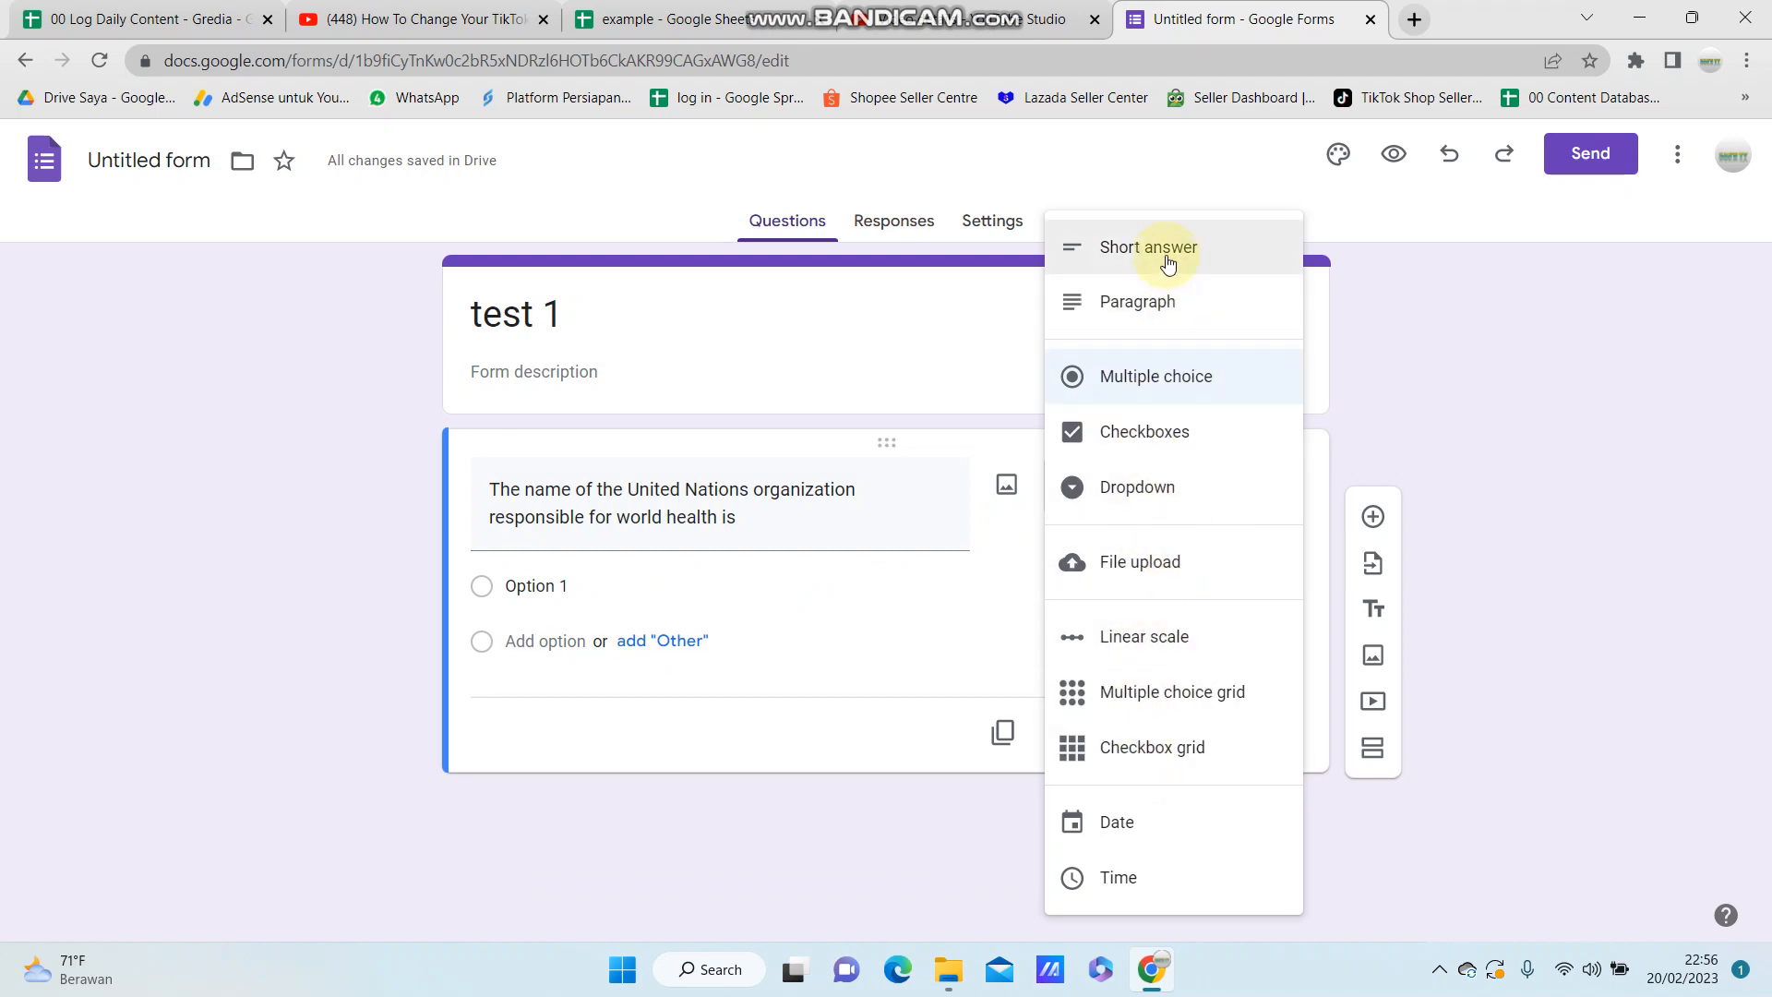
{"action": "mouse_move", "coordinate": [1111, 384]}
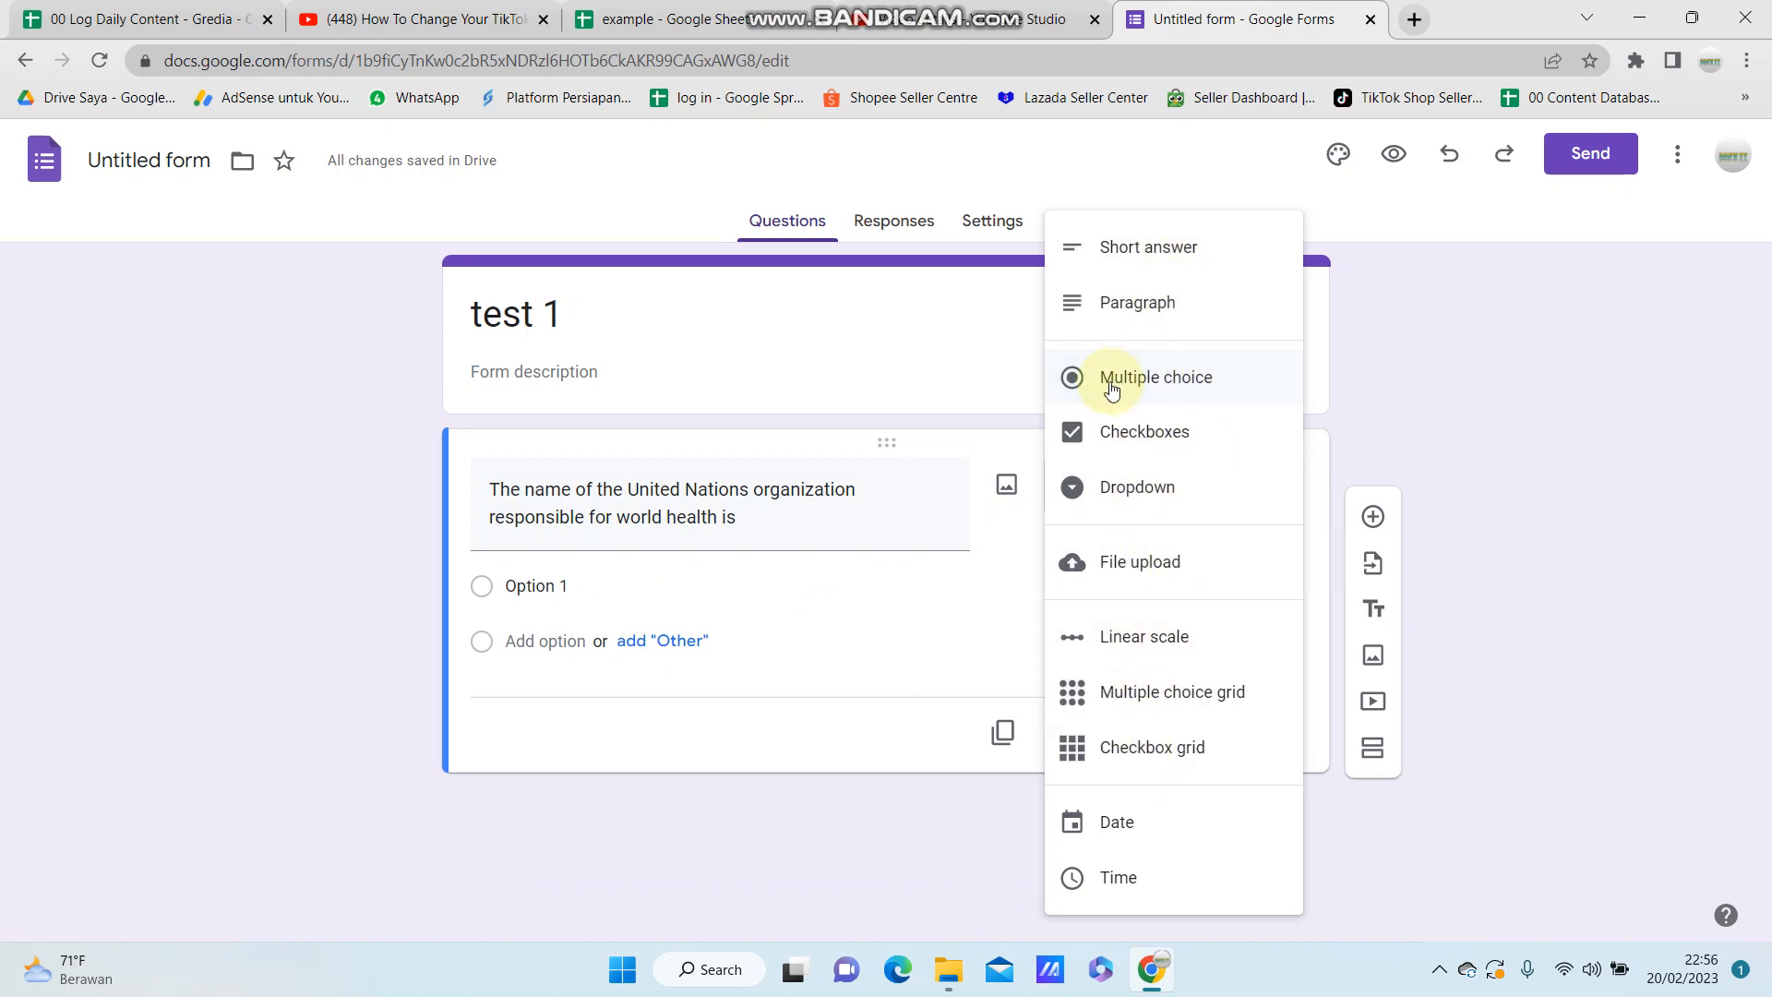
{"action": "mouse_move", "coordinate": [1139, 388]}
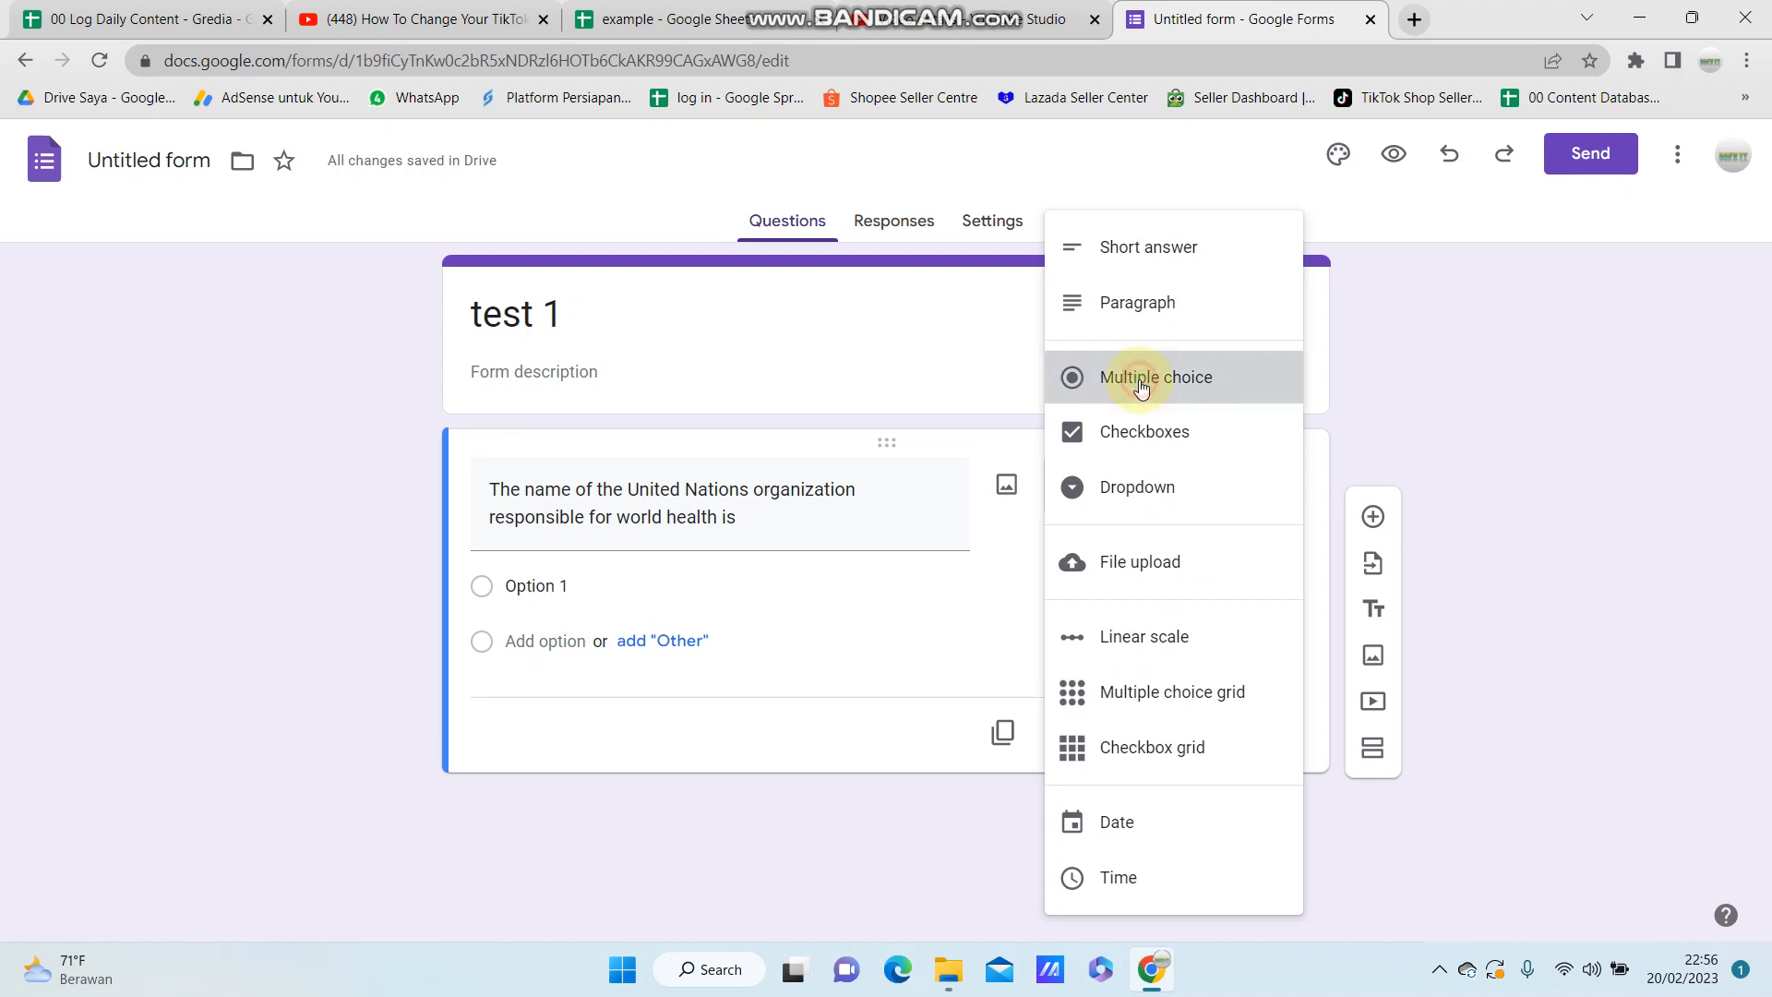
{"action": "left_click", "coordinate": [1156, 377]}
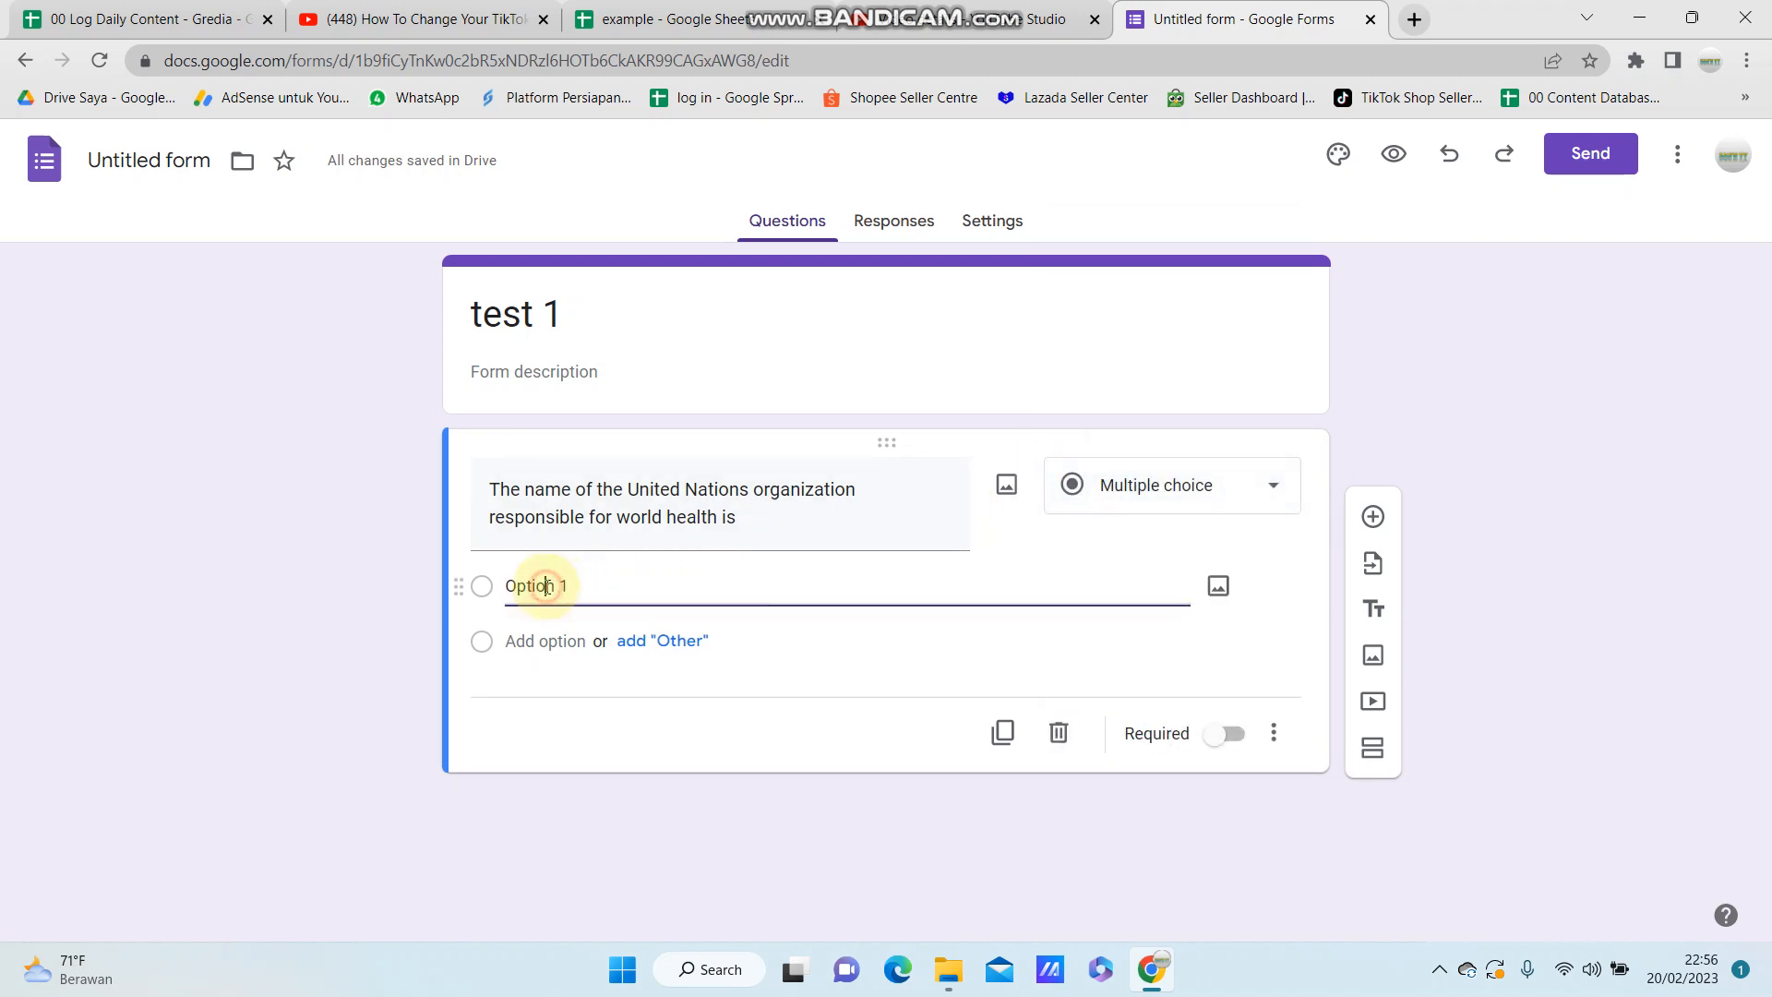
Step: Enter the first two answer choices WHO and UNICEF
{"action": "key", "text": "Backspace"}
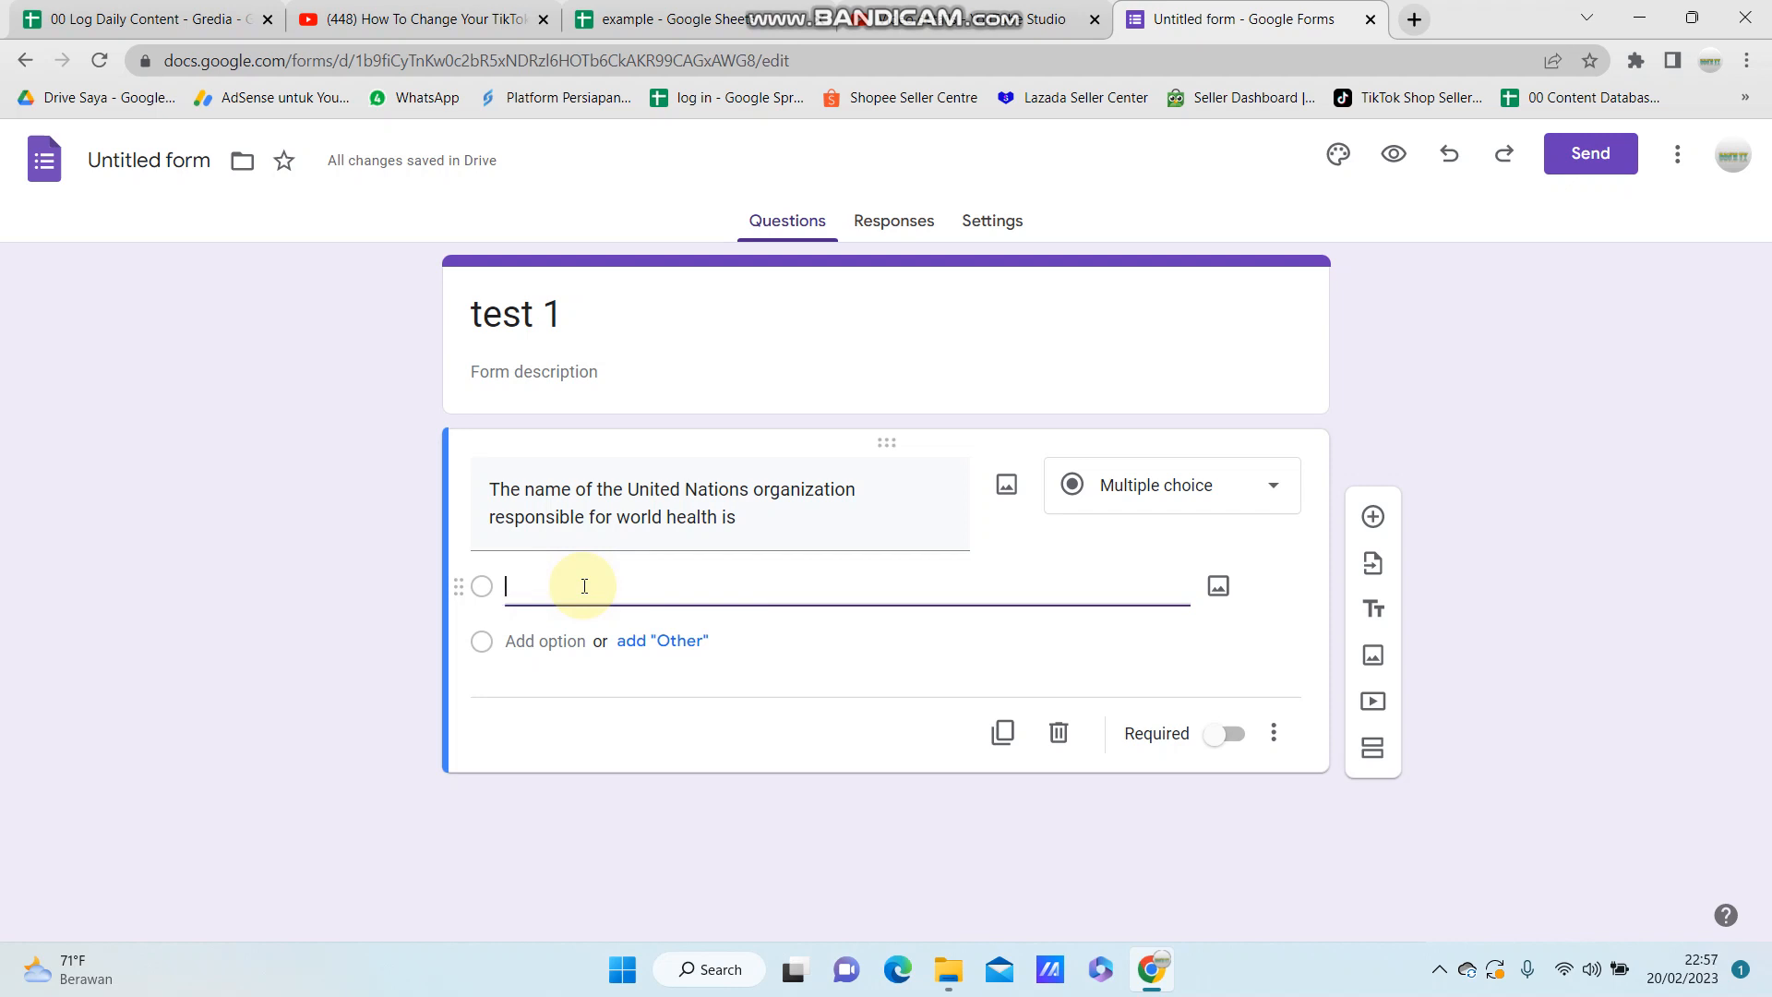
{"action": "type", "text": "W"}
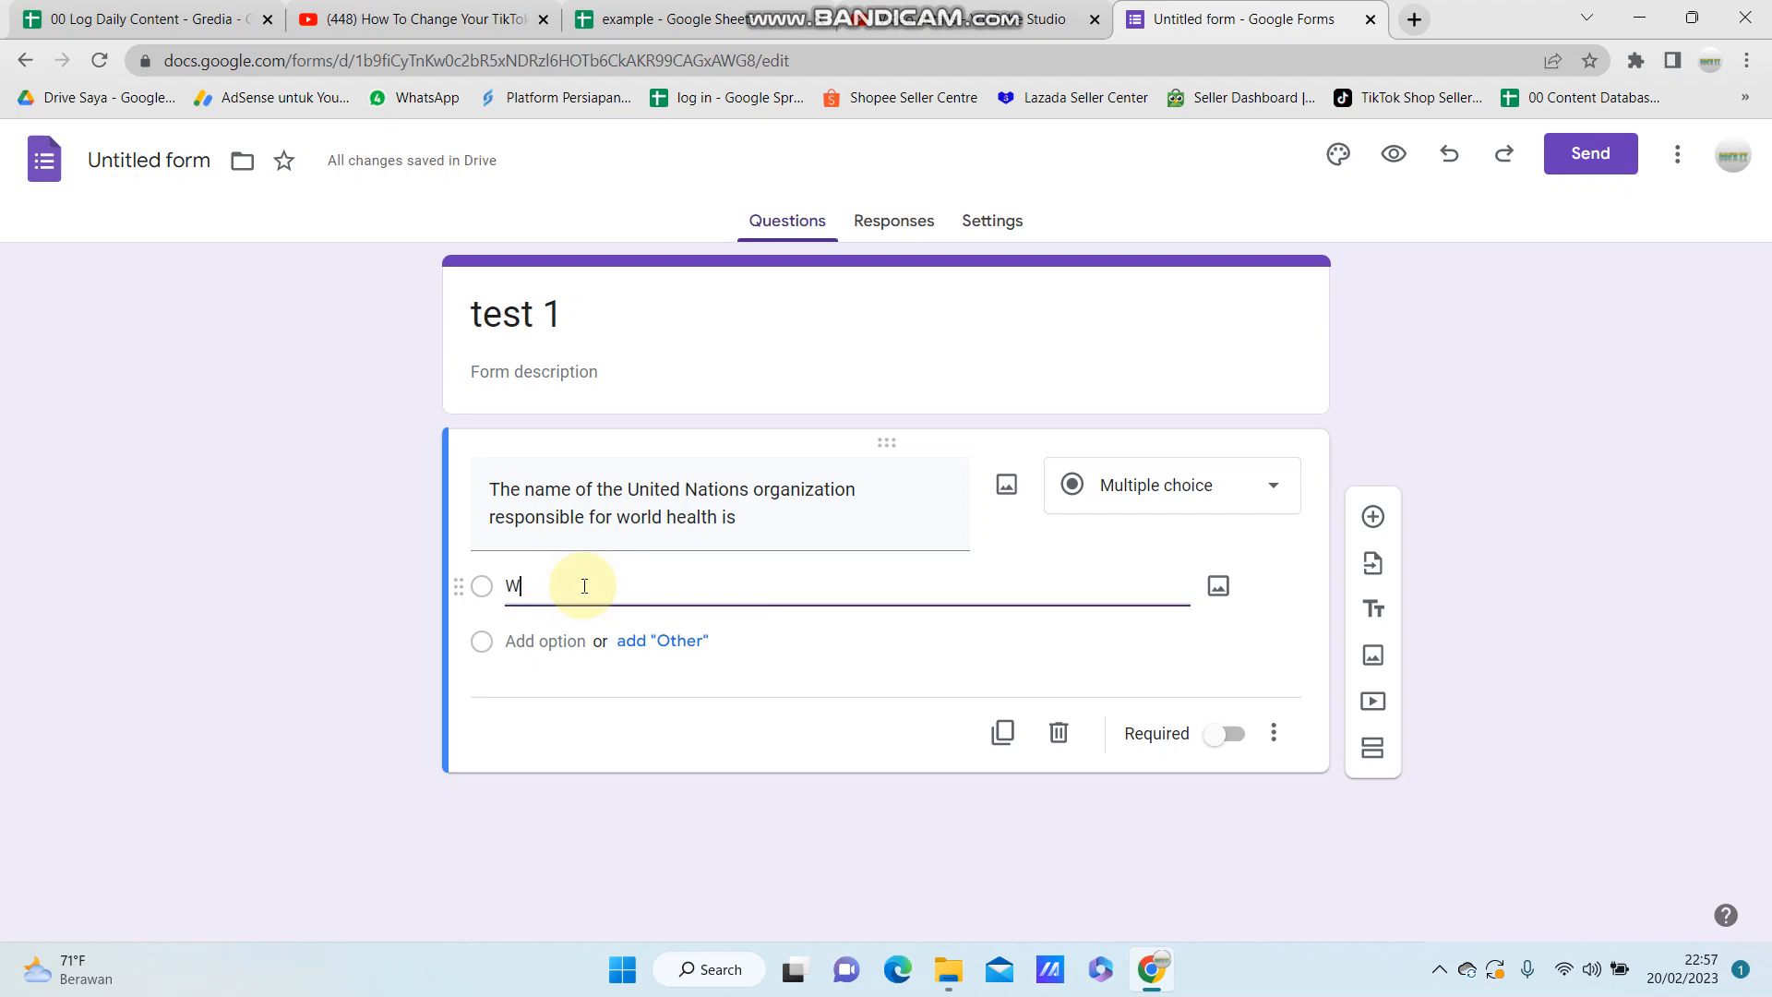
{"action": "type", "text": "HO"}
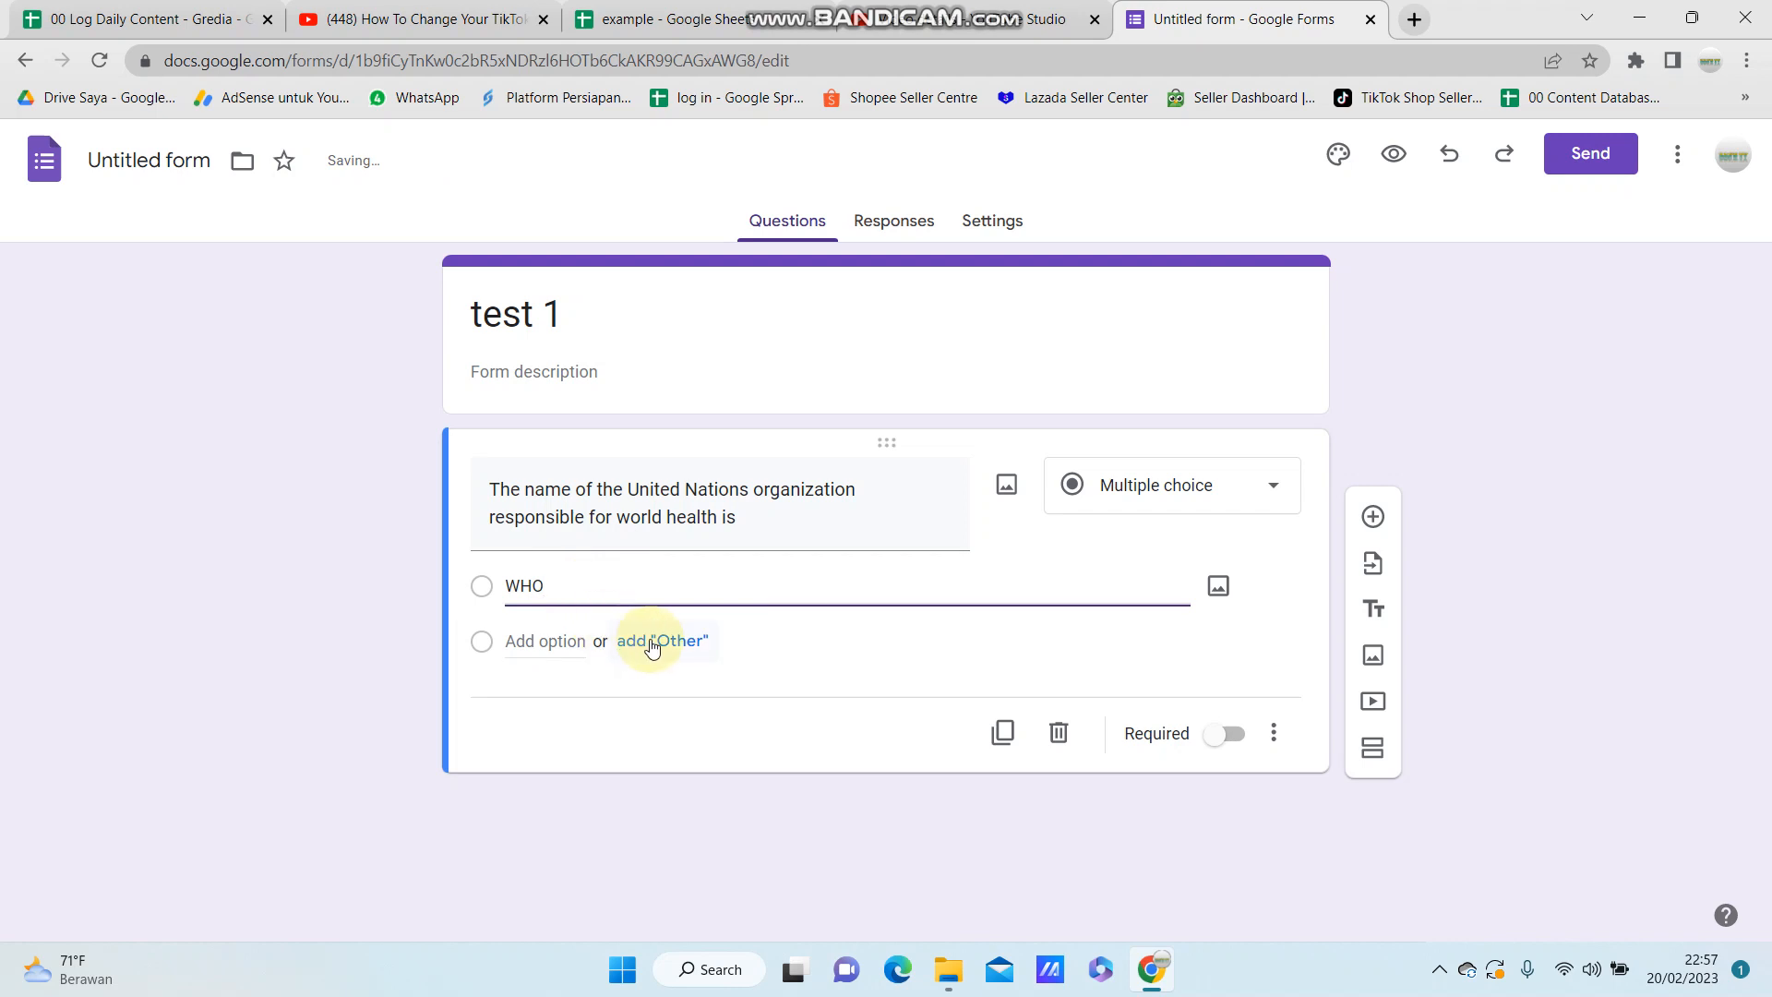
{"action": "left_click", "coordinate": [663, 641]}
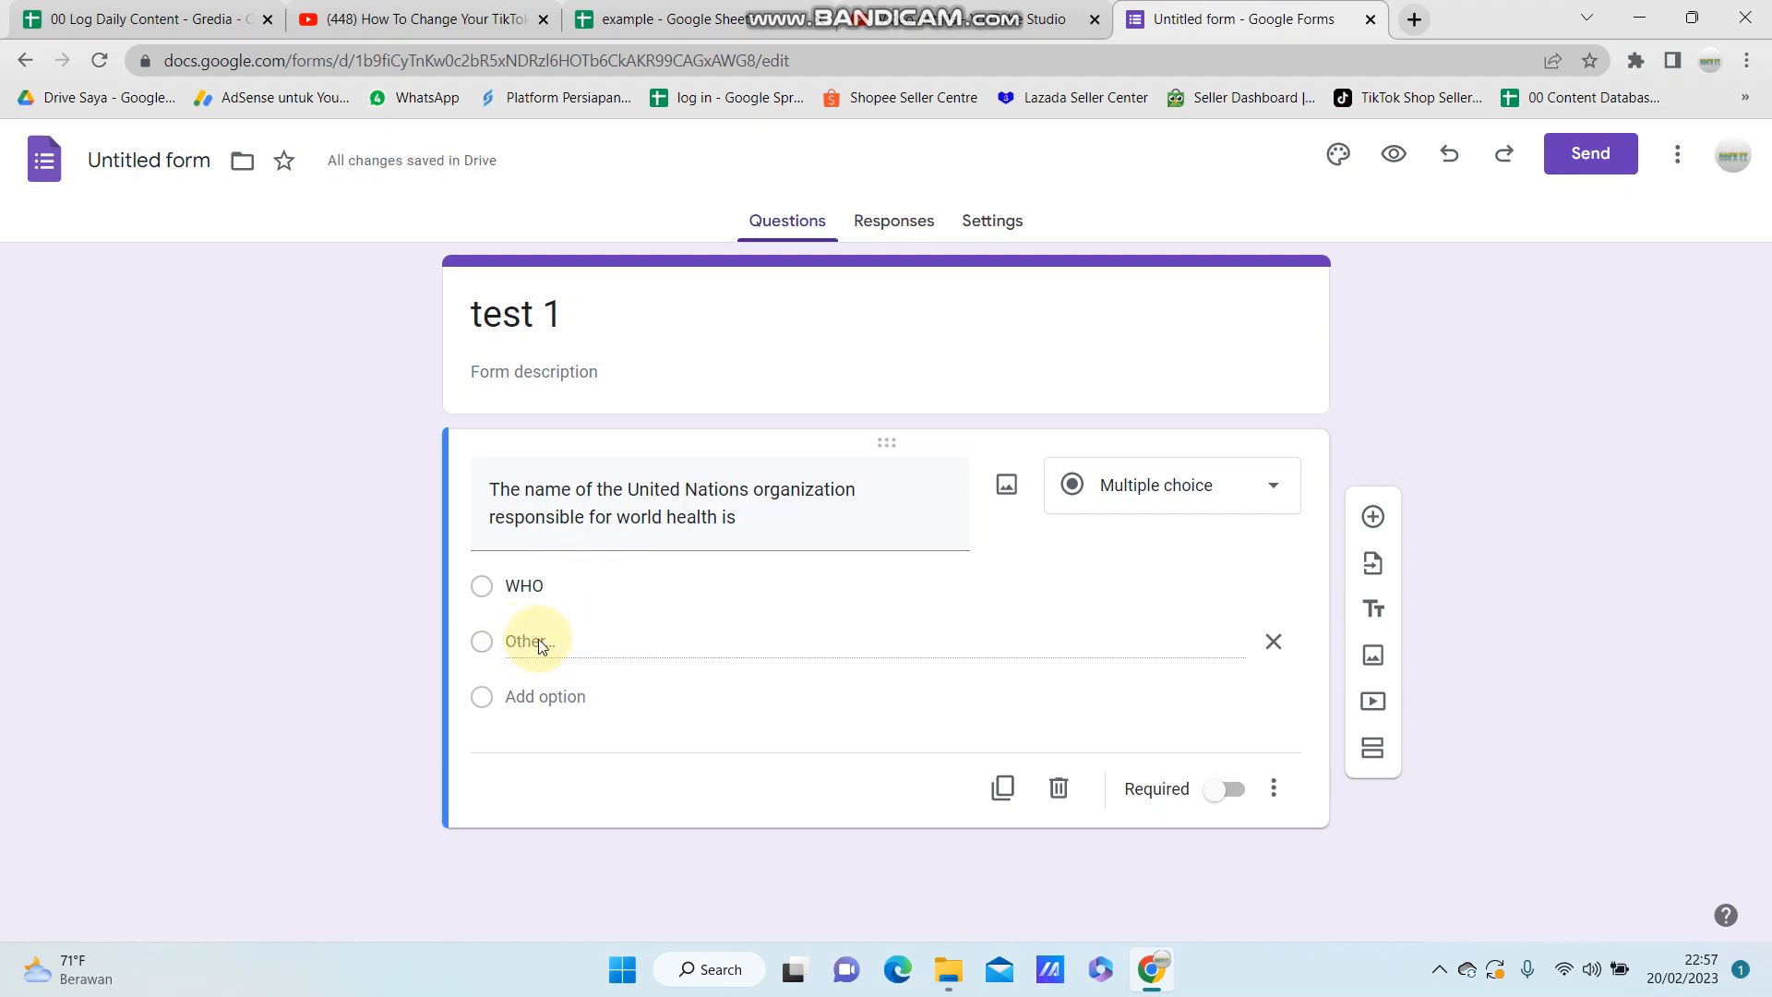
{"action": "mouse_move", "coordinate": [672, 637]}
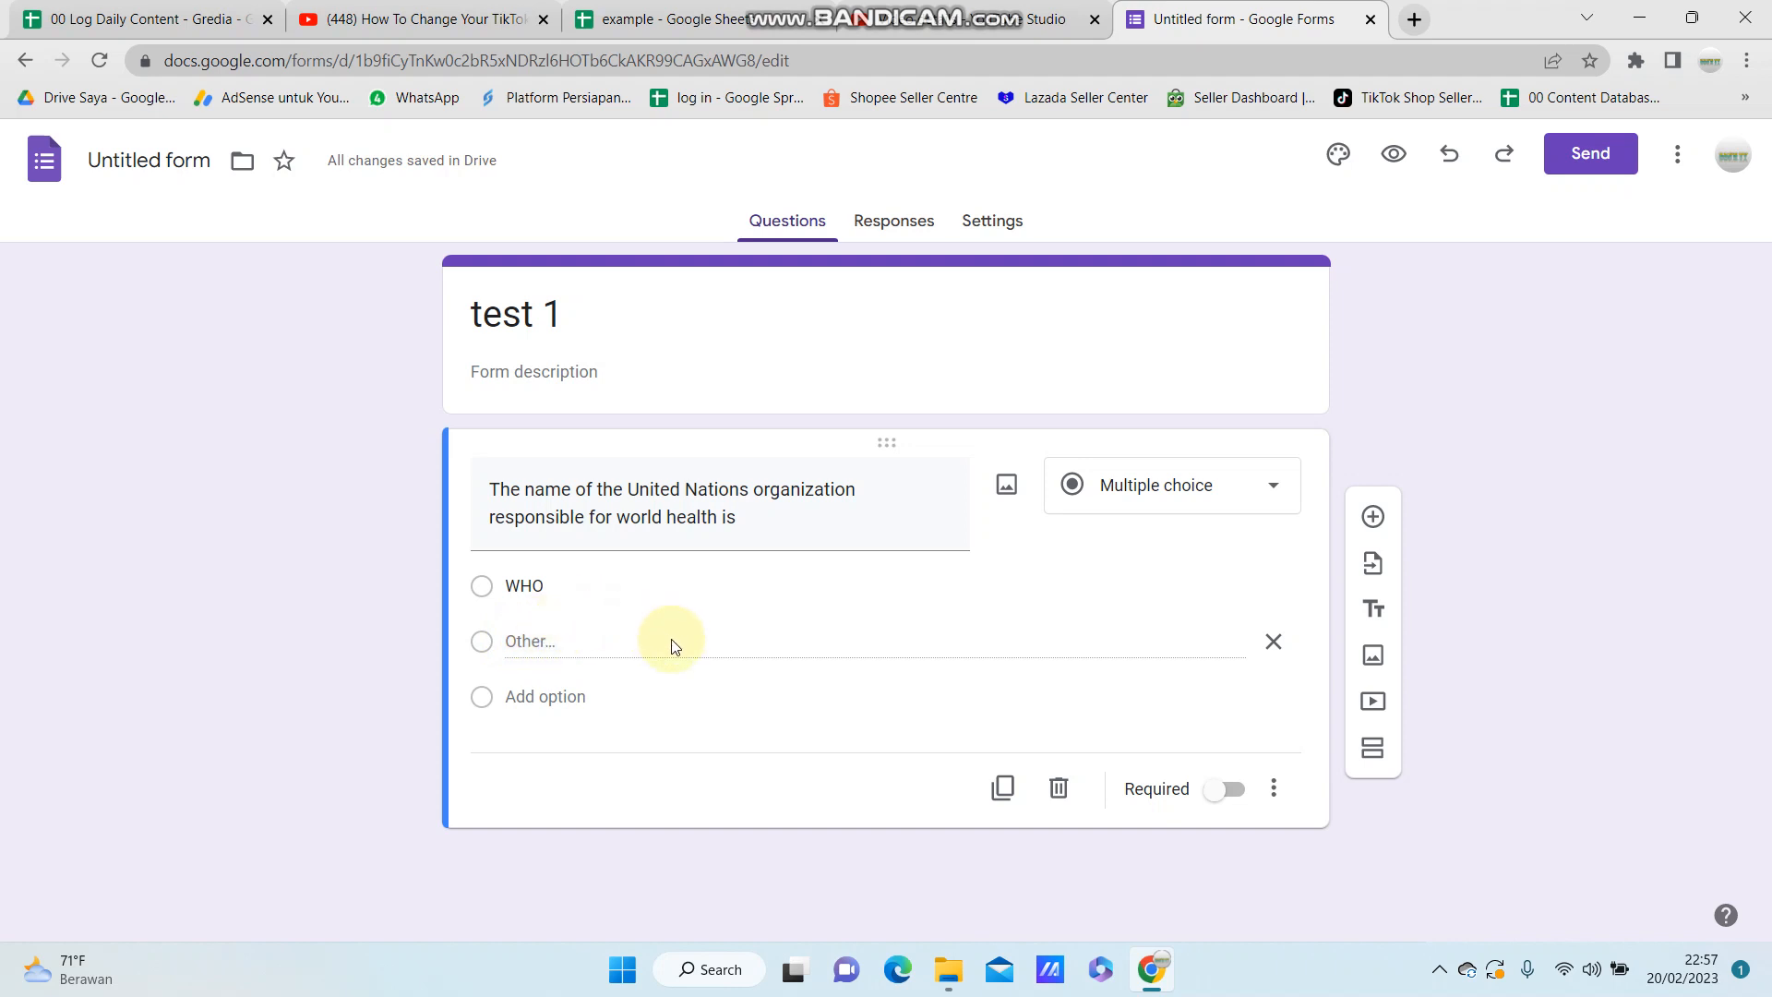
{"action": "mouse_move", "coordinate": [502, 644]}
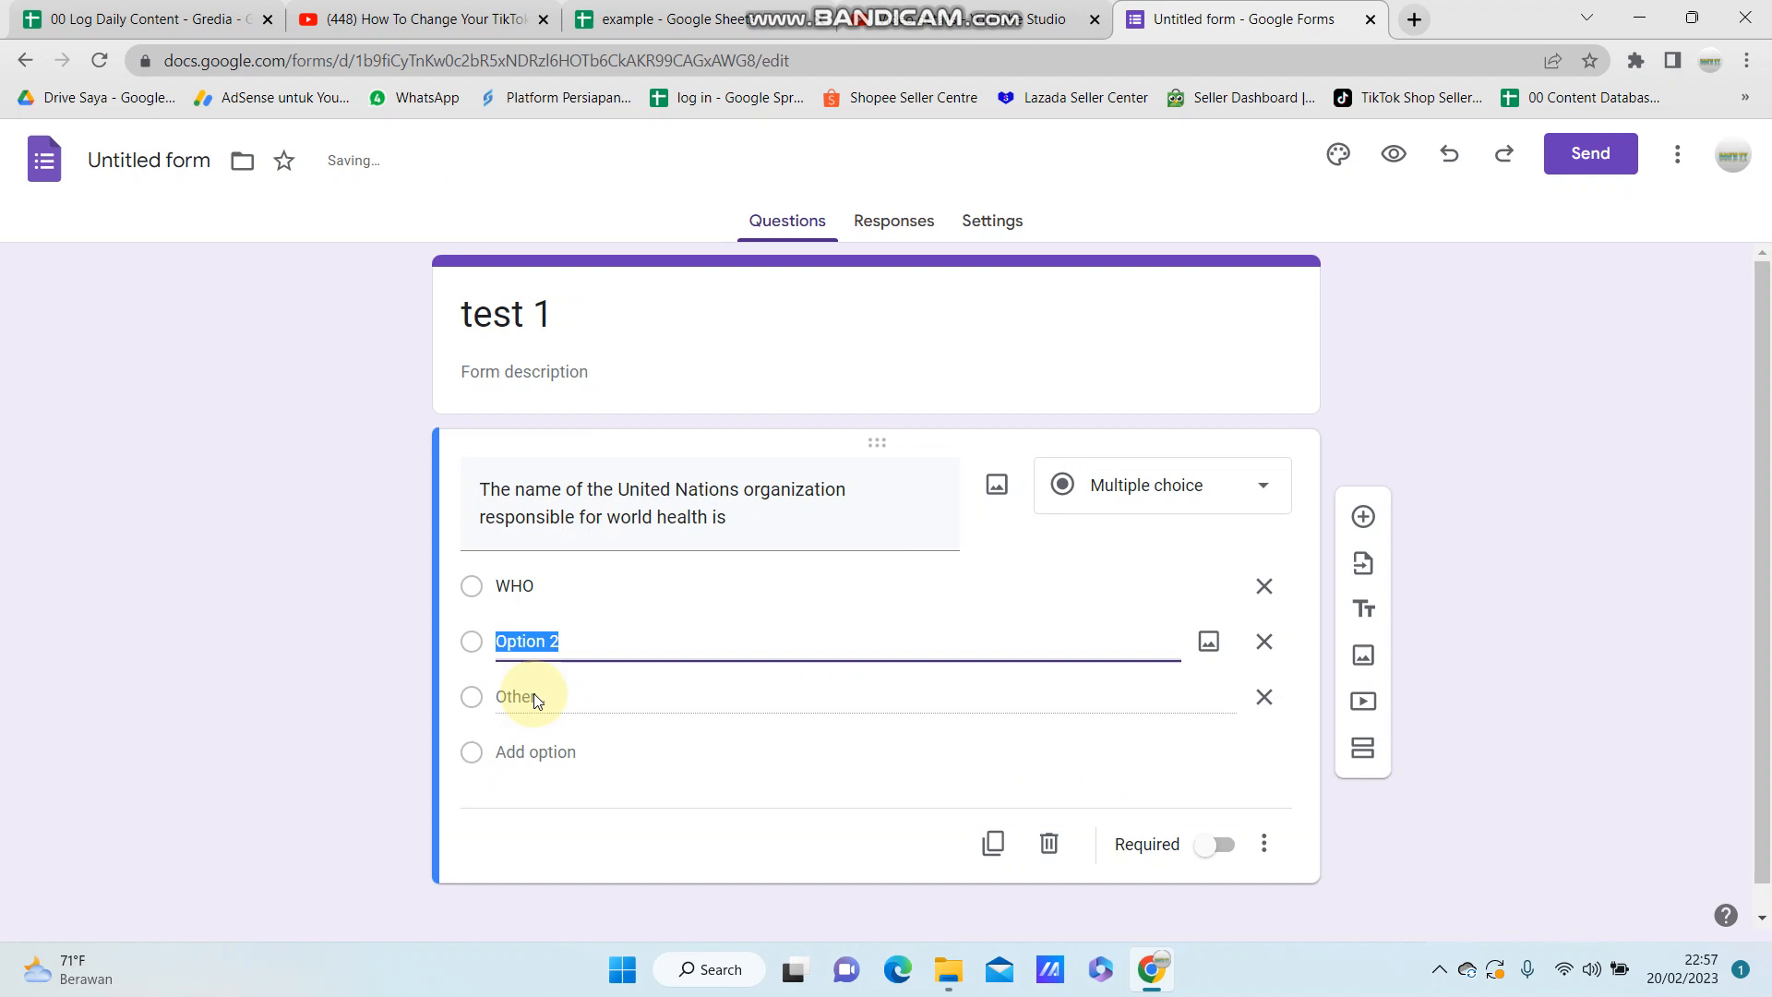
{"action": "type", "text": "UNICE"}
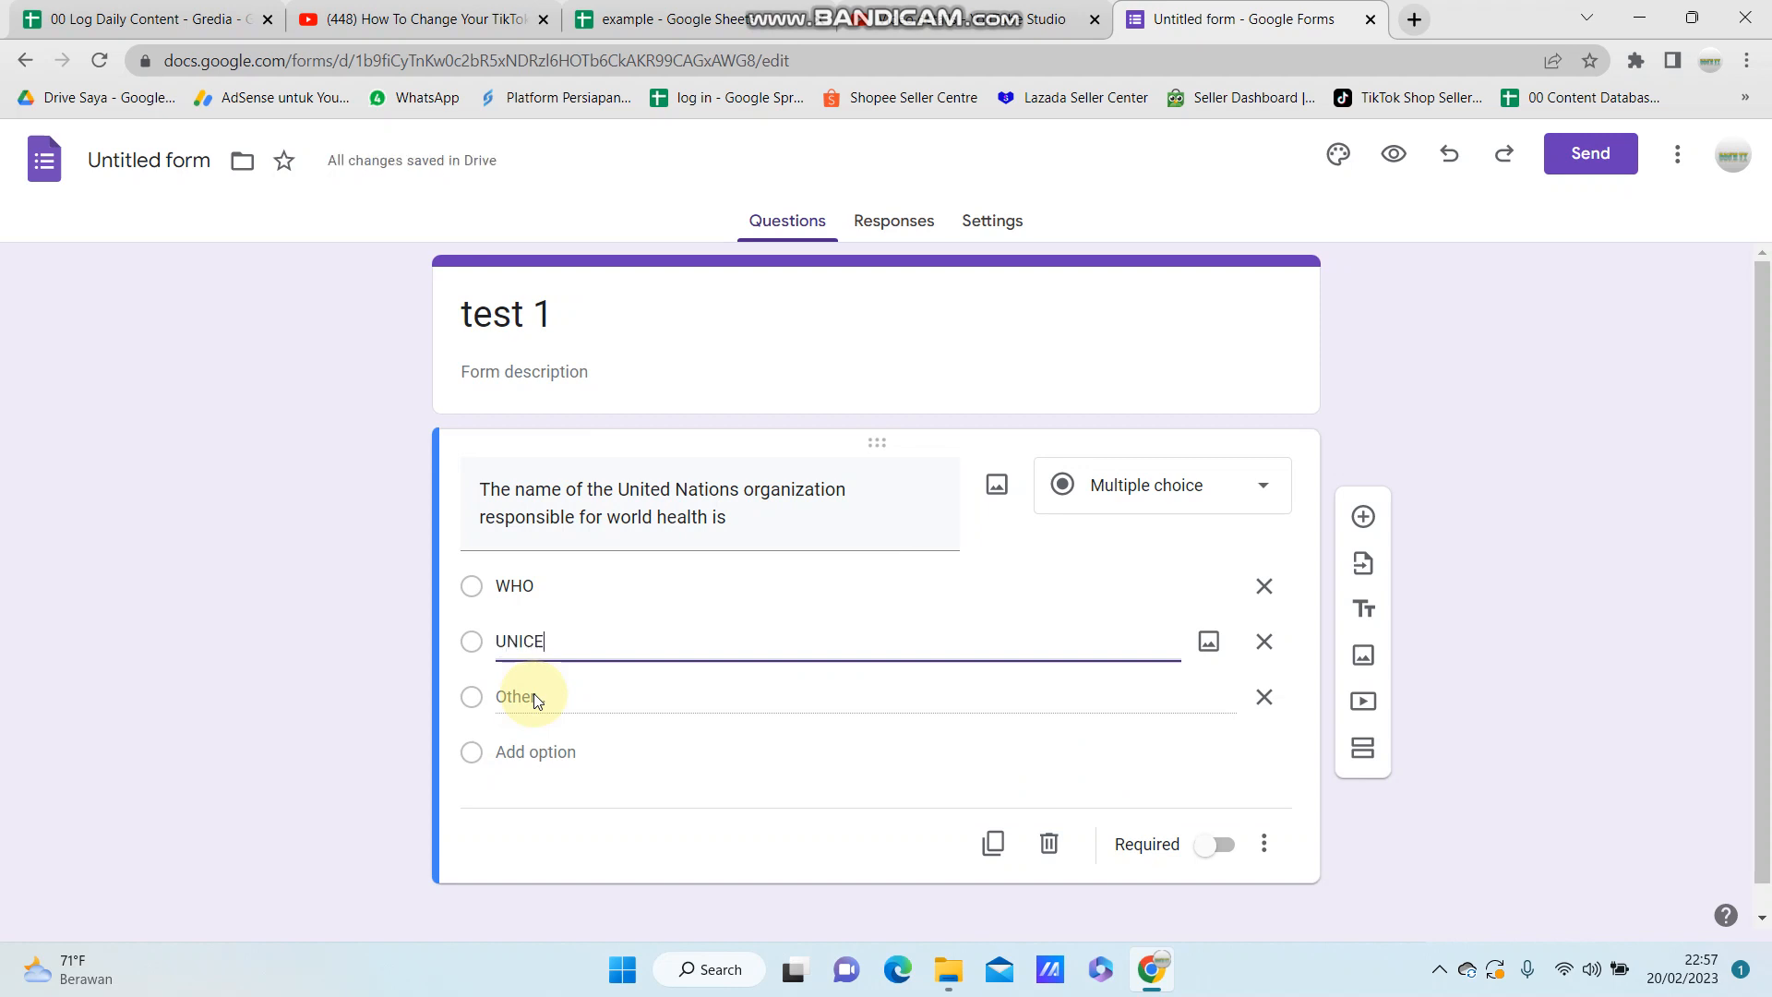
{"action": "type", "text": "F"}
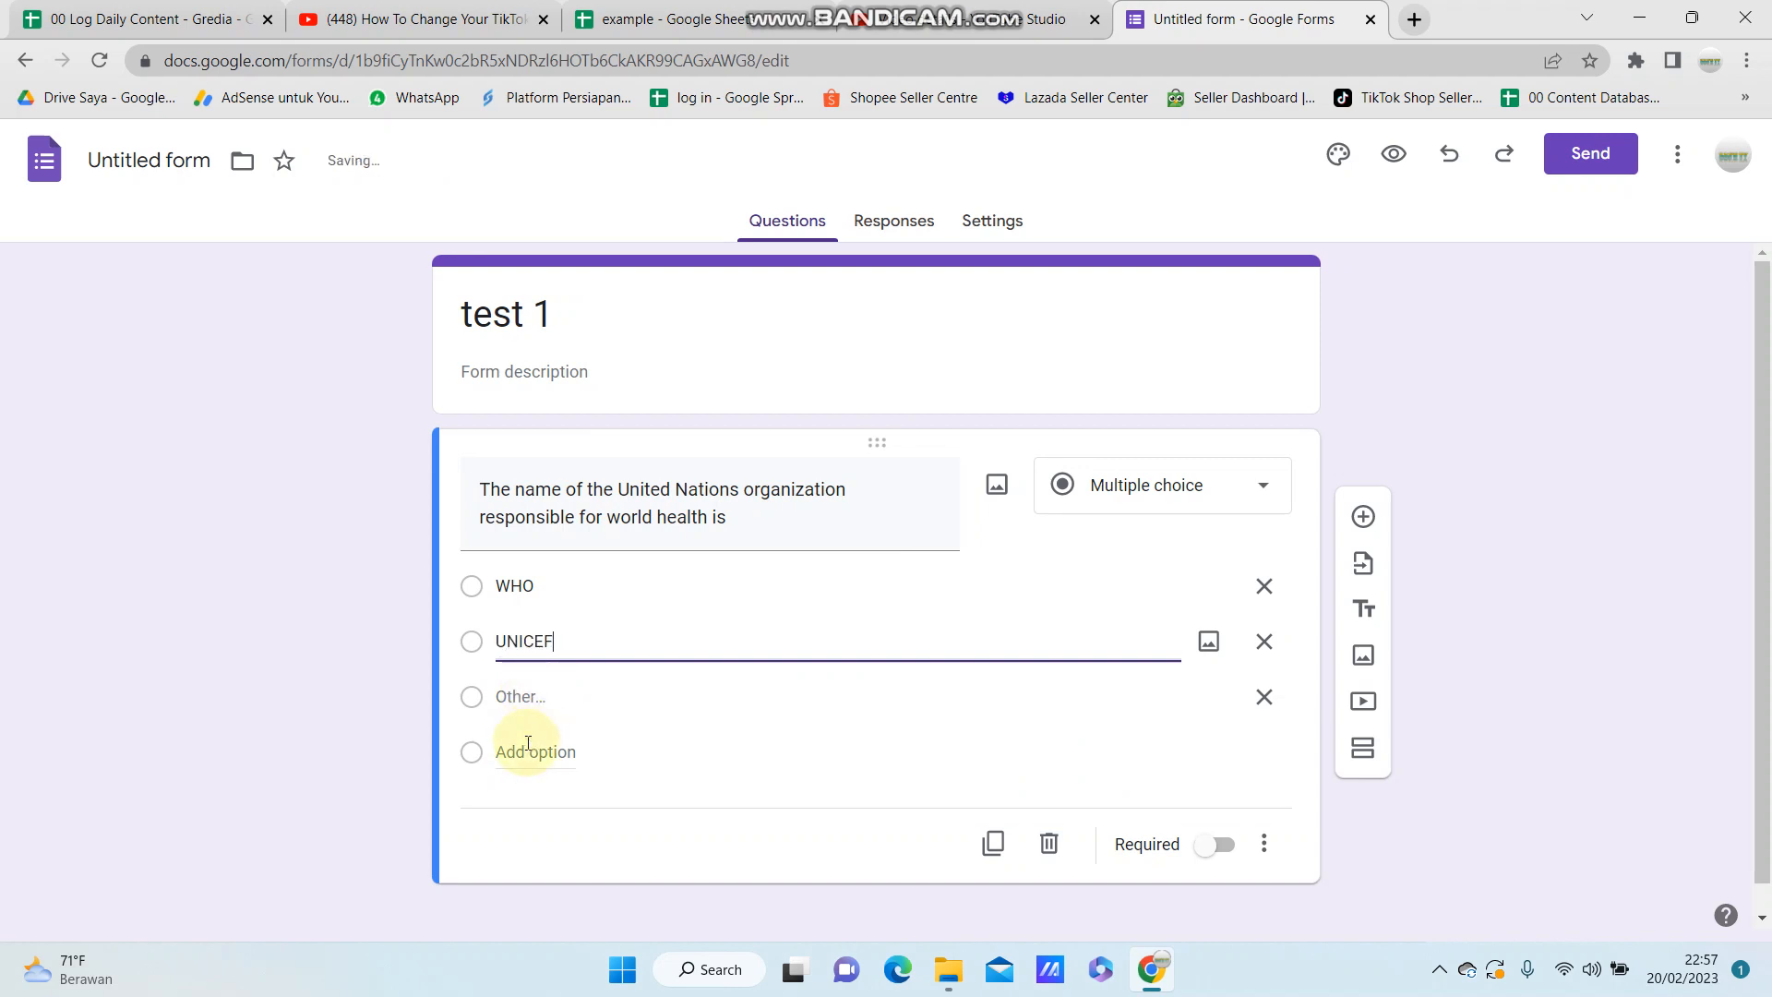
Step: Add the remaining choices UPU and UNESCO, leaving no Other option
{"action": "left_click", "coordinate": [536, 751]}
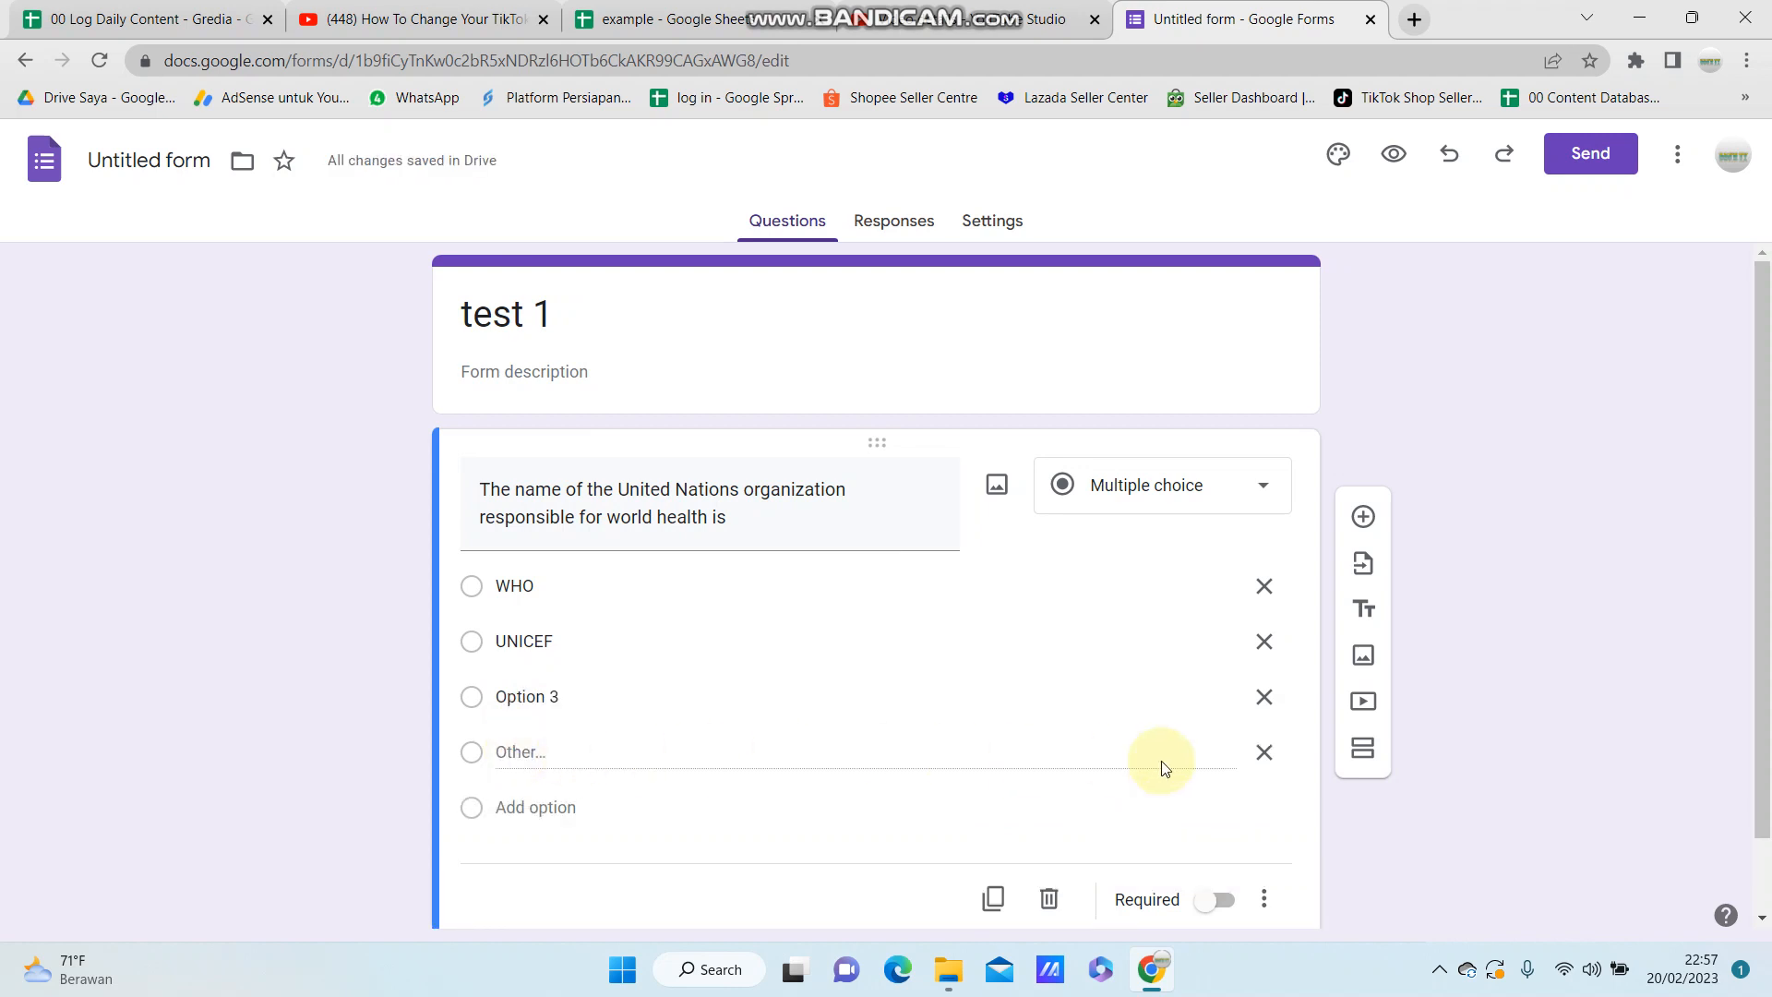
{"action": "left_click", "coordinate": [527, 696]}
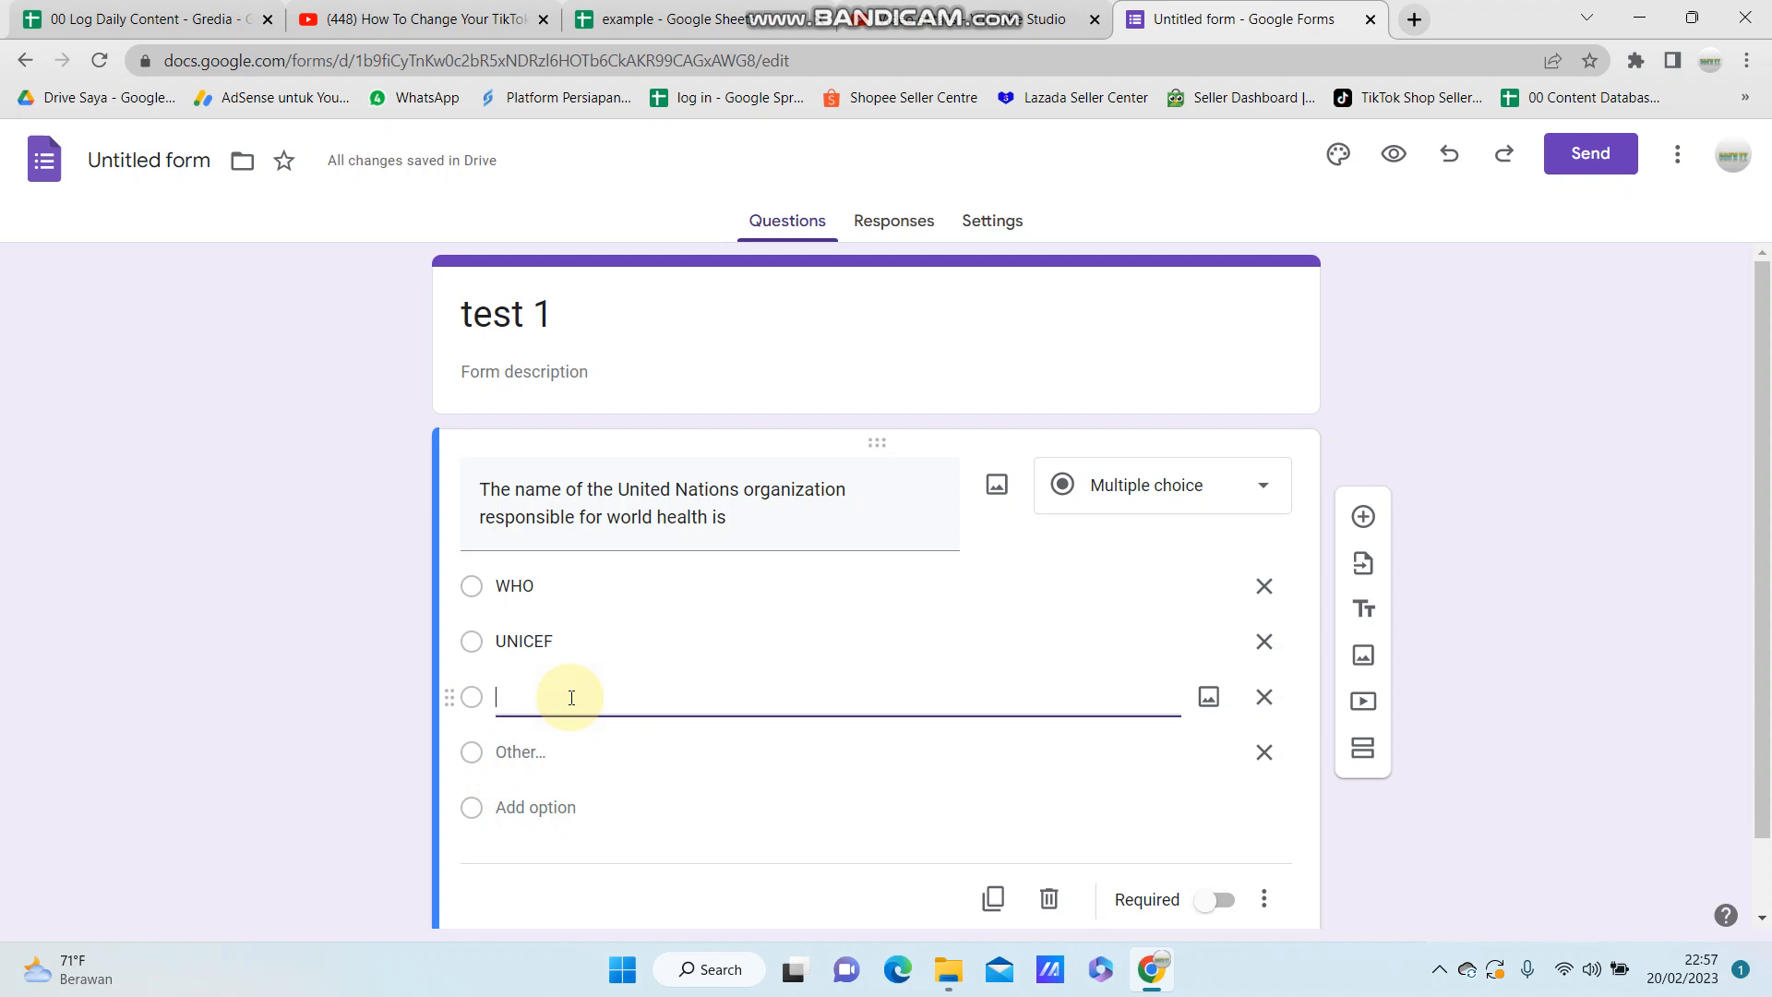
{"action": "type", "text": "UPU"}
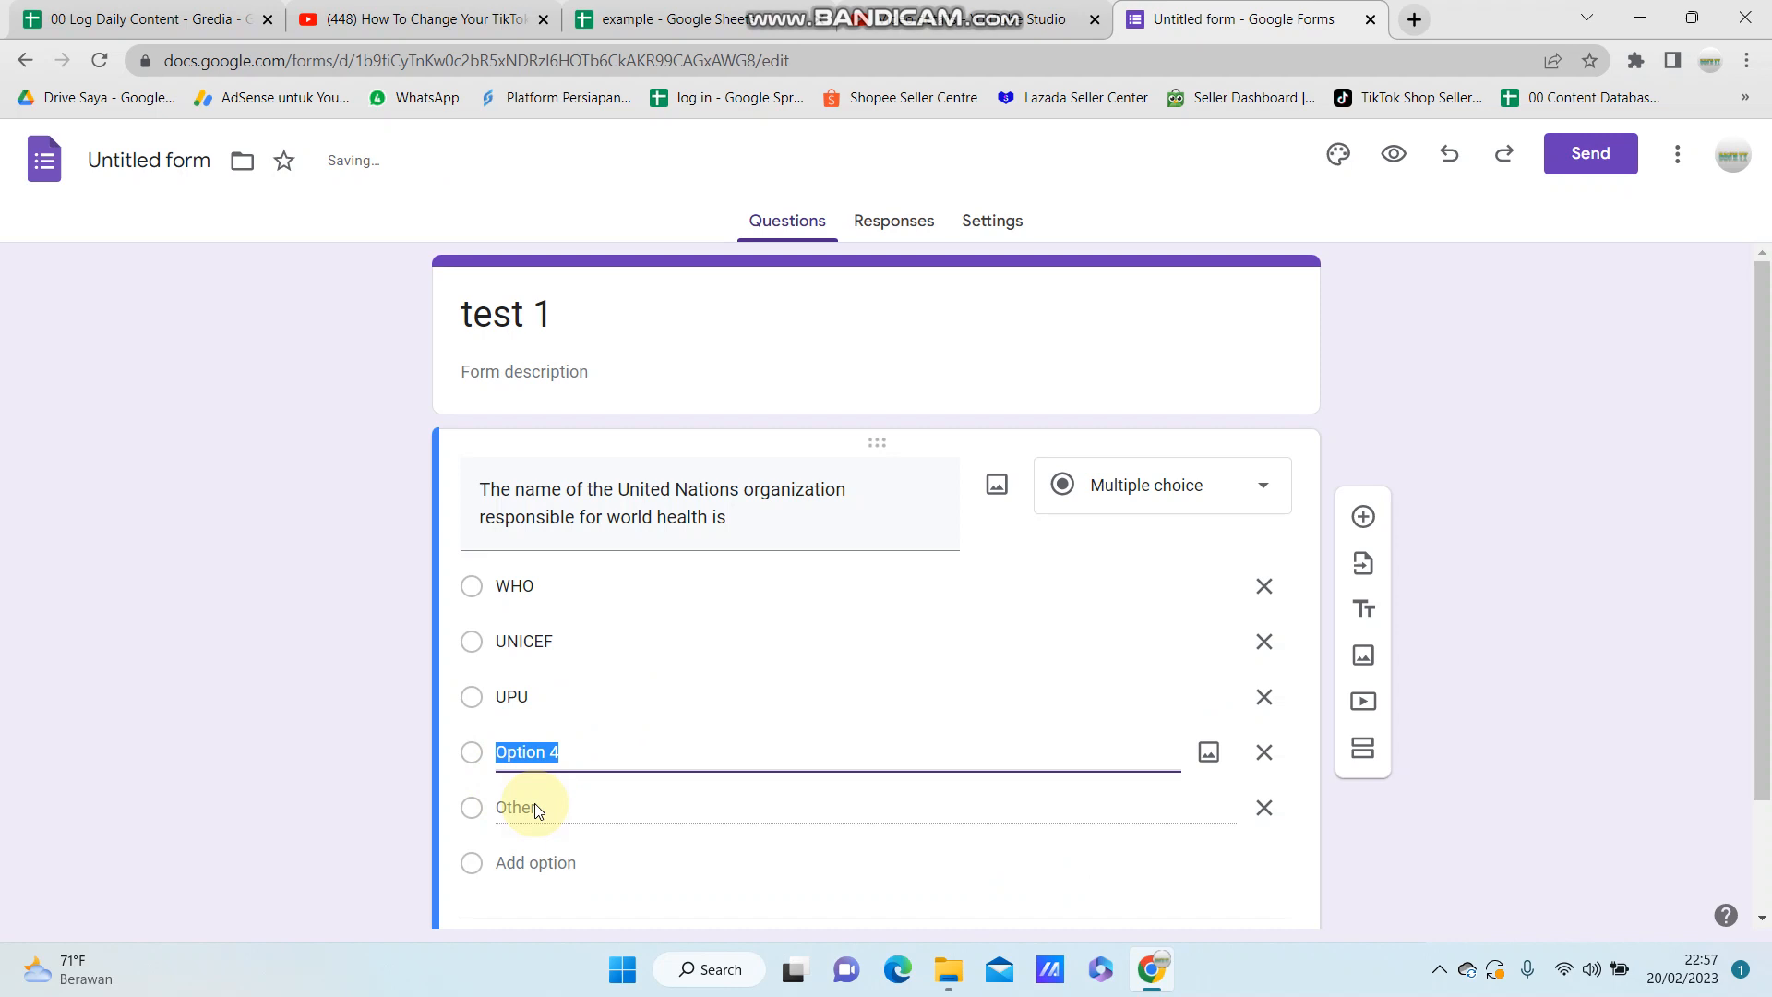
{"action": "type", "text": "UNE"}
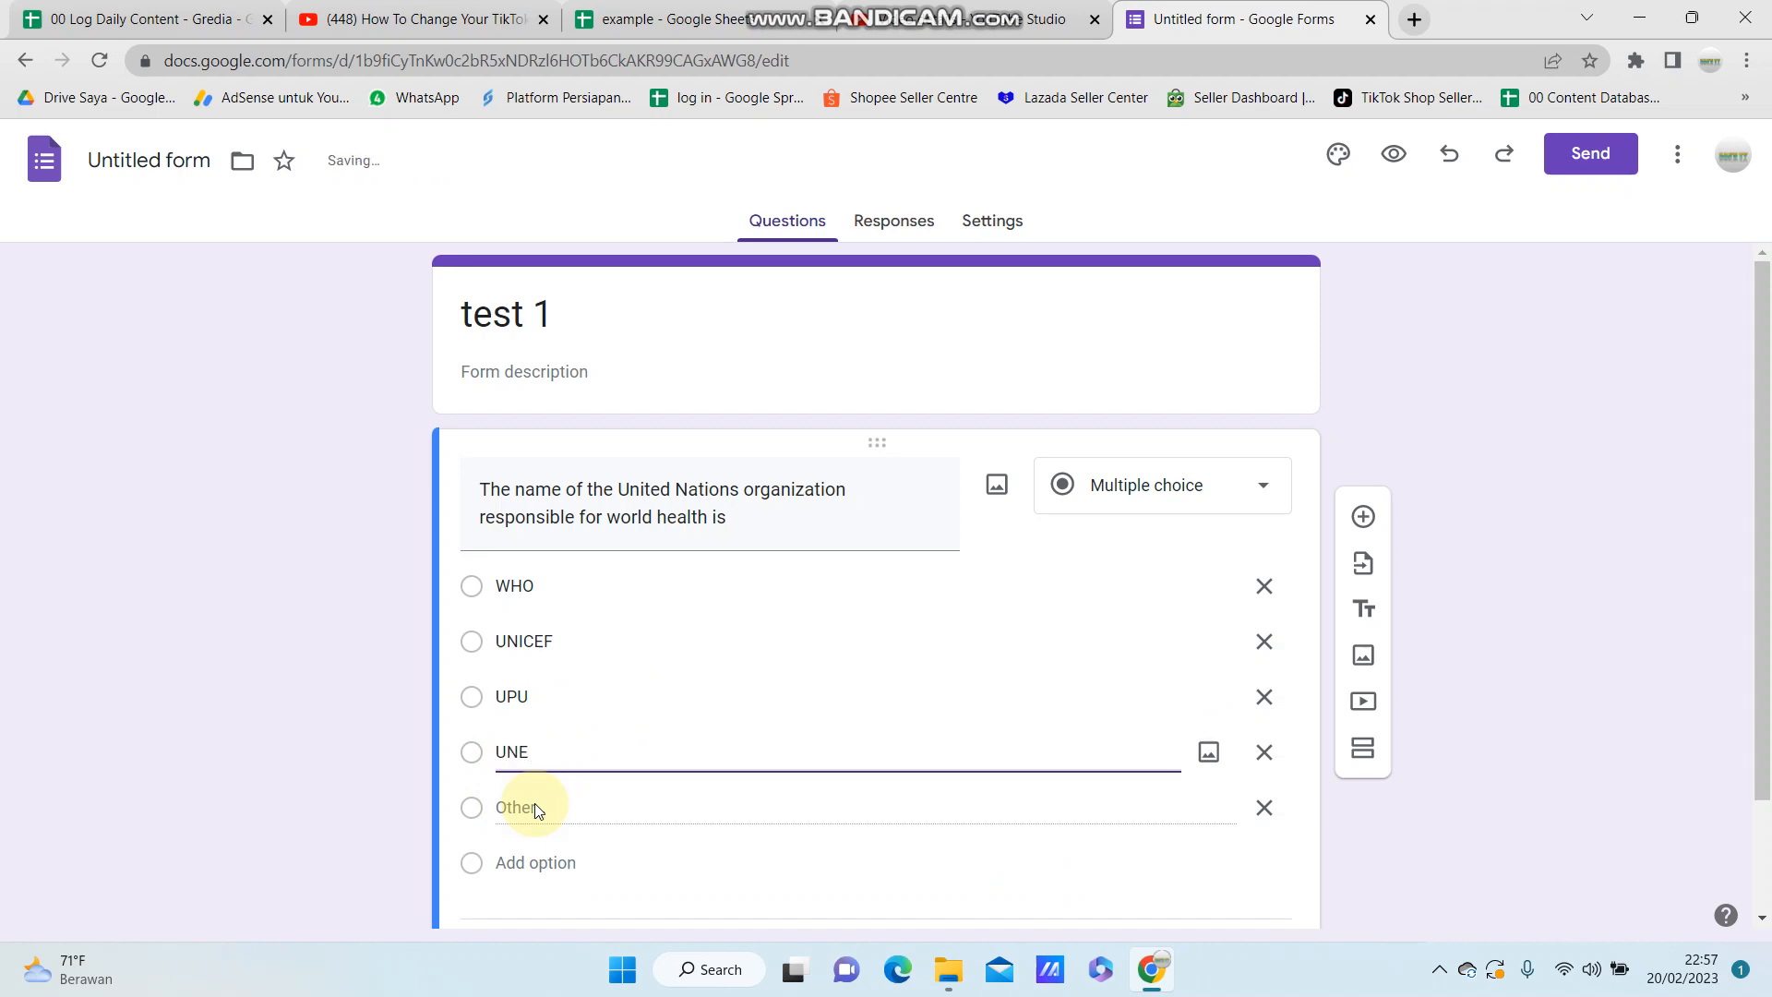
{"action": "type", "text": "SCO"}
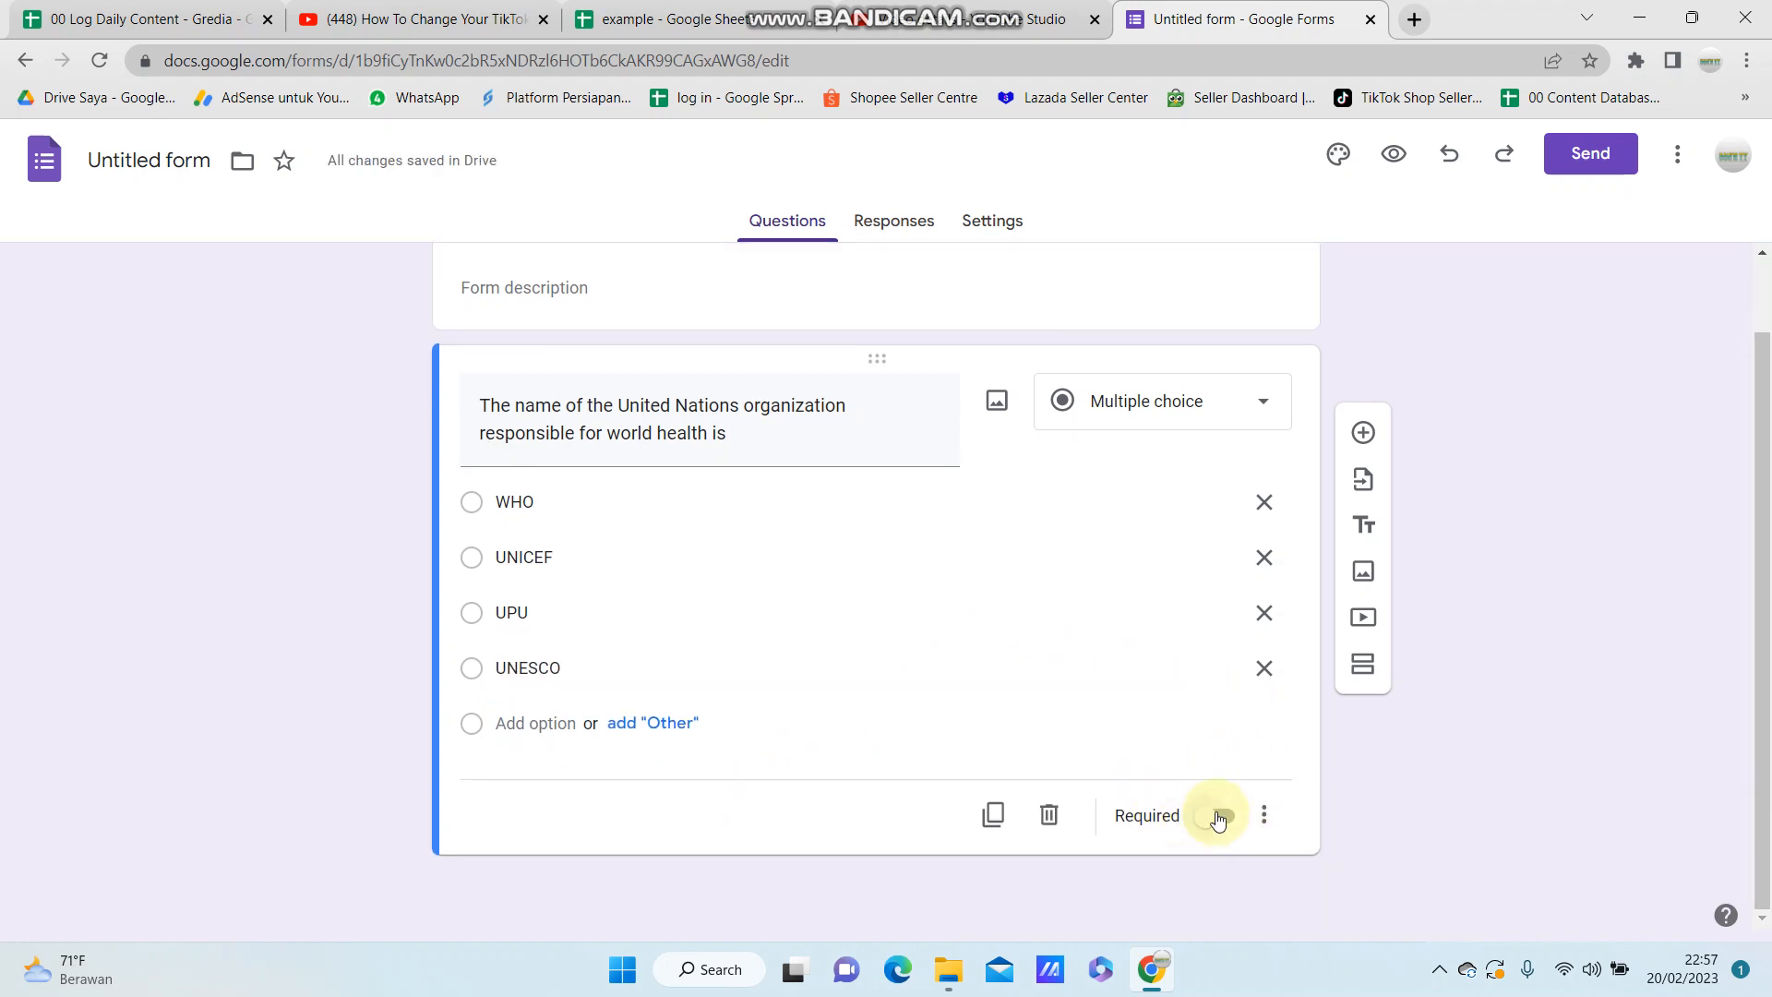
Step: Mark the UN health question Required and add a second blank multiple-choice question below it
{"action": "left_click", "coordinate": [1219, 814]}
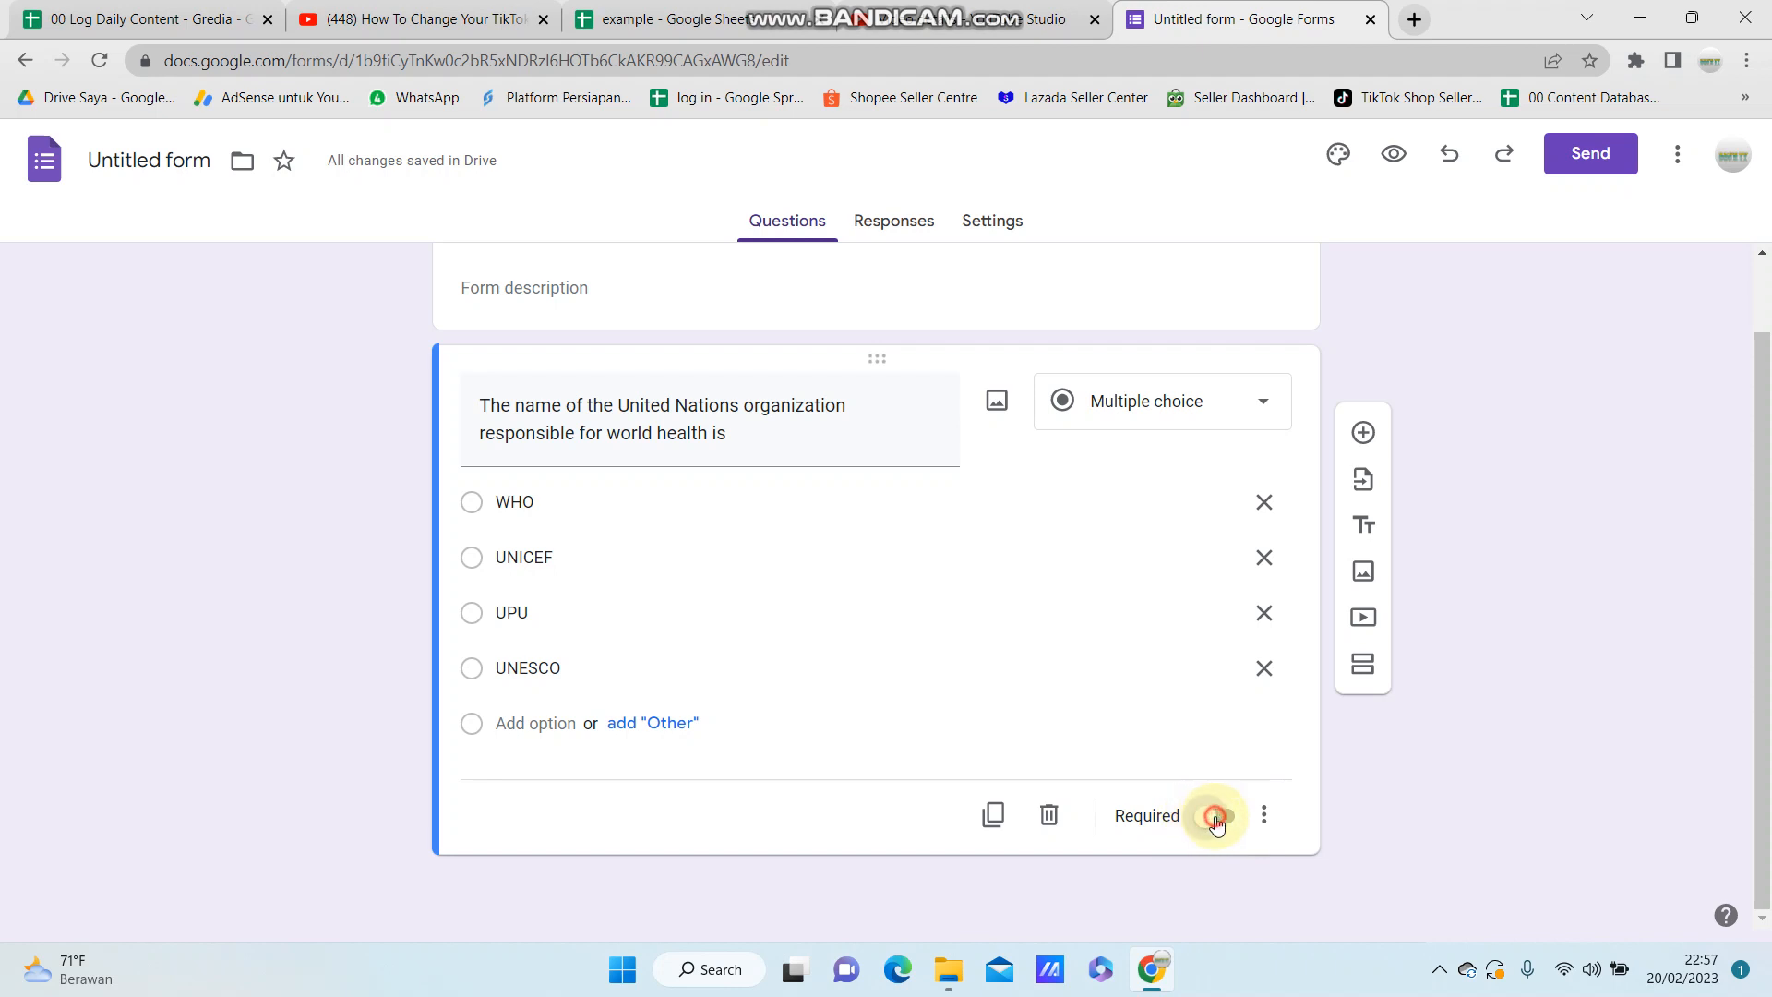
{"action": "left_click", "coordinate": [1222, 814]}
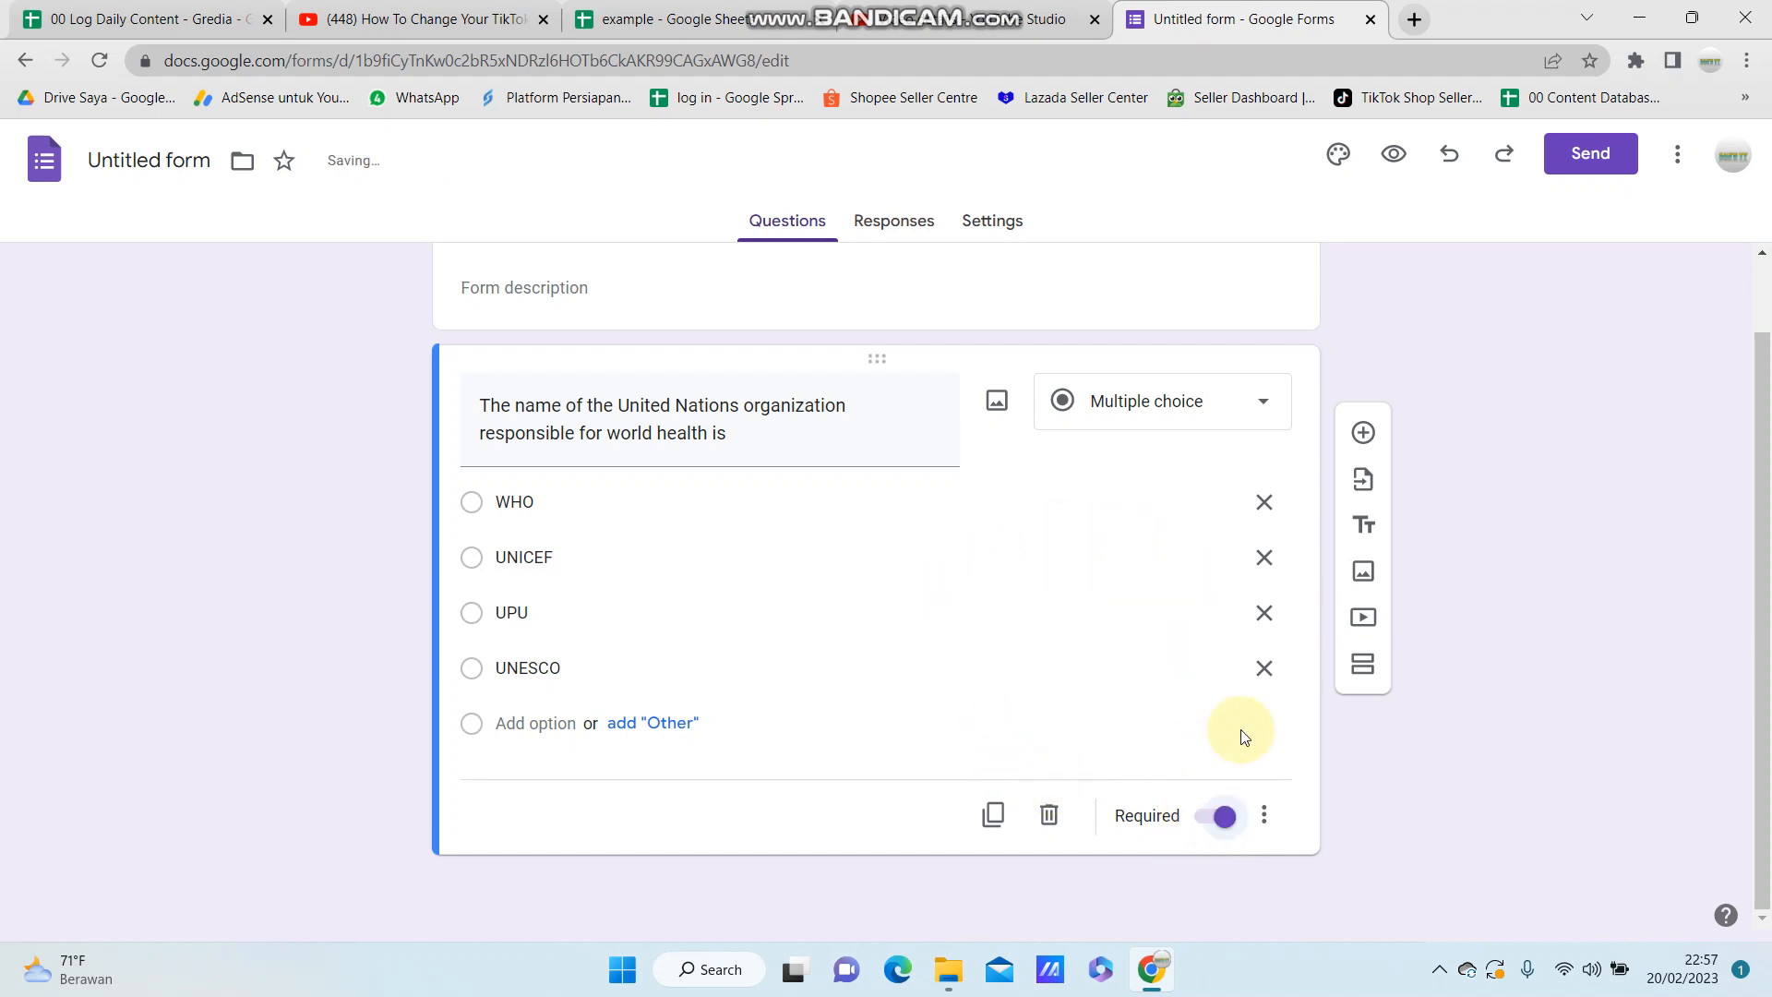
{"action": "mouse_move", "coordinate": [1362, 432]}
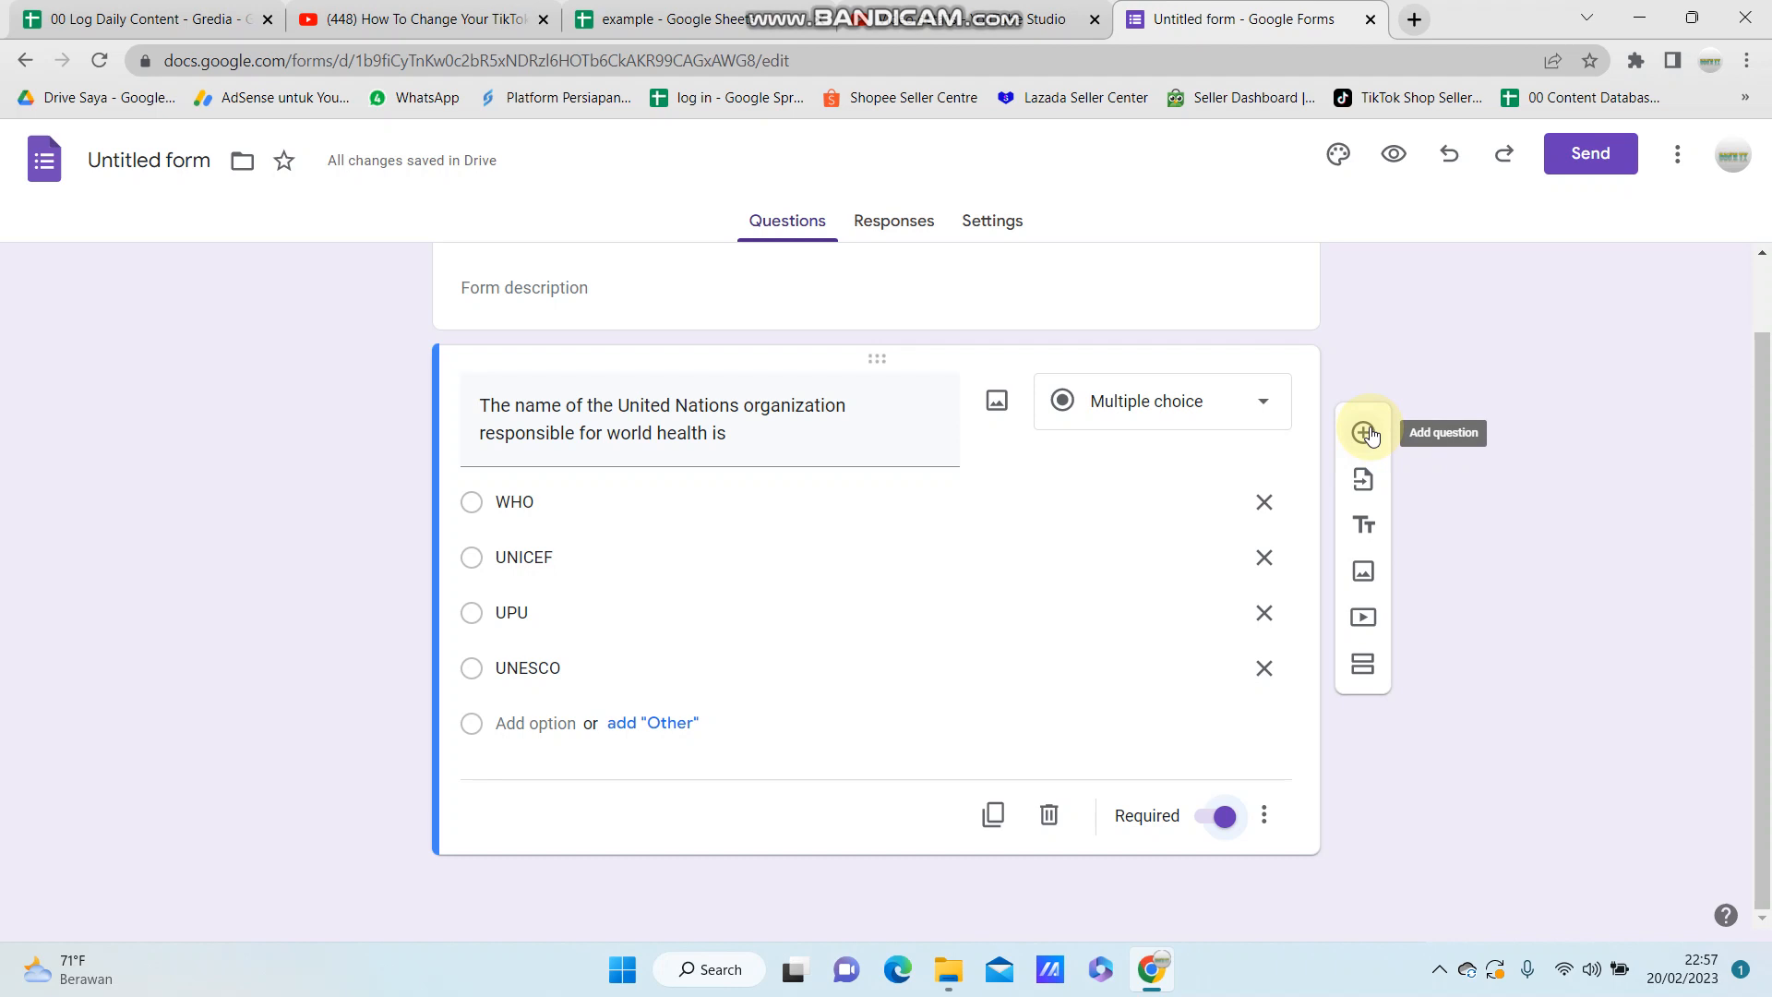
{"action": "left_click", "coordinate": [1362, 432]}
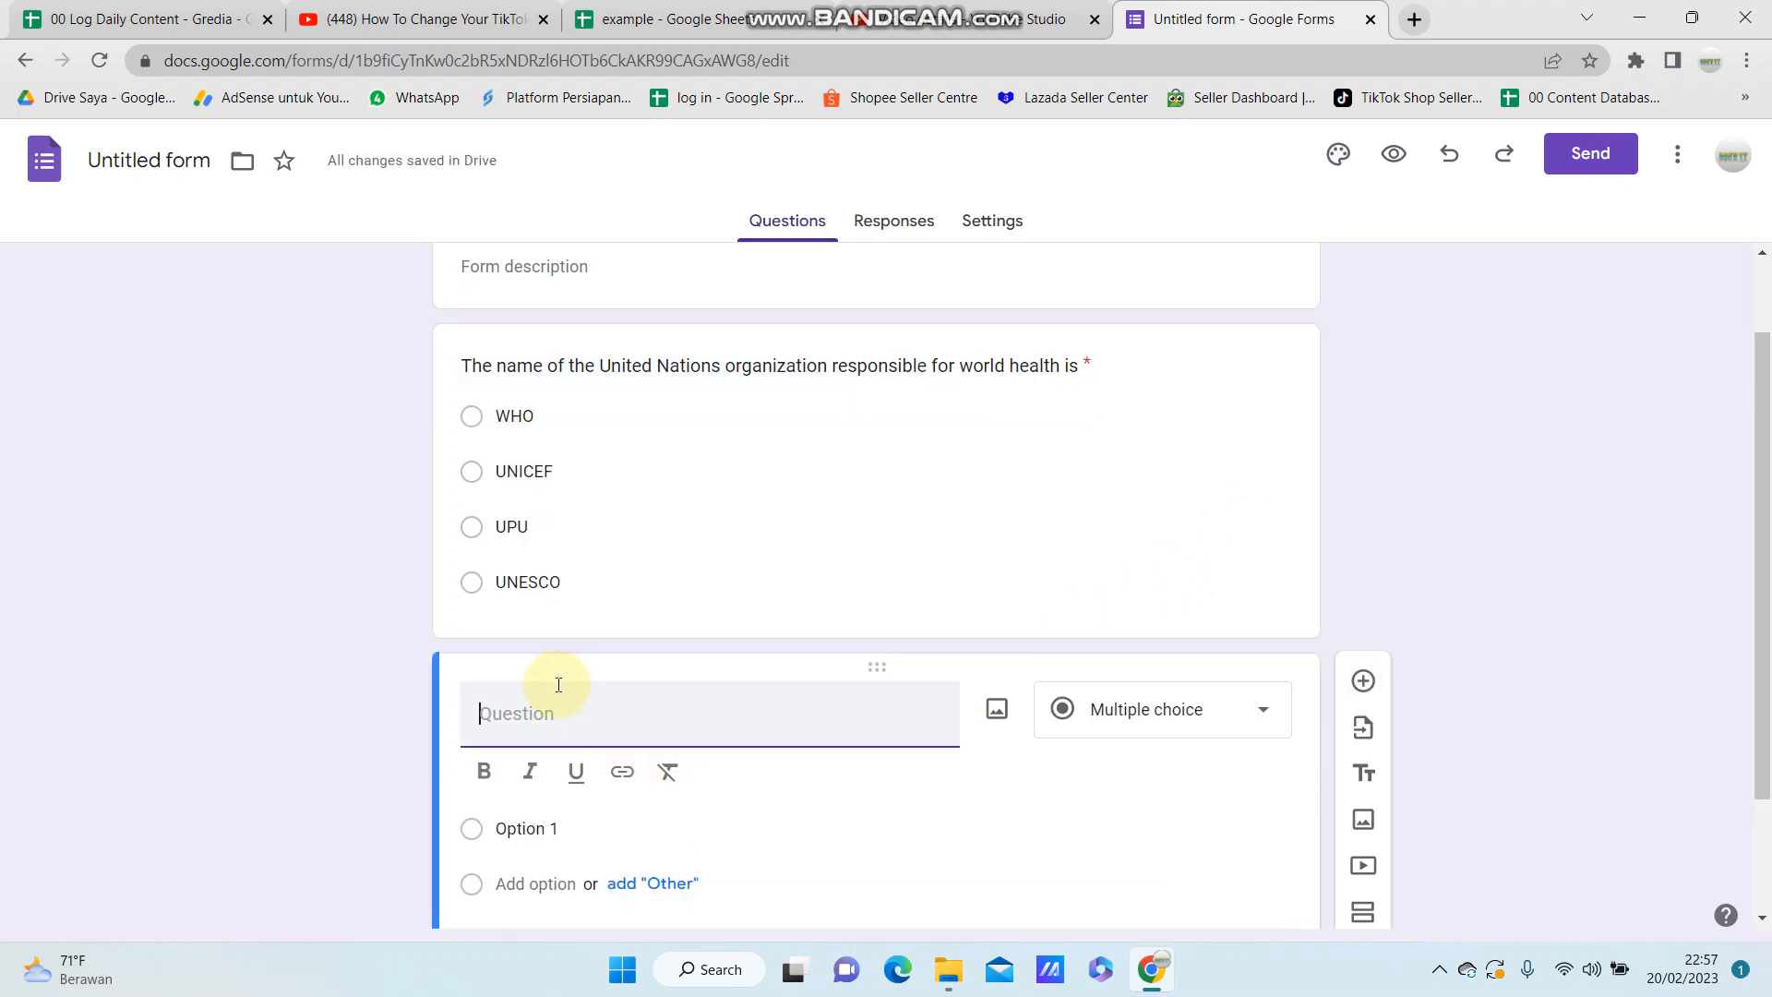
{"action": "mouse_move", "coordinate": [537, 713]}
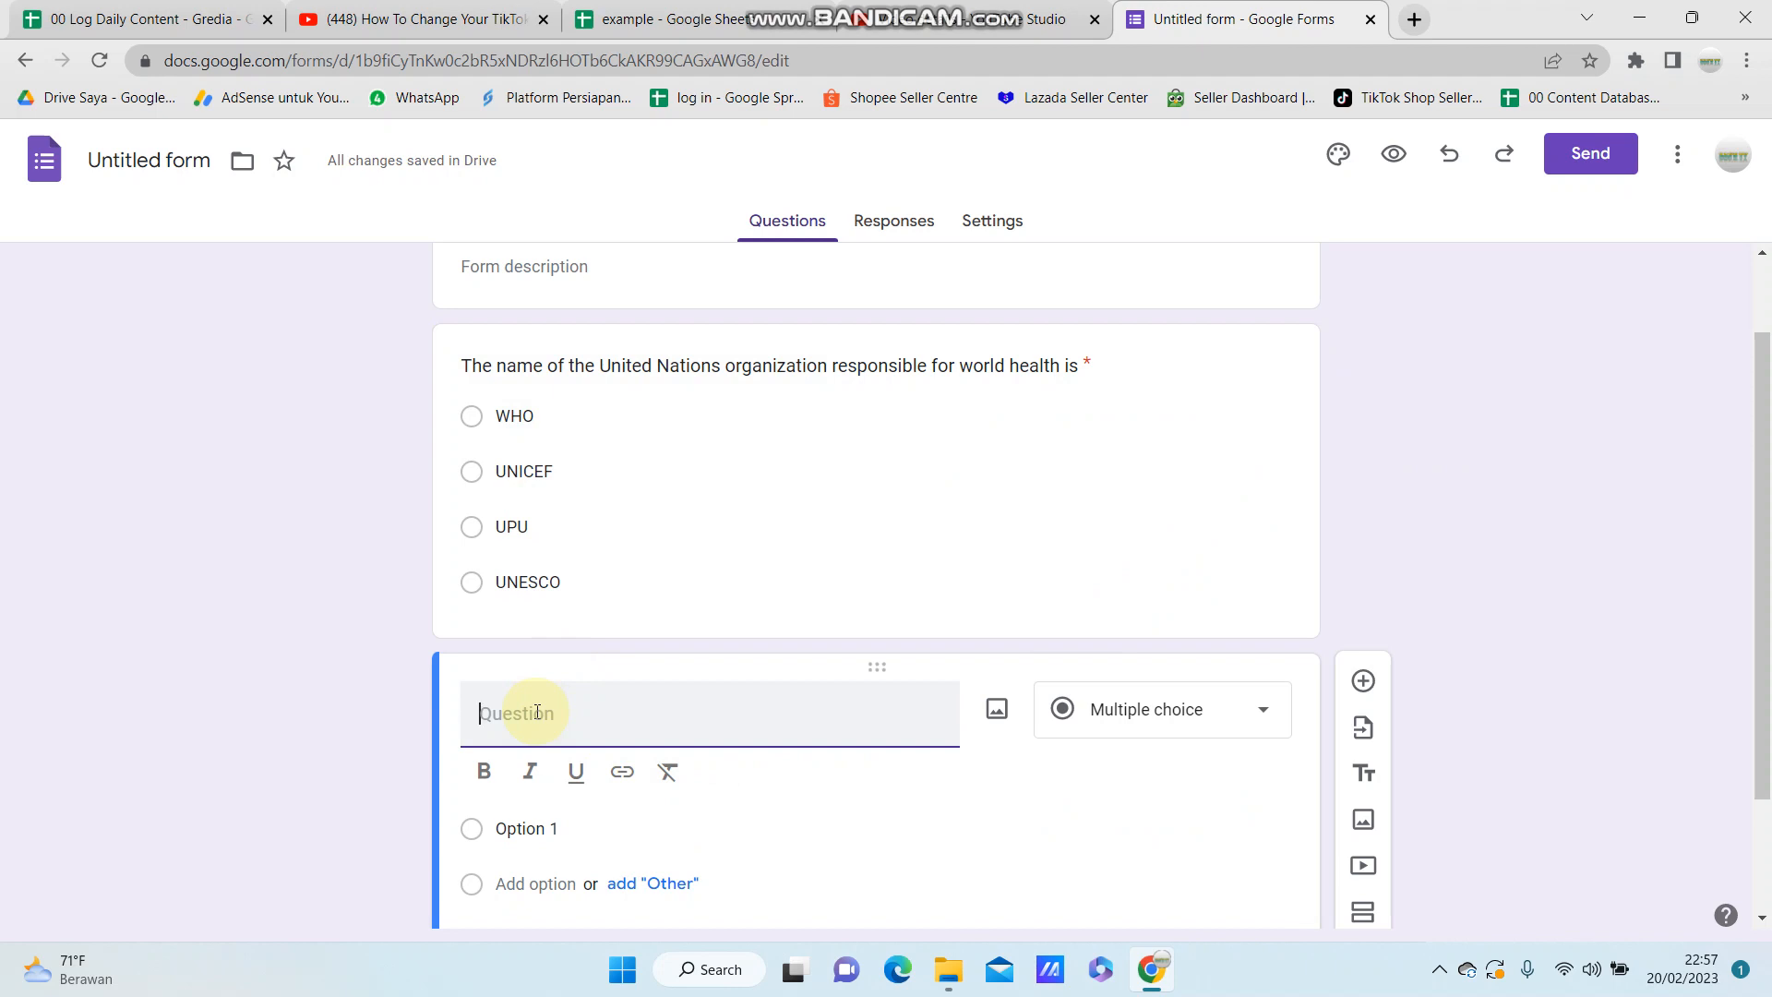
{"action": "scroll", "scroll_direction": "down", "scroll_amount": 3}
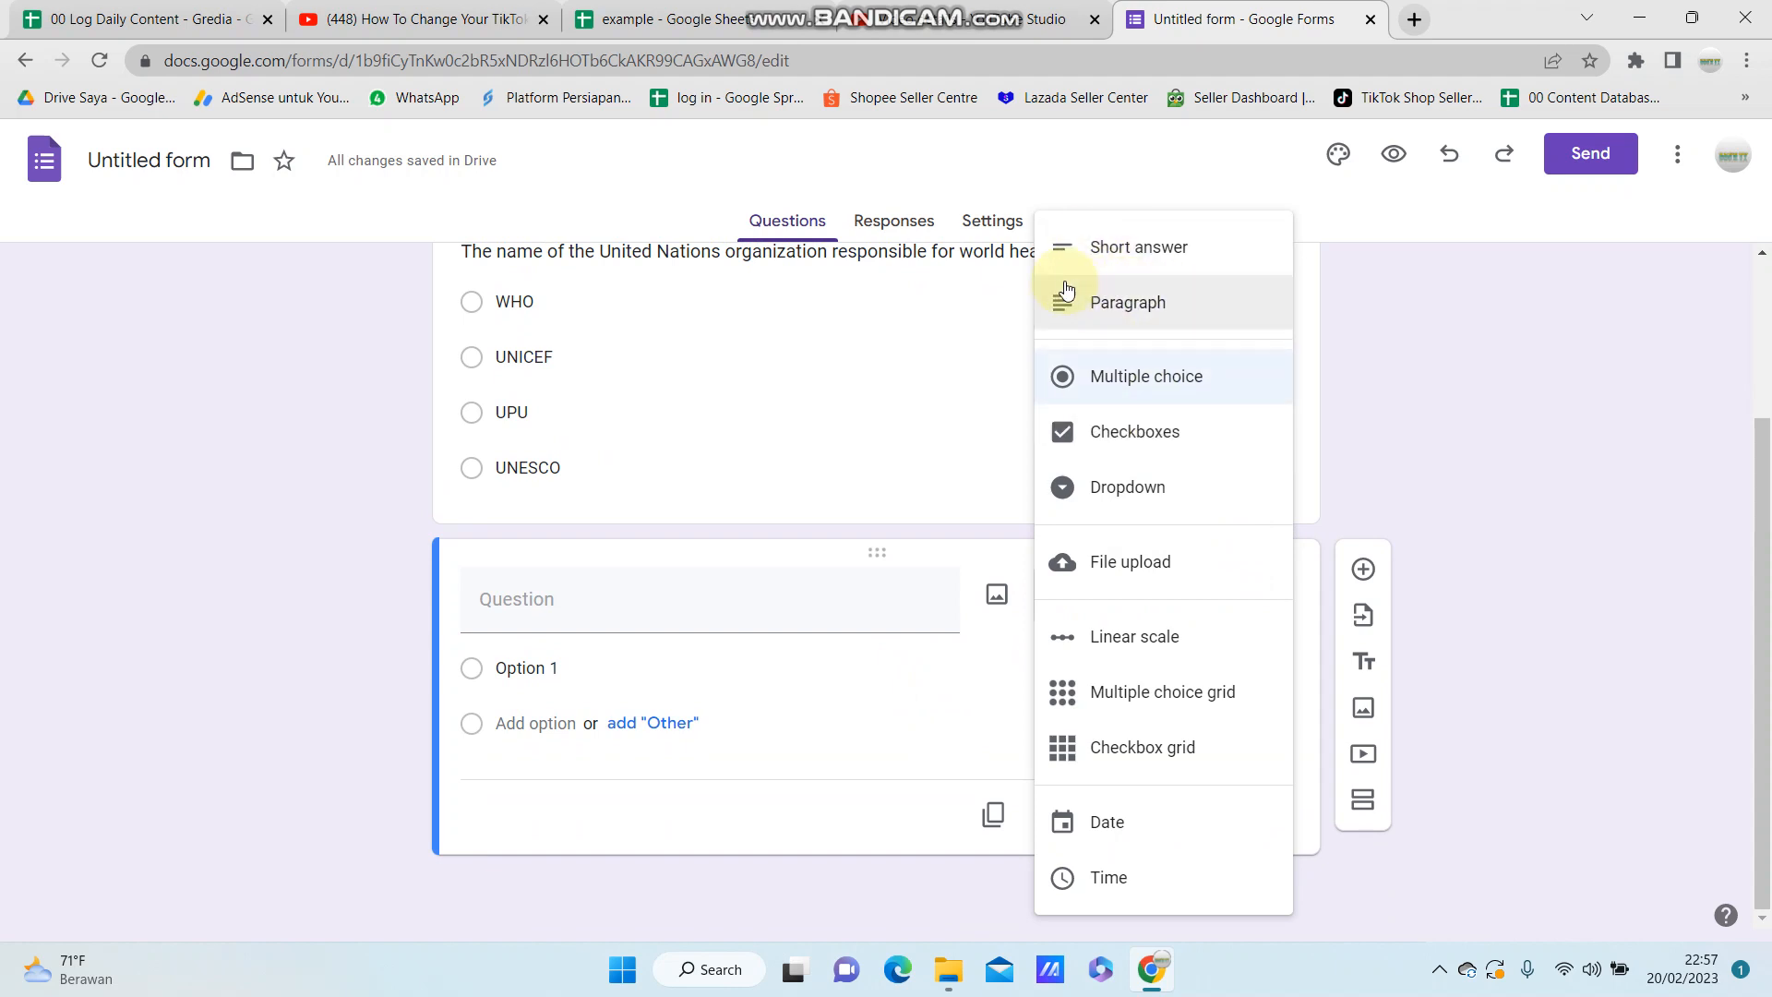
{"action": "mouse_move", "coordinate": [1158, 735]}
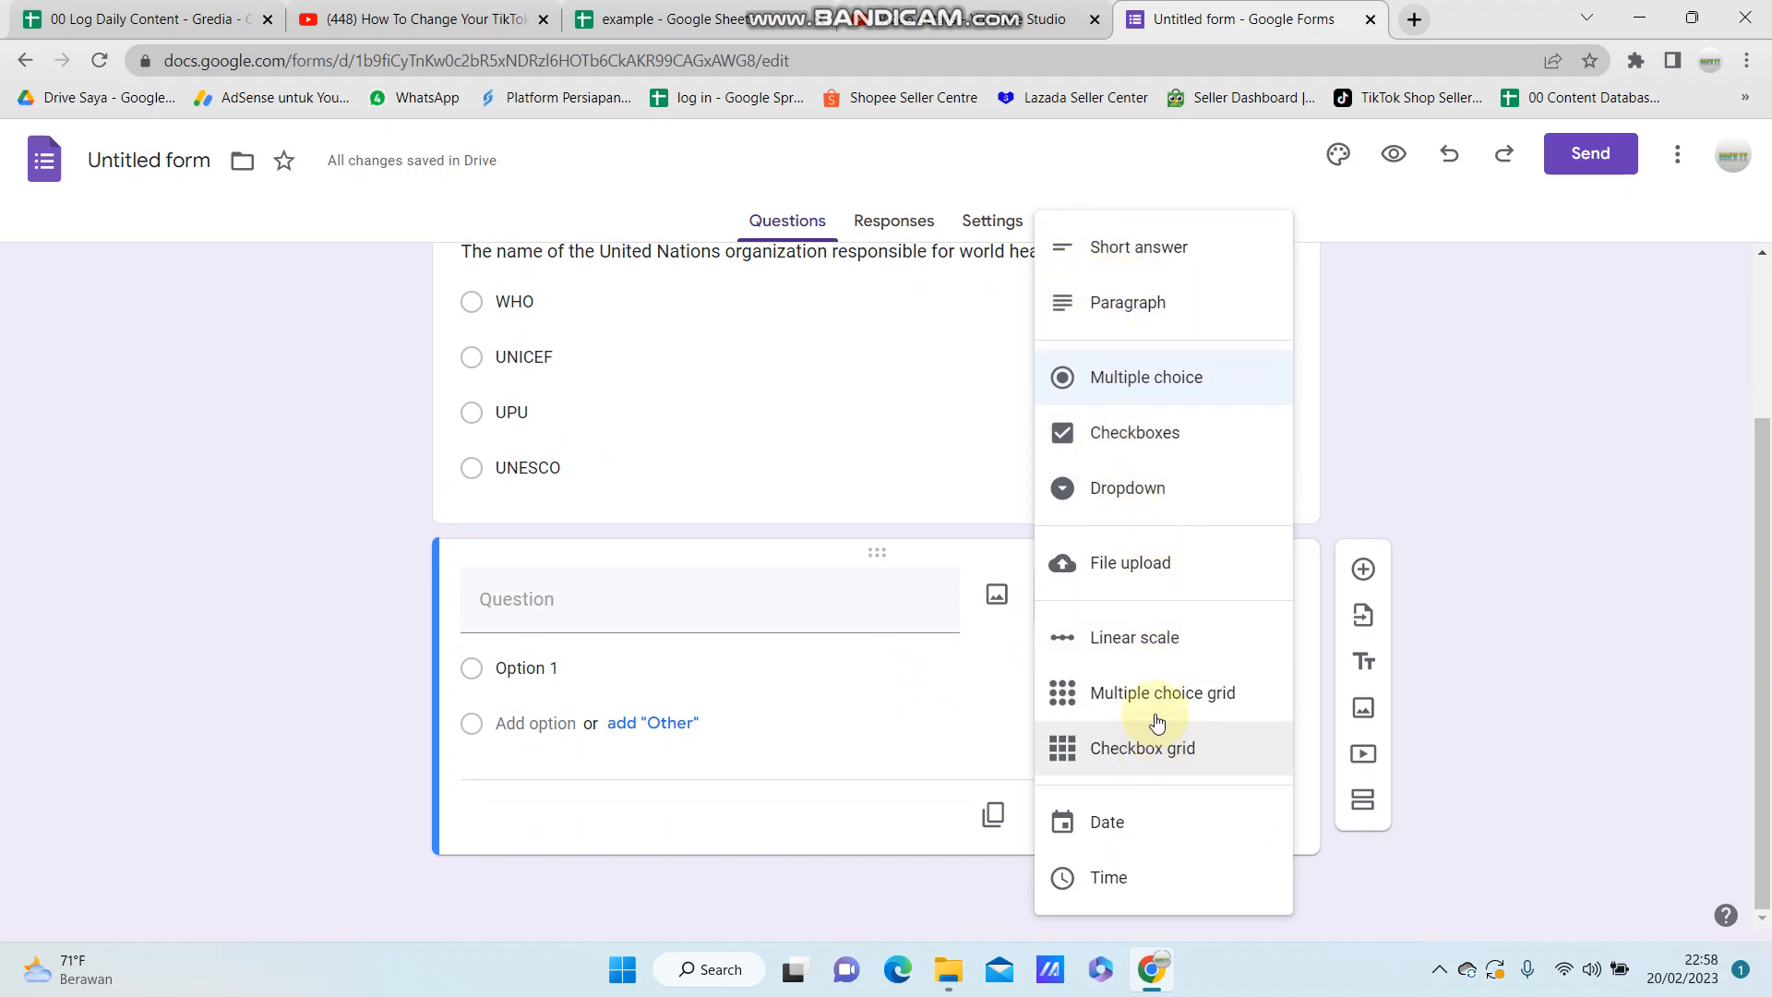
{"action": "mouse_move", "coordinate": [1582, 473]}
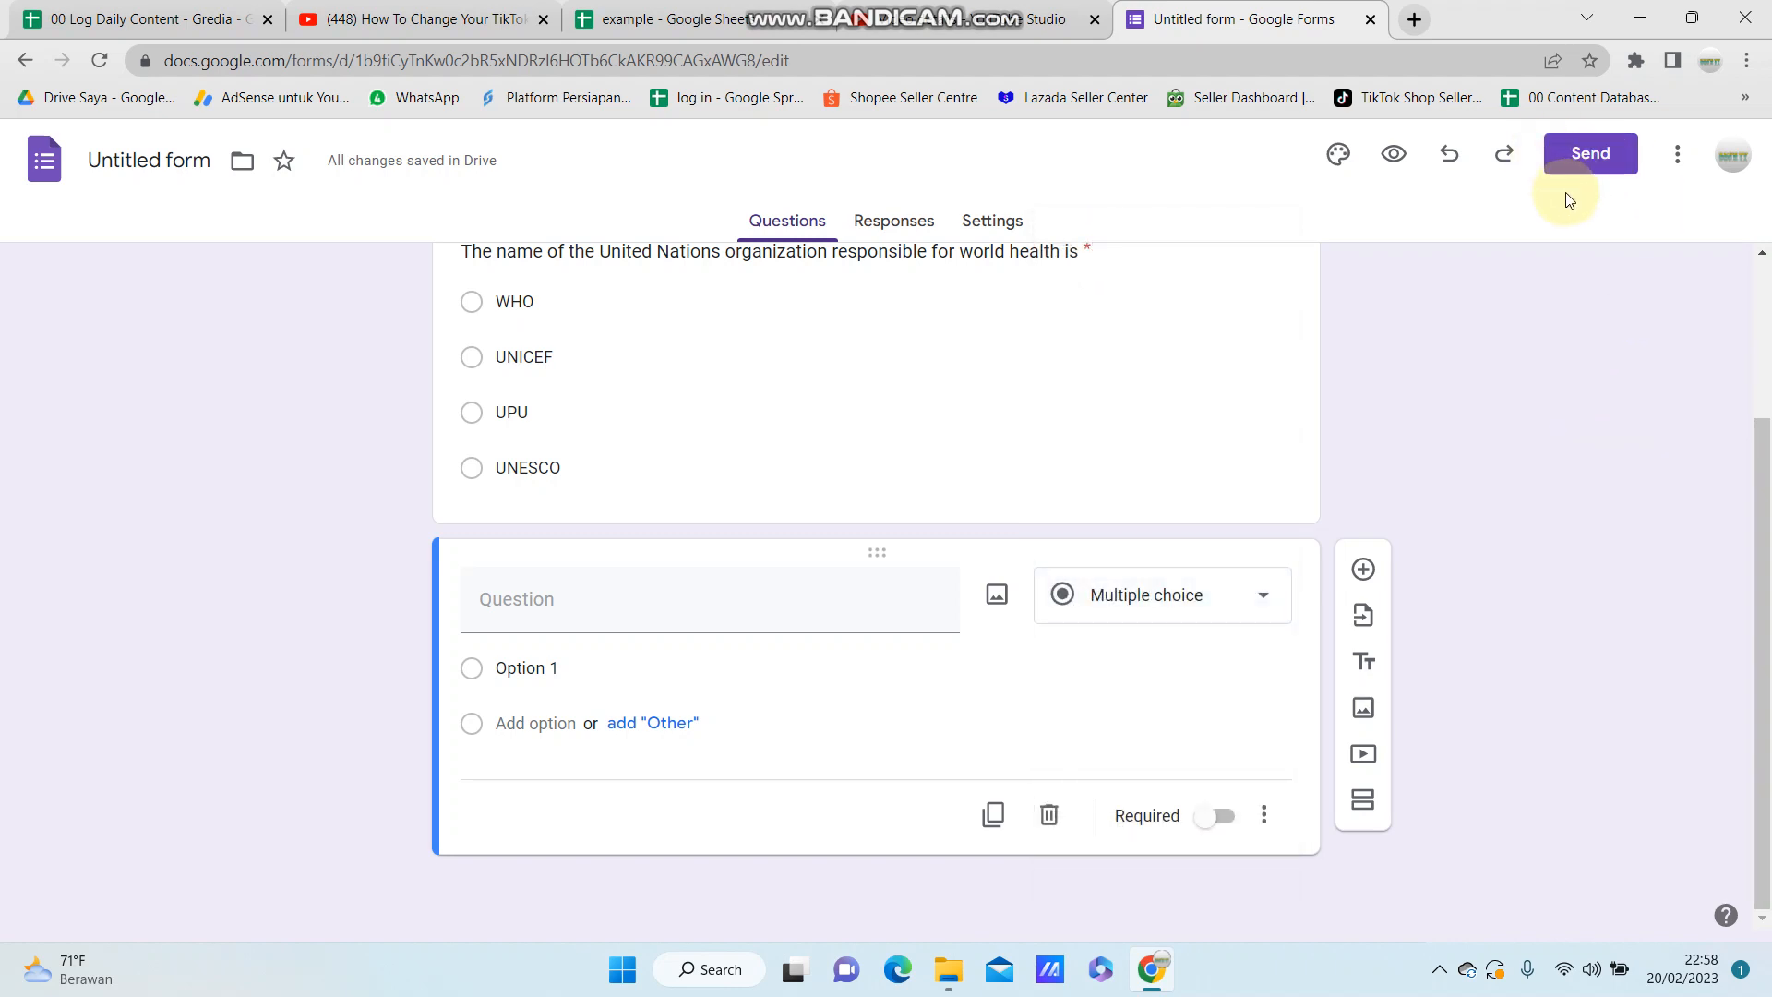
{"action": "scroll", "scroll_direction": "up", "scroll_amount": 3}
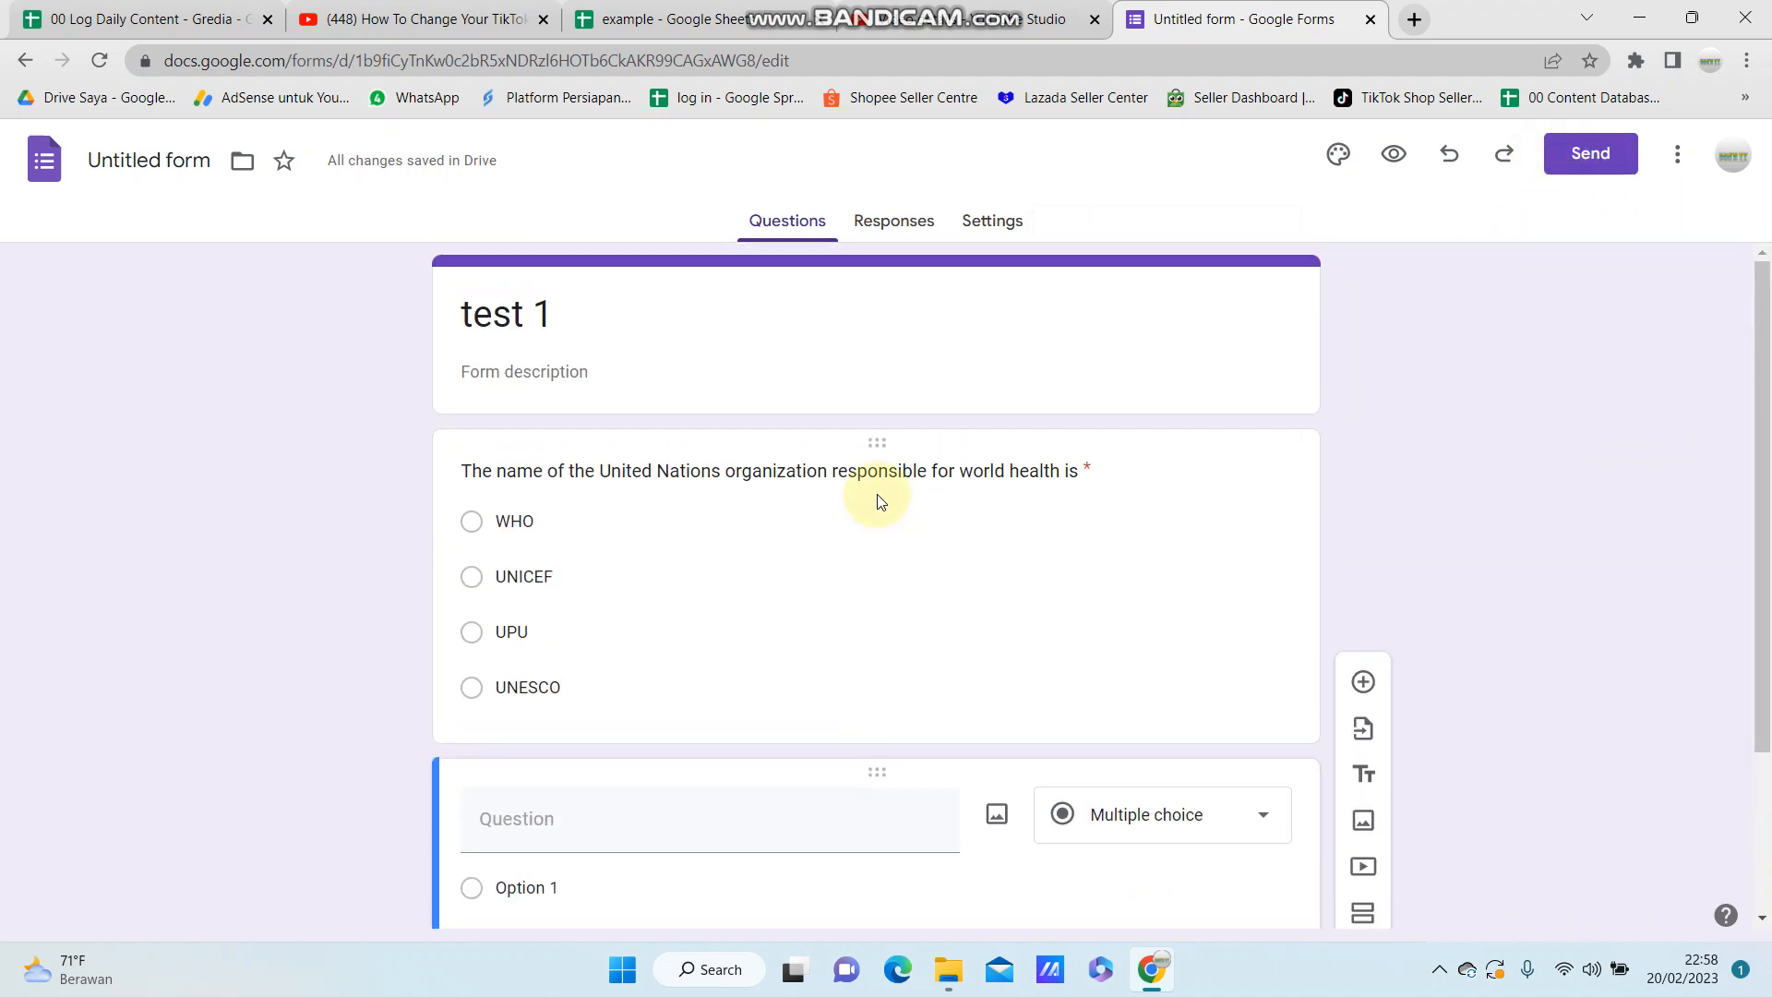